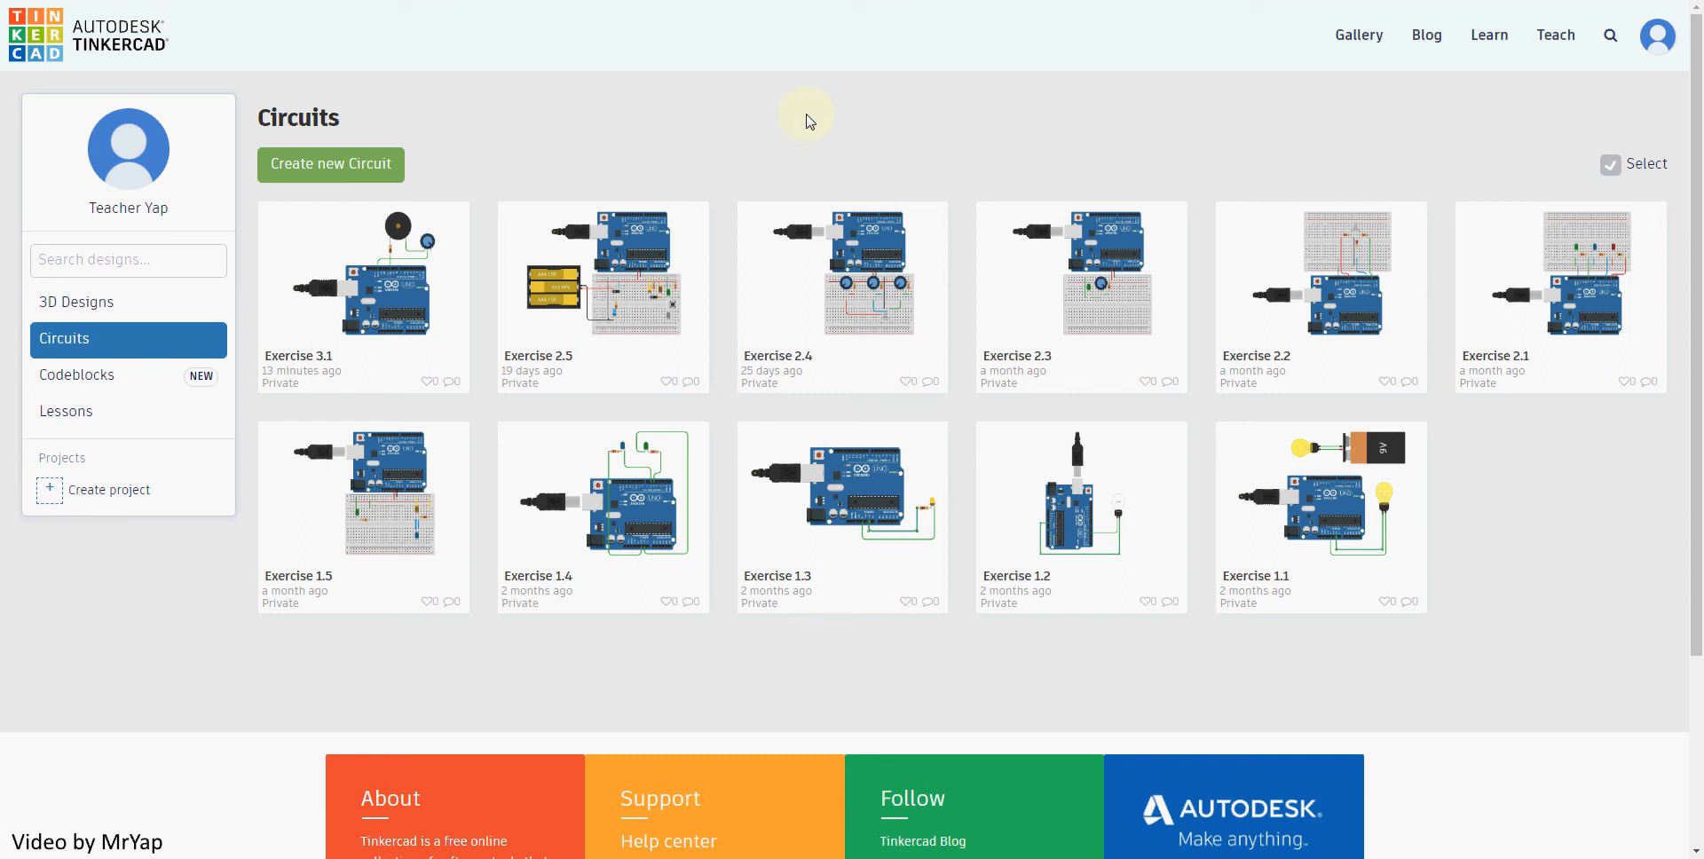
mouse_move(784, 68)
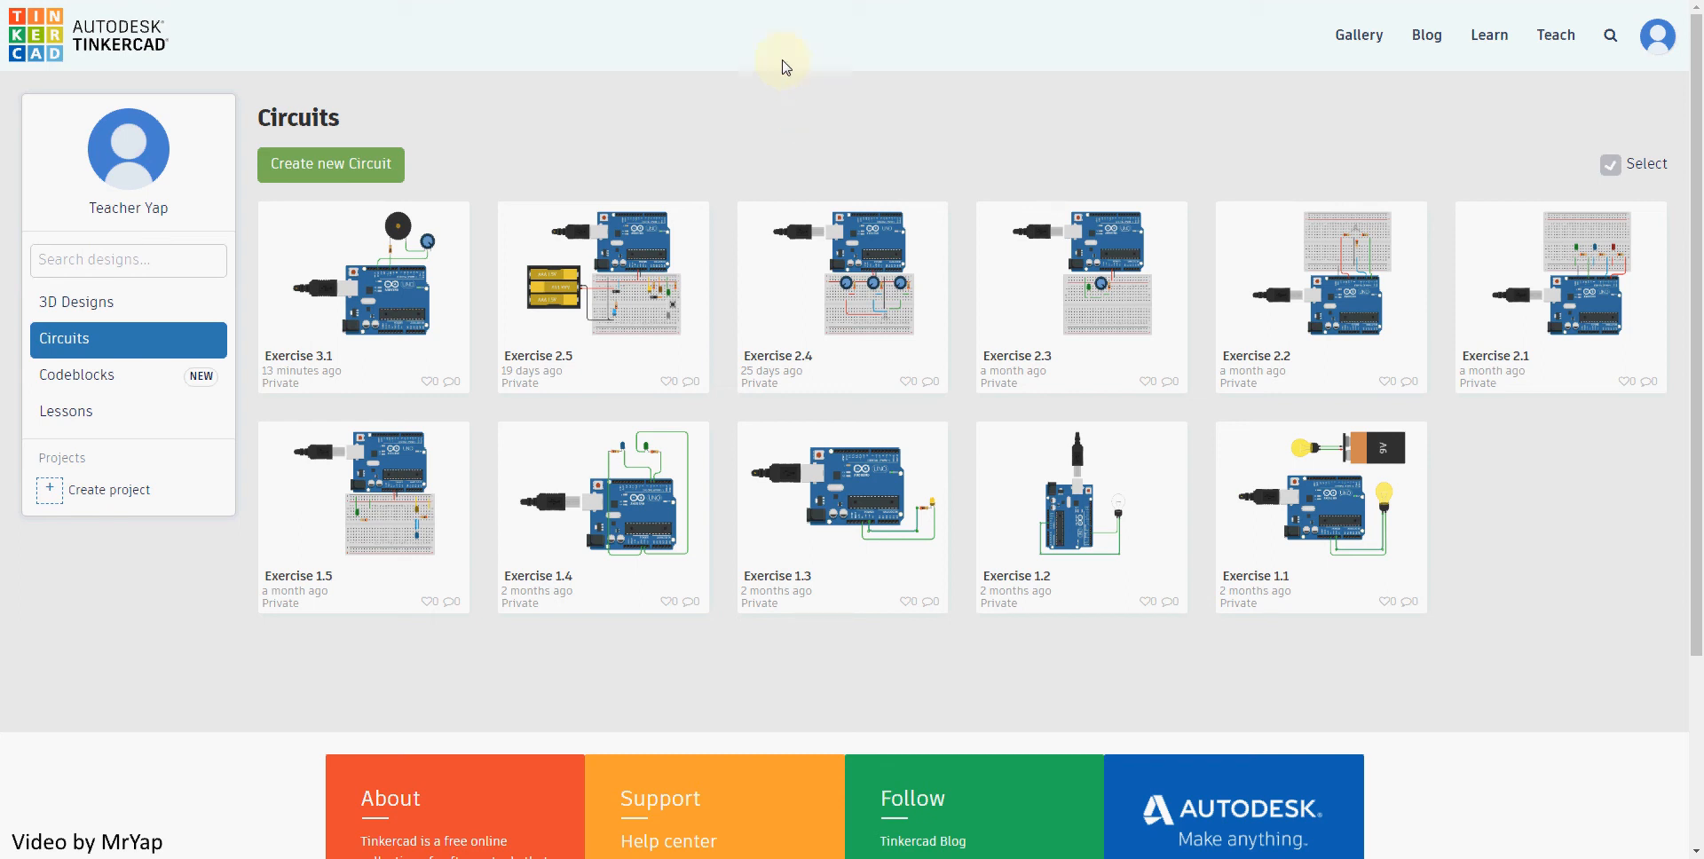
mouse_move(386, 228)
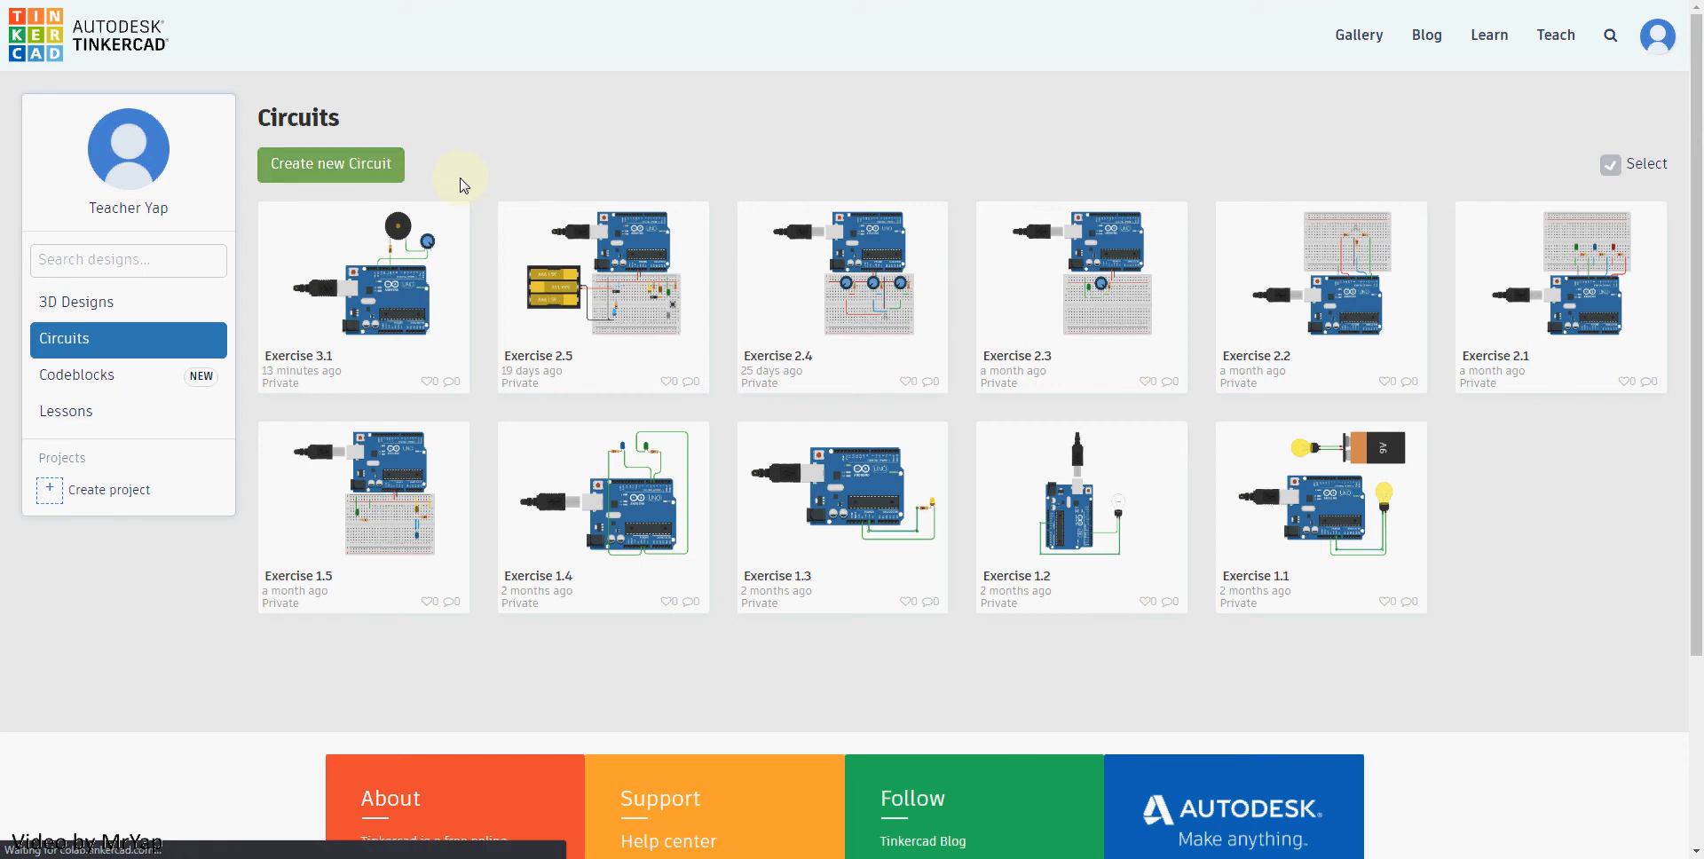
Create a new blank circuit design and rename it 'Exercise 3.2'
click(330, 164)
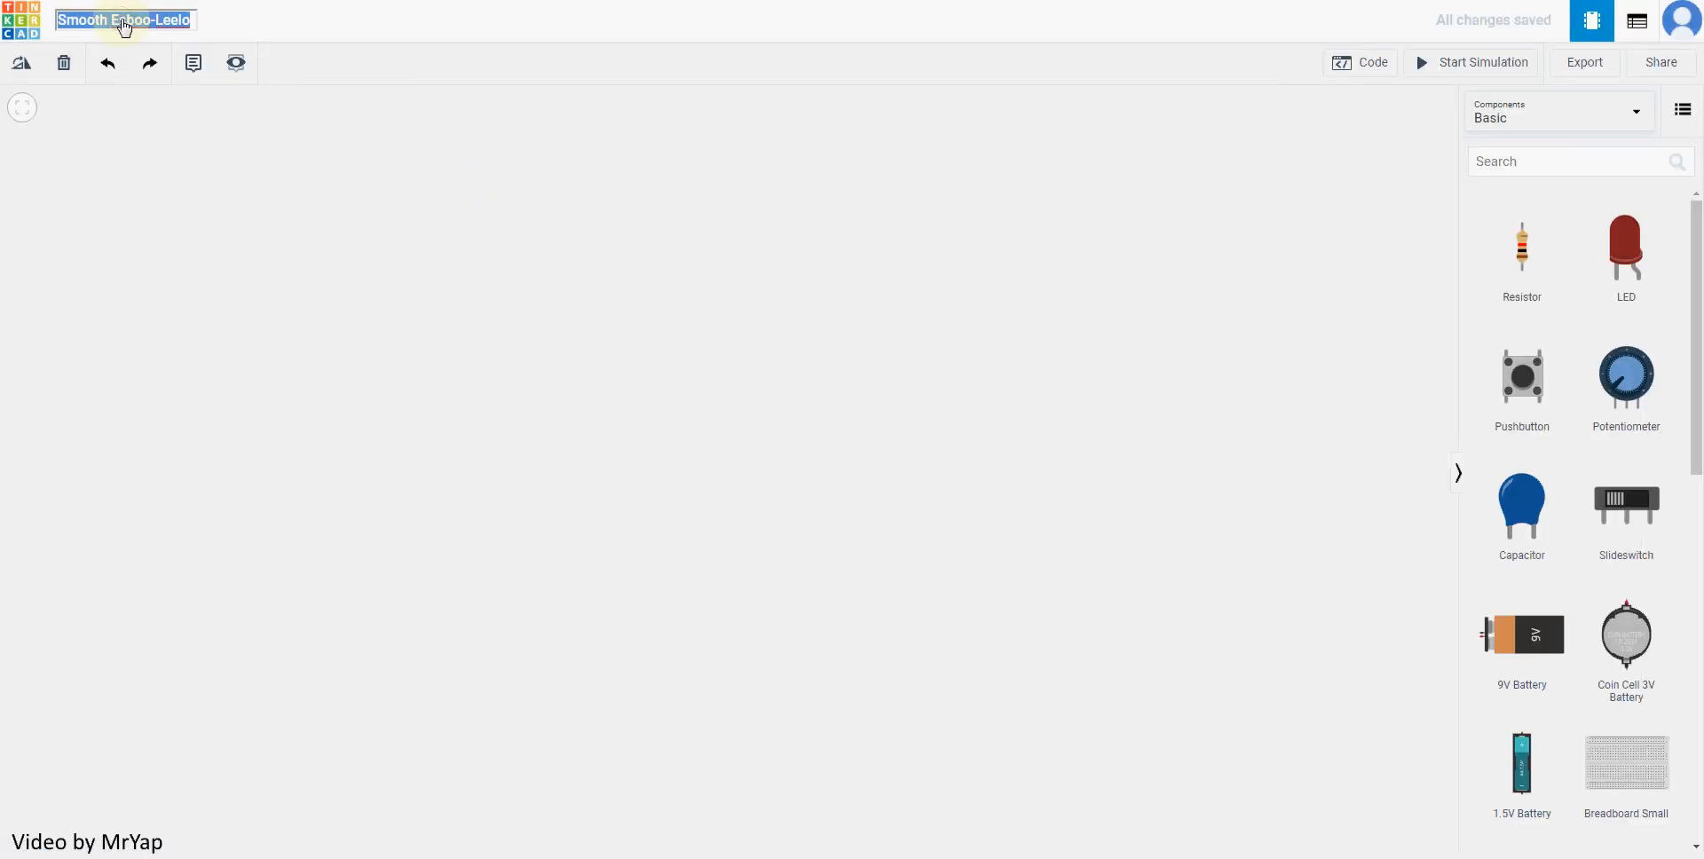
text(Exercise 3.2)
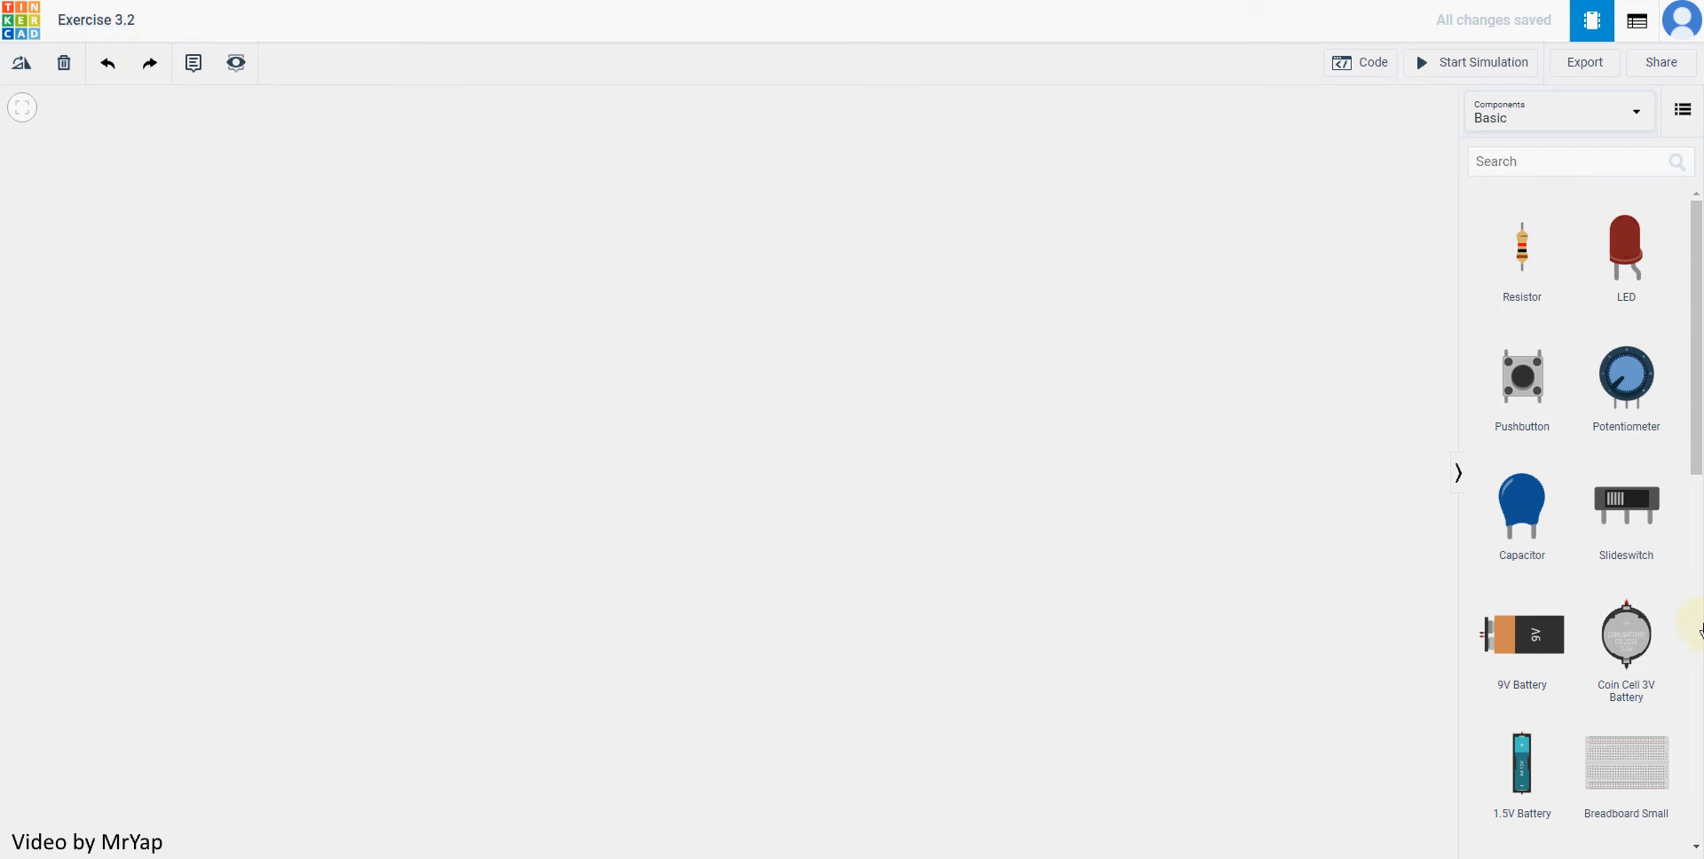
scroll(down, 3)
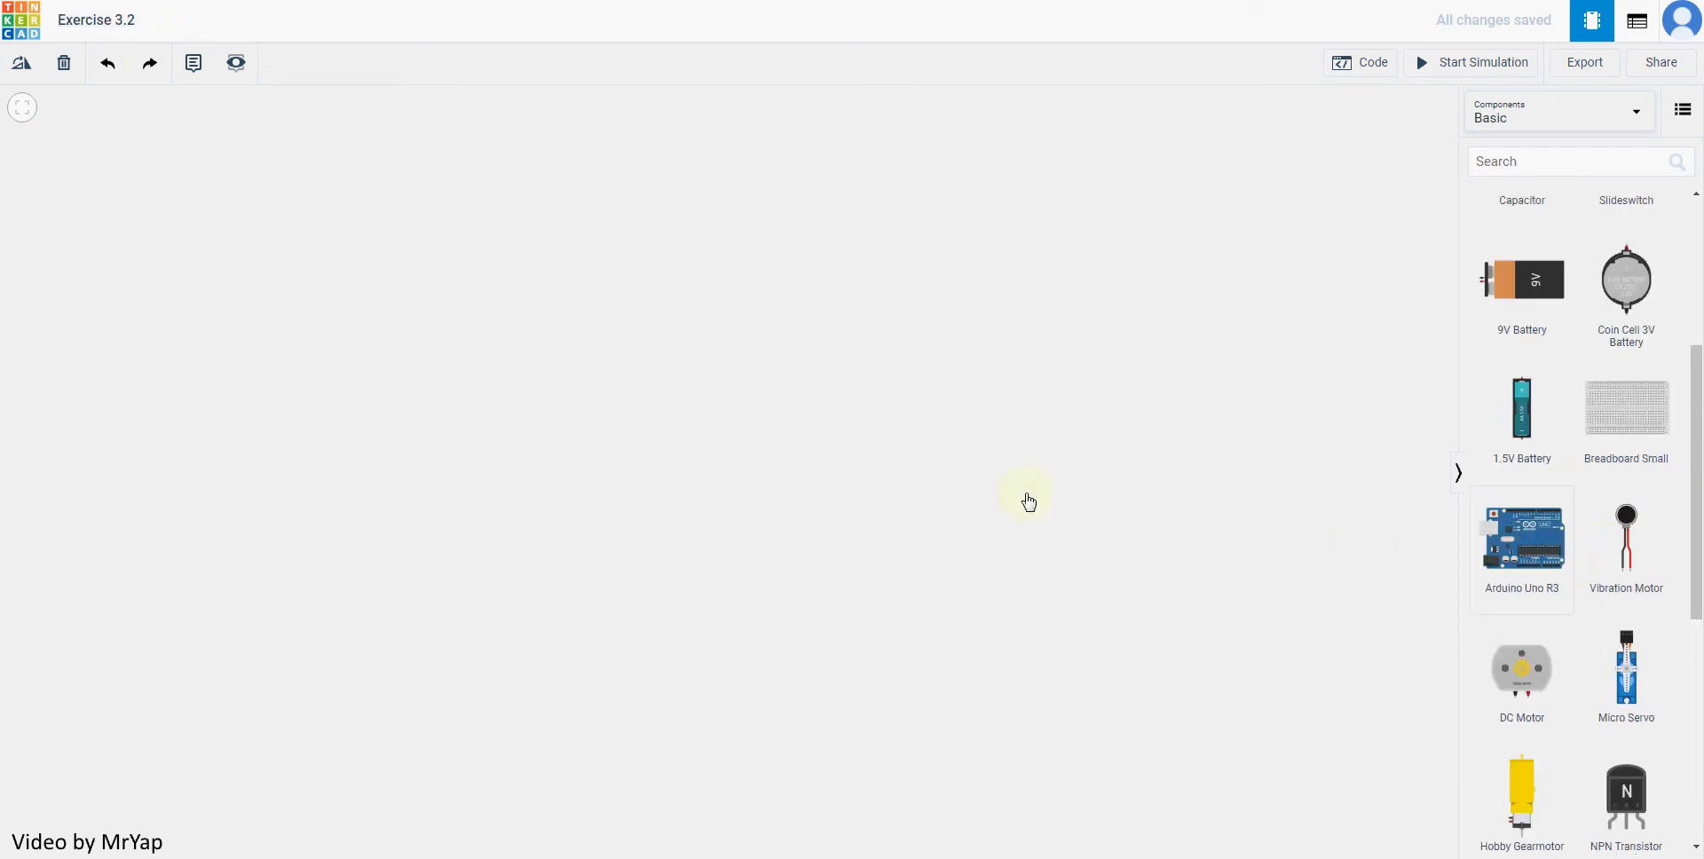
Place an Arduino Uno, piezo and resistor, wired black to GND and red to pin 4
drag(1521, 533, 842, 456)
text(100)
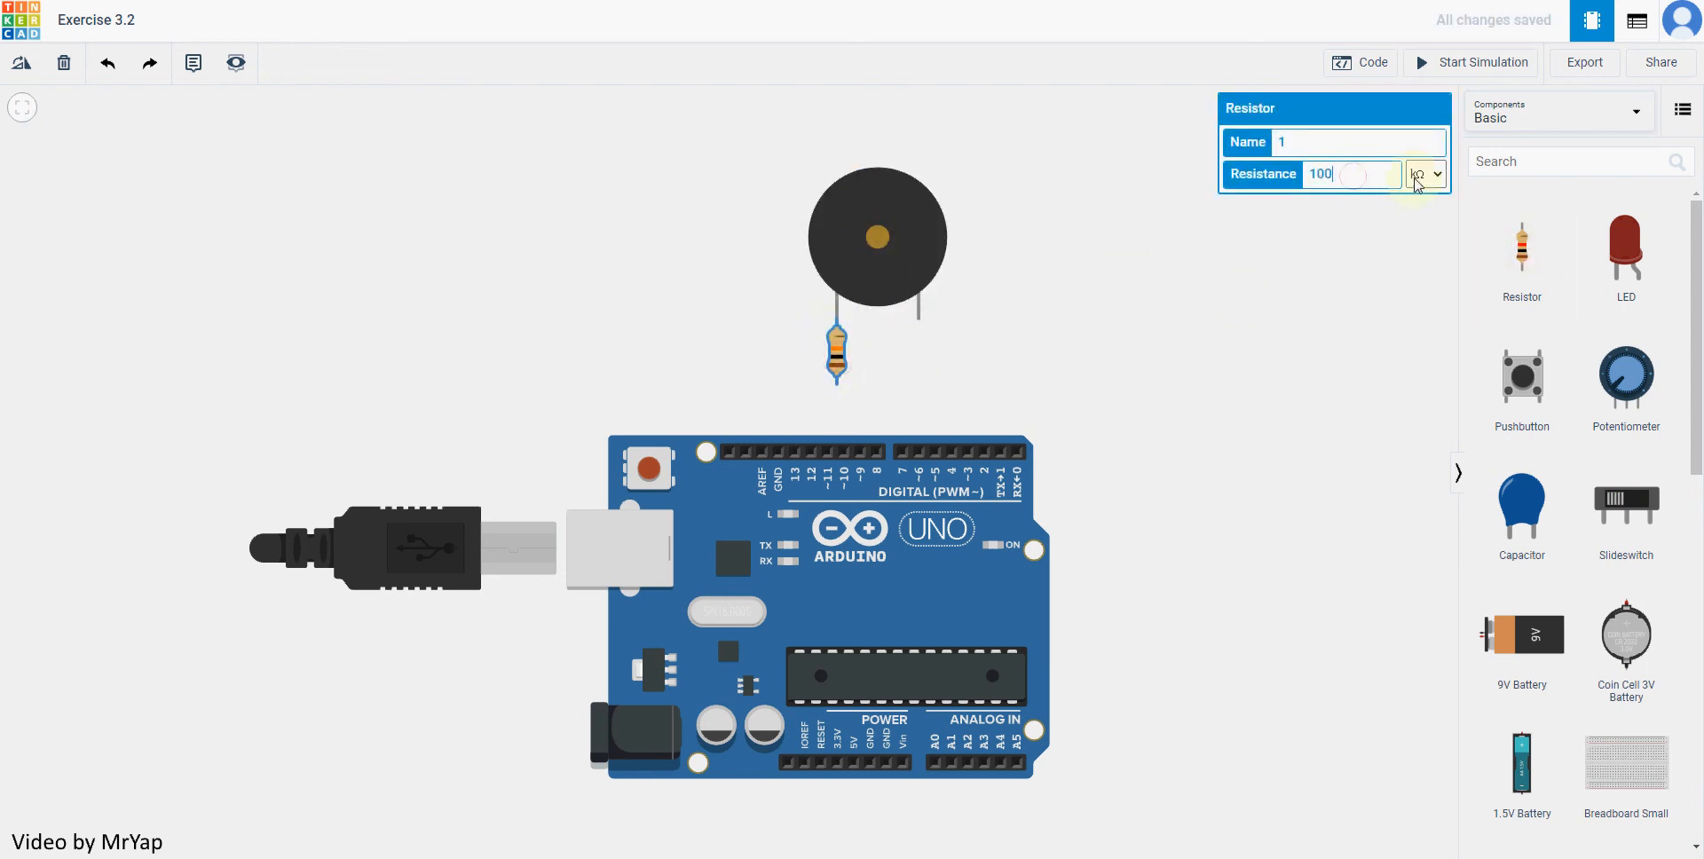
click(954, 345)
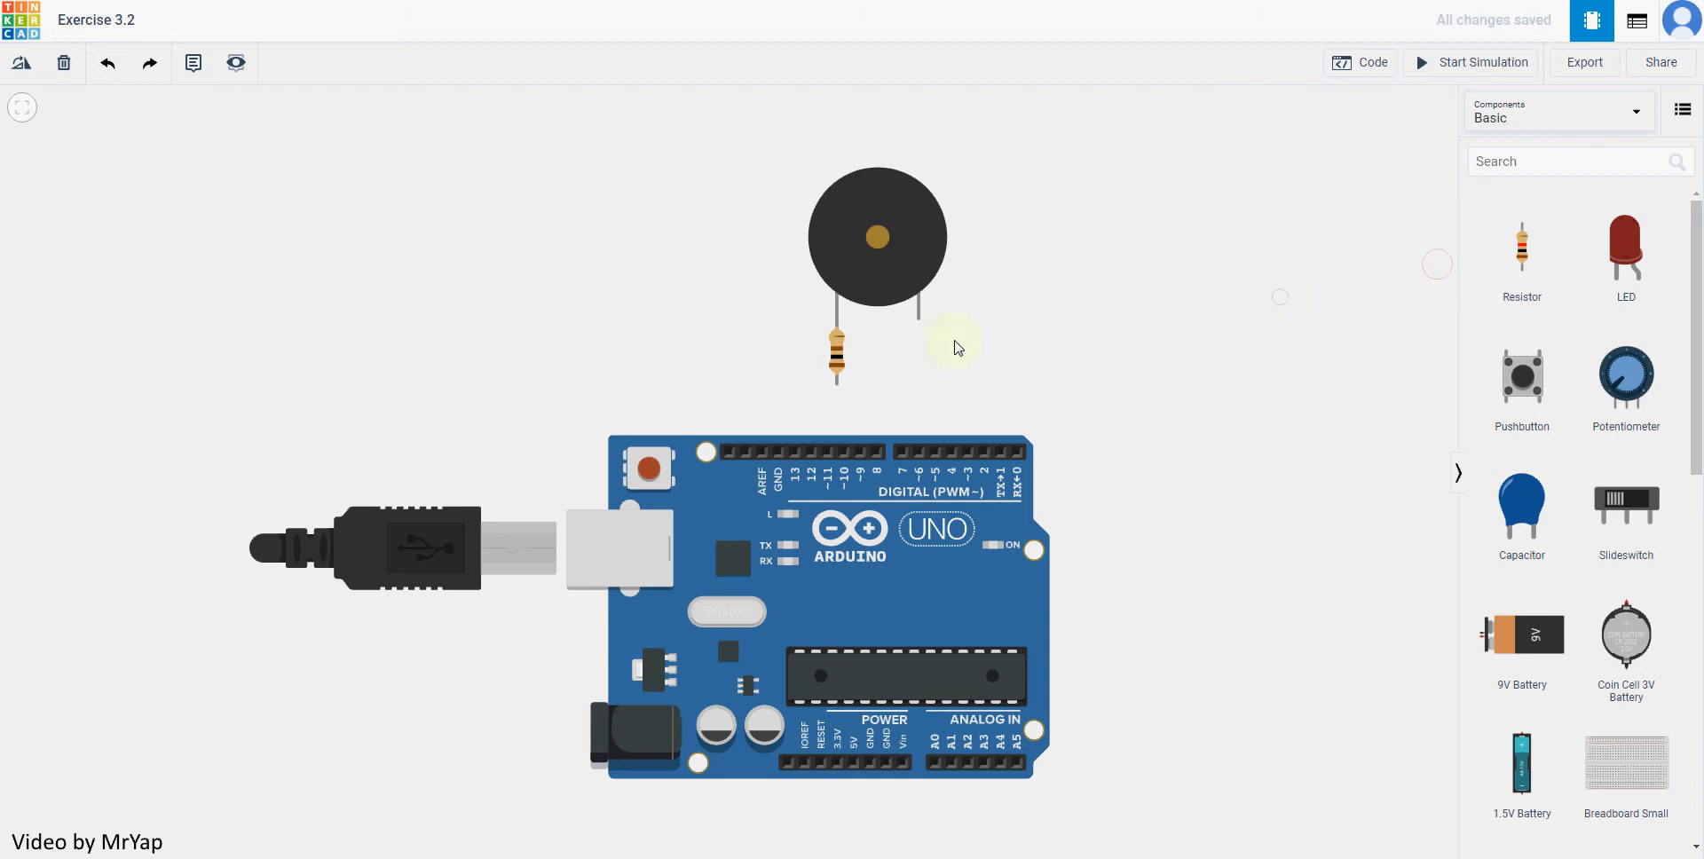
mouse_move(919, 329)
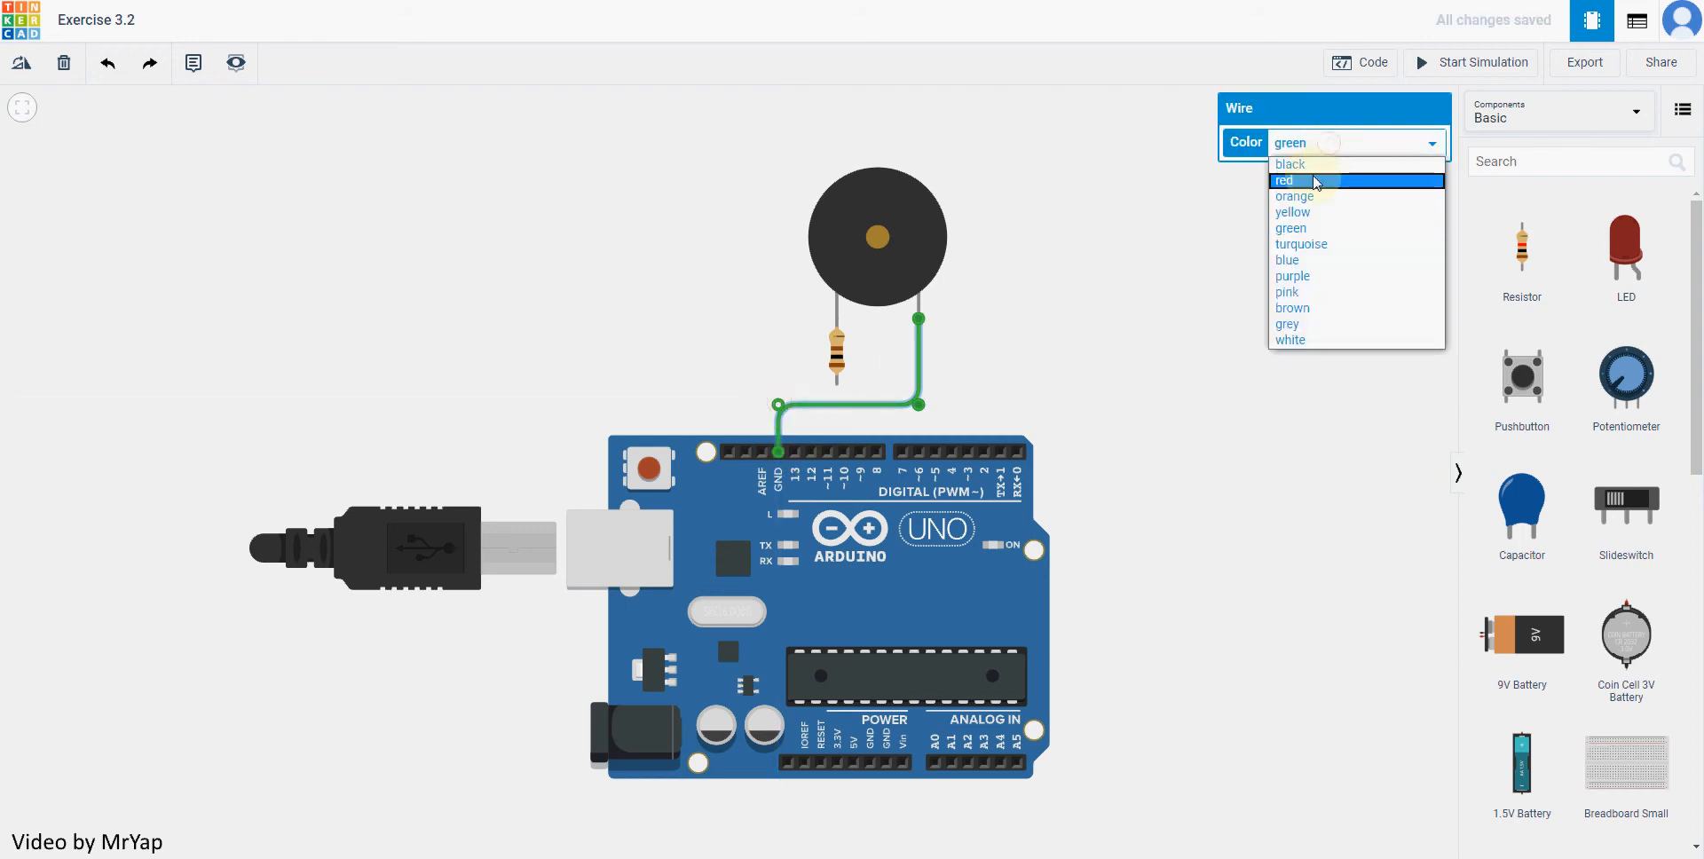
click(1290, 165)
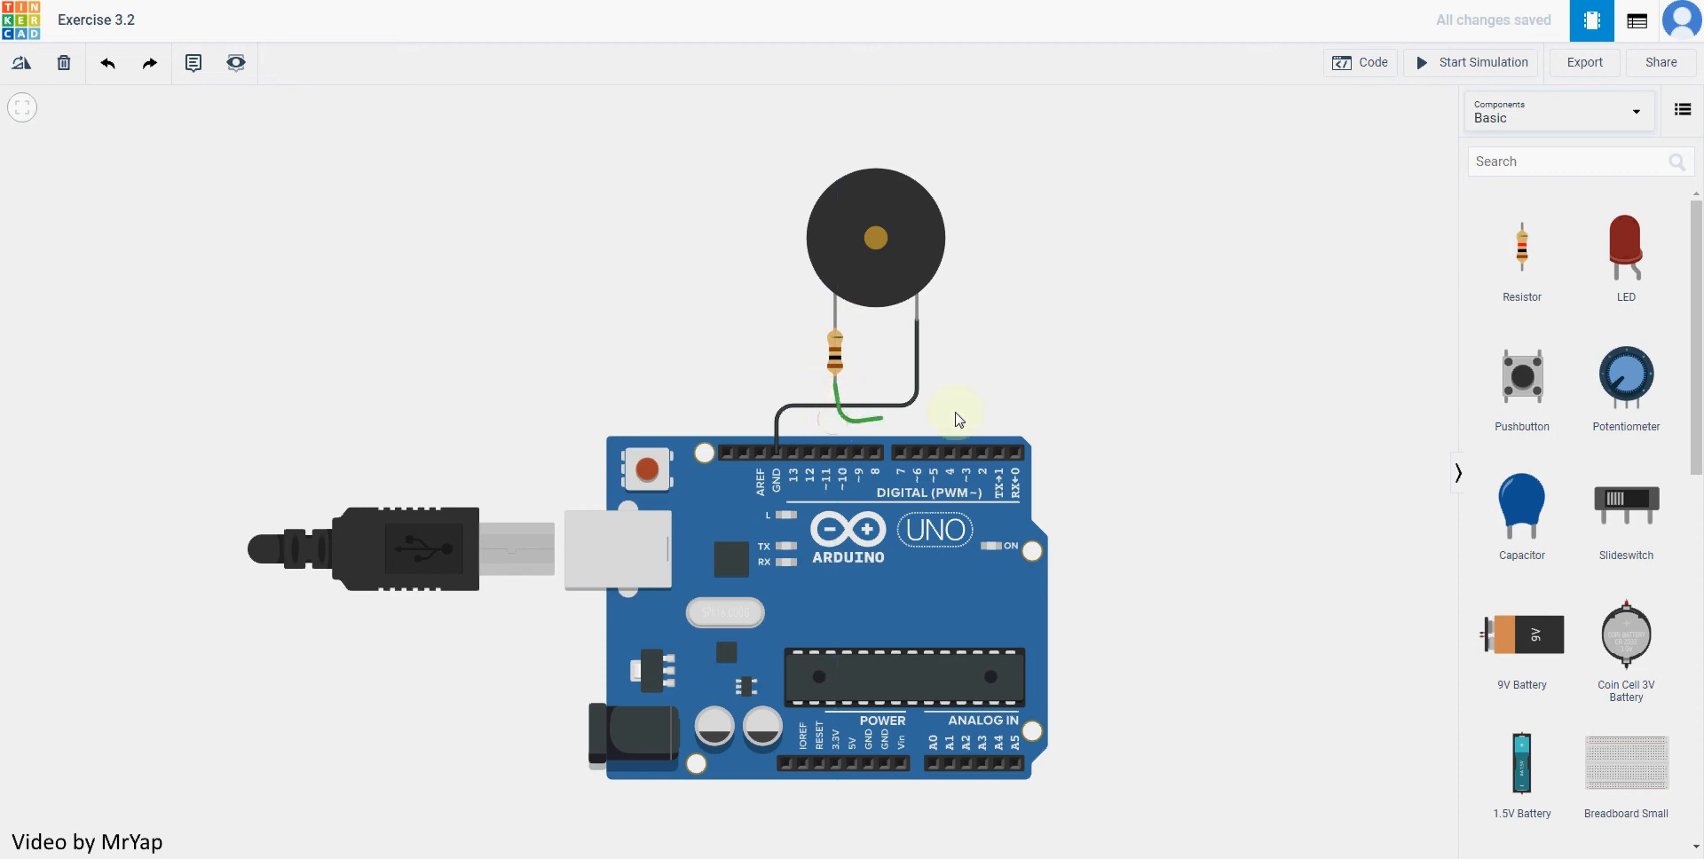
click(951, 453)
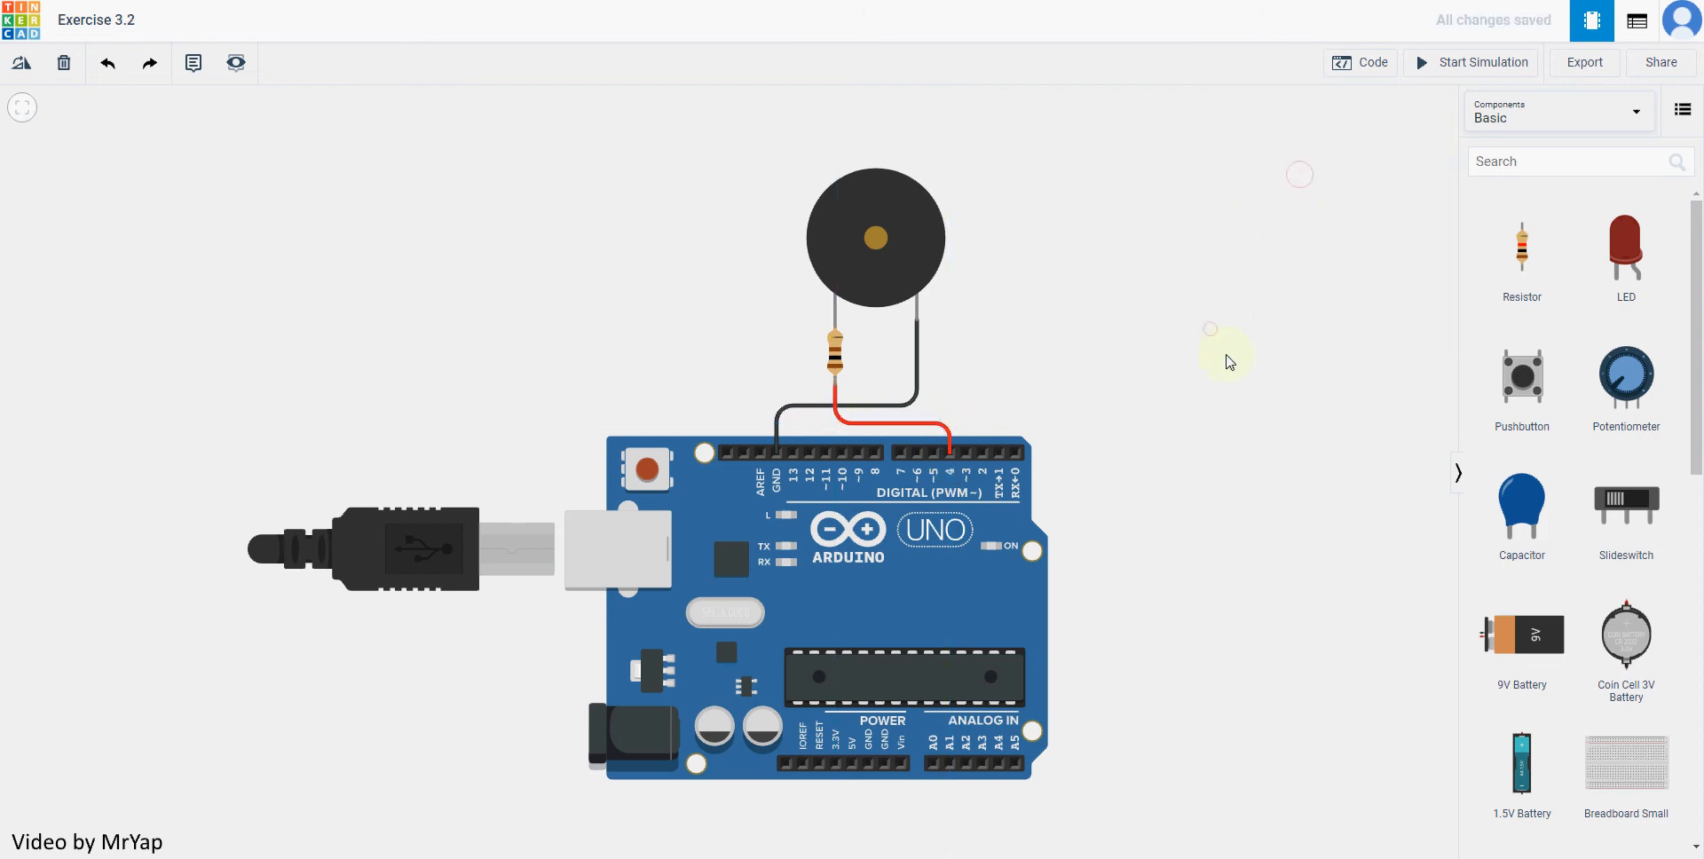
mouse_move(1373, 62)
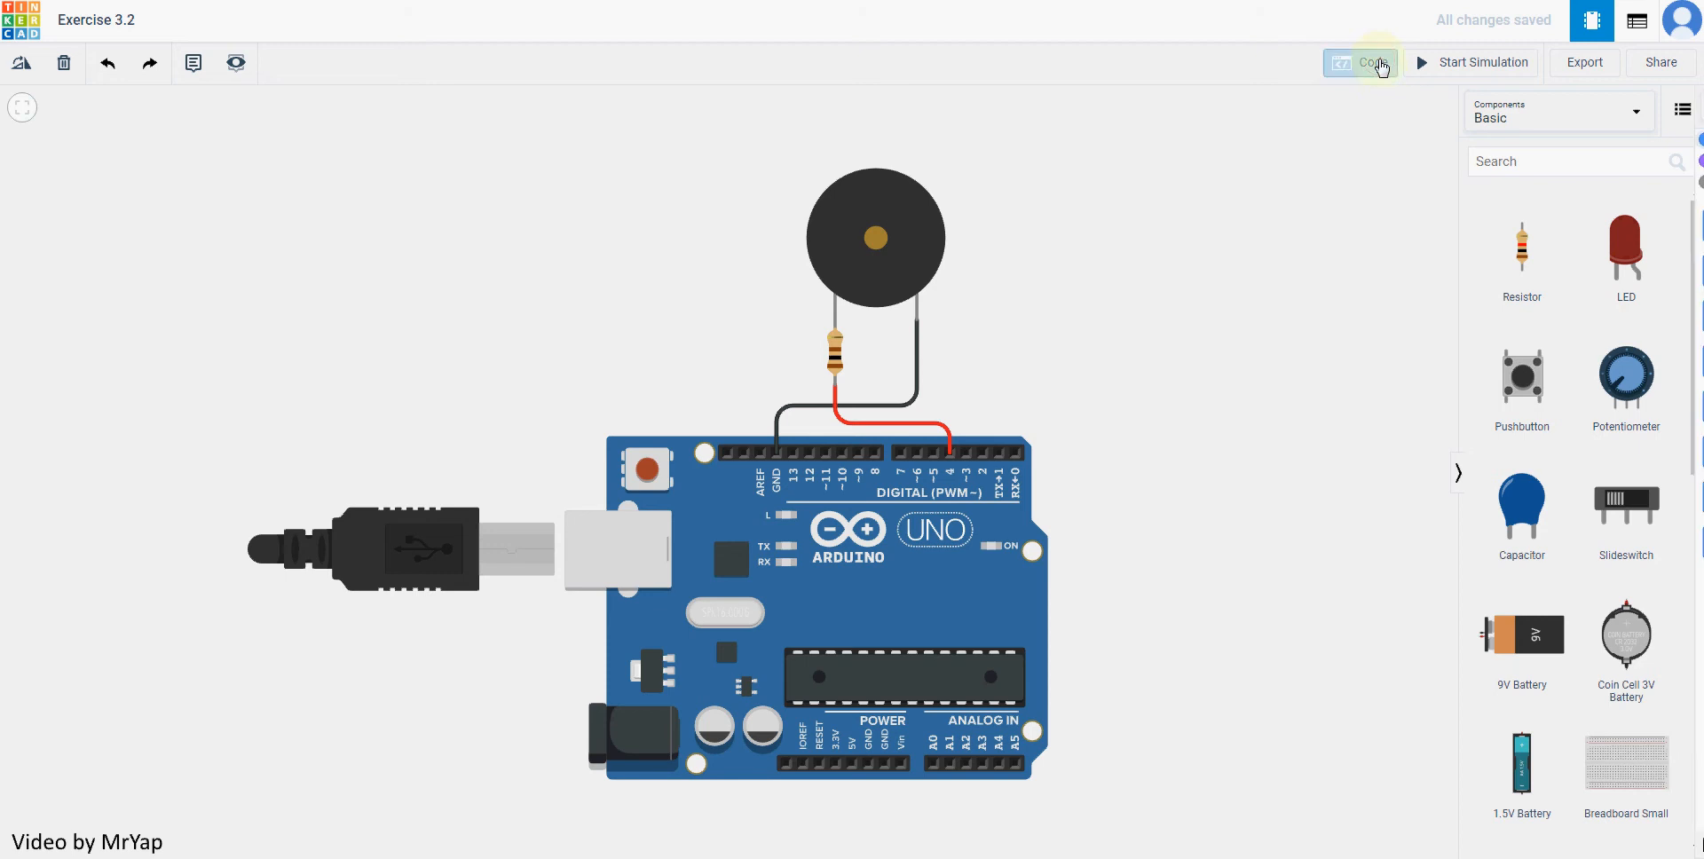
Add a block playing the speaker on pin 4 at tone 60 for 1 second
click(1374, 62)
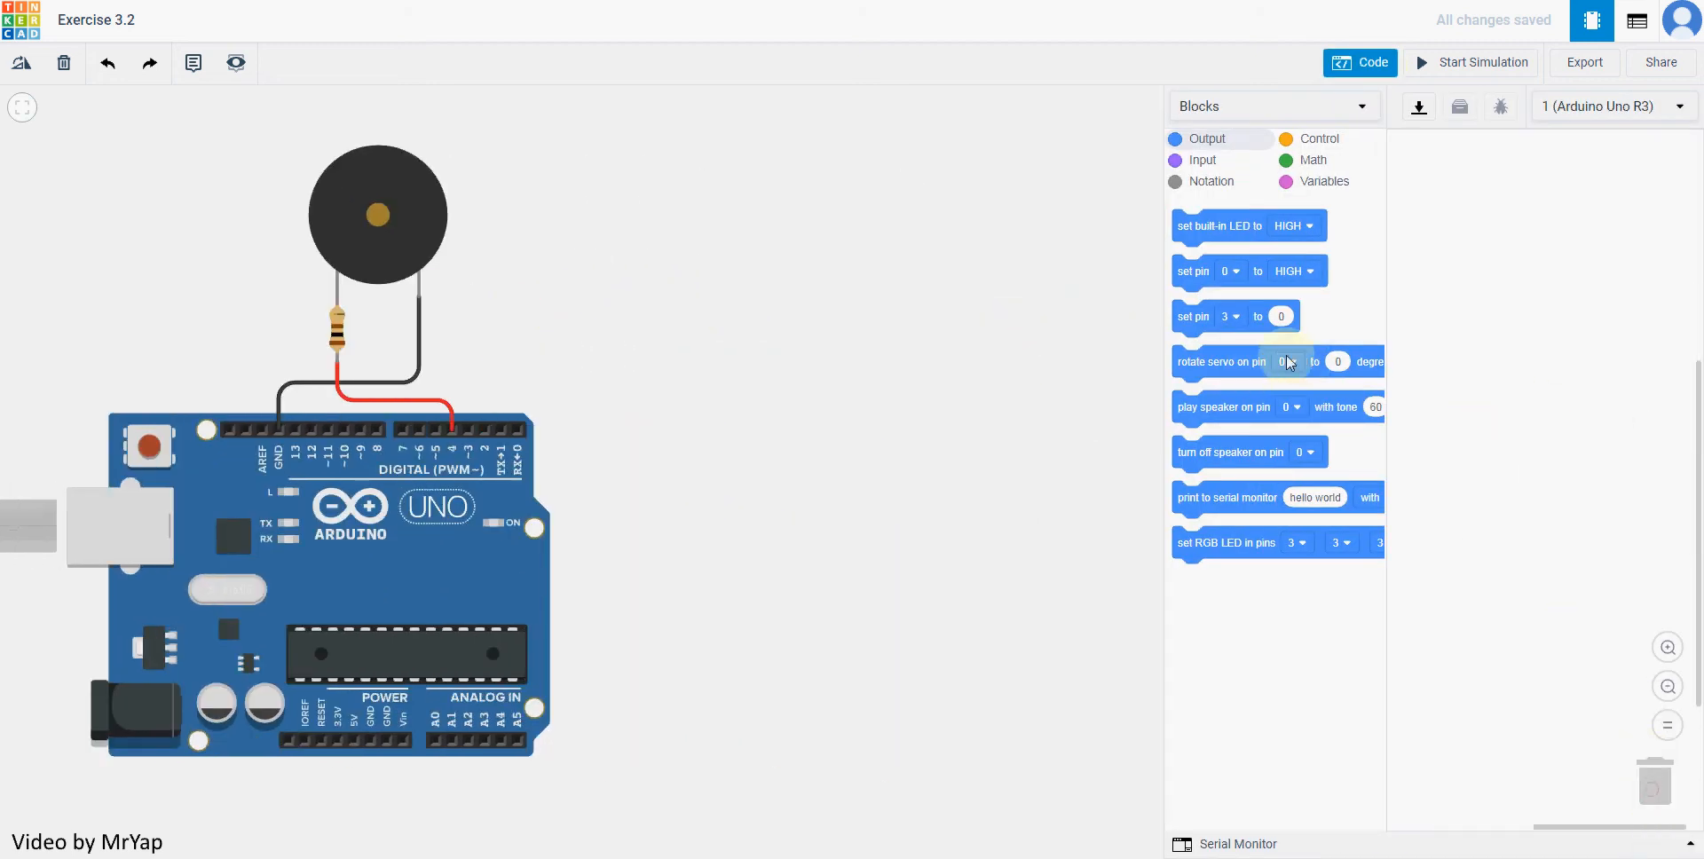
drag(1225, 407, 1521, 374)
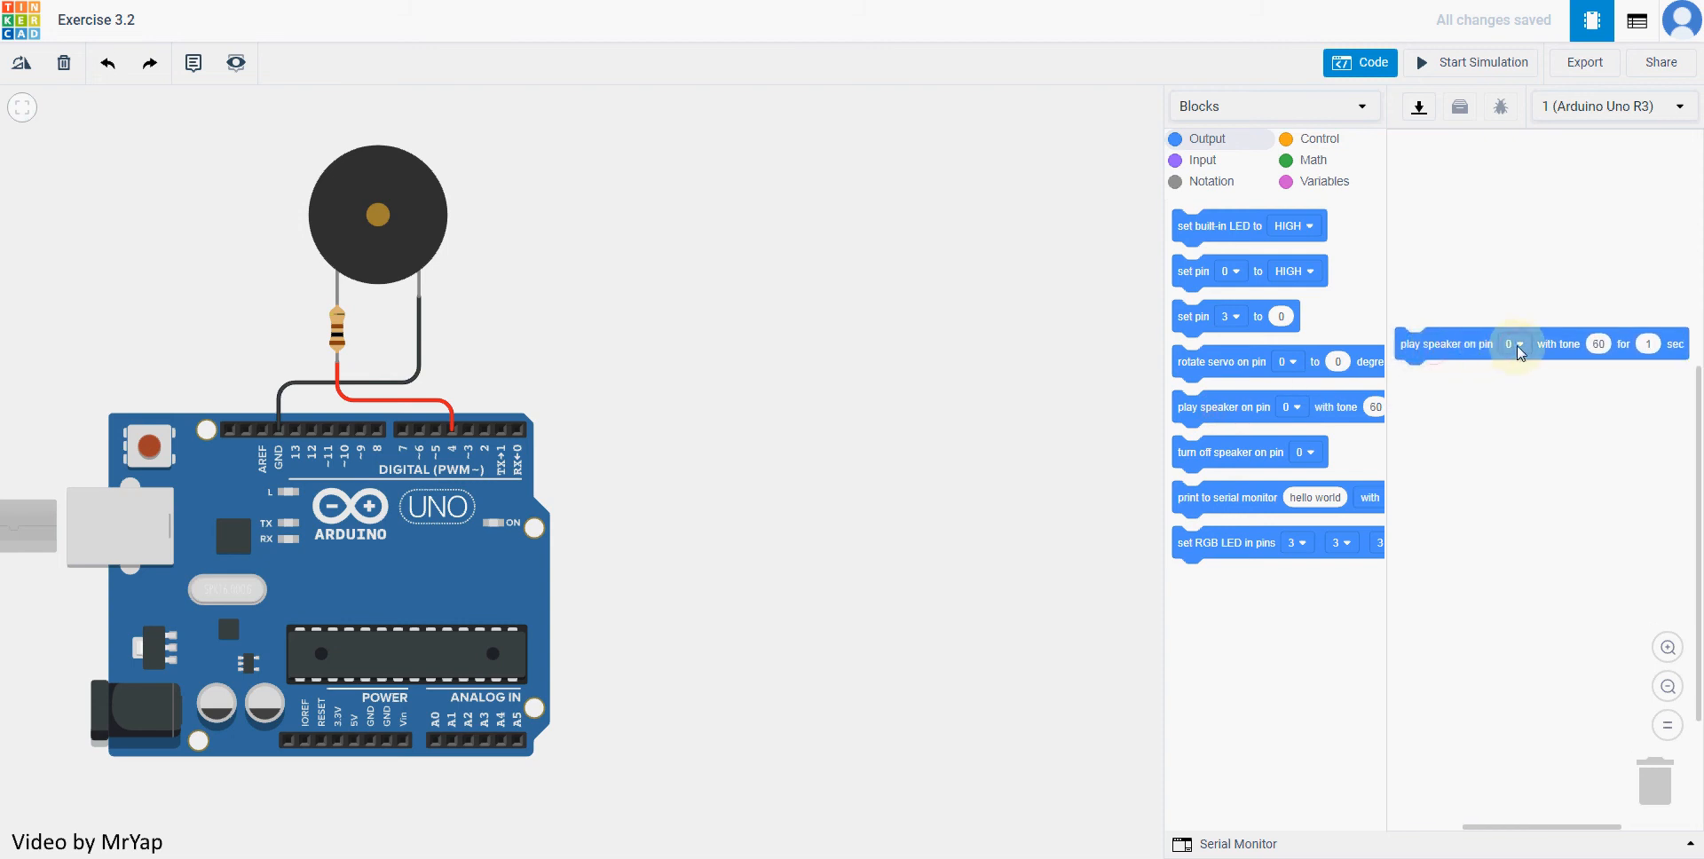
click(1515, 344)
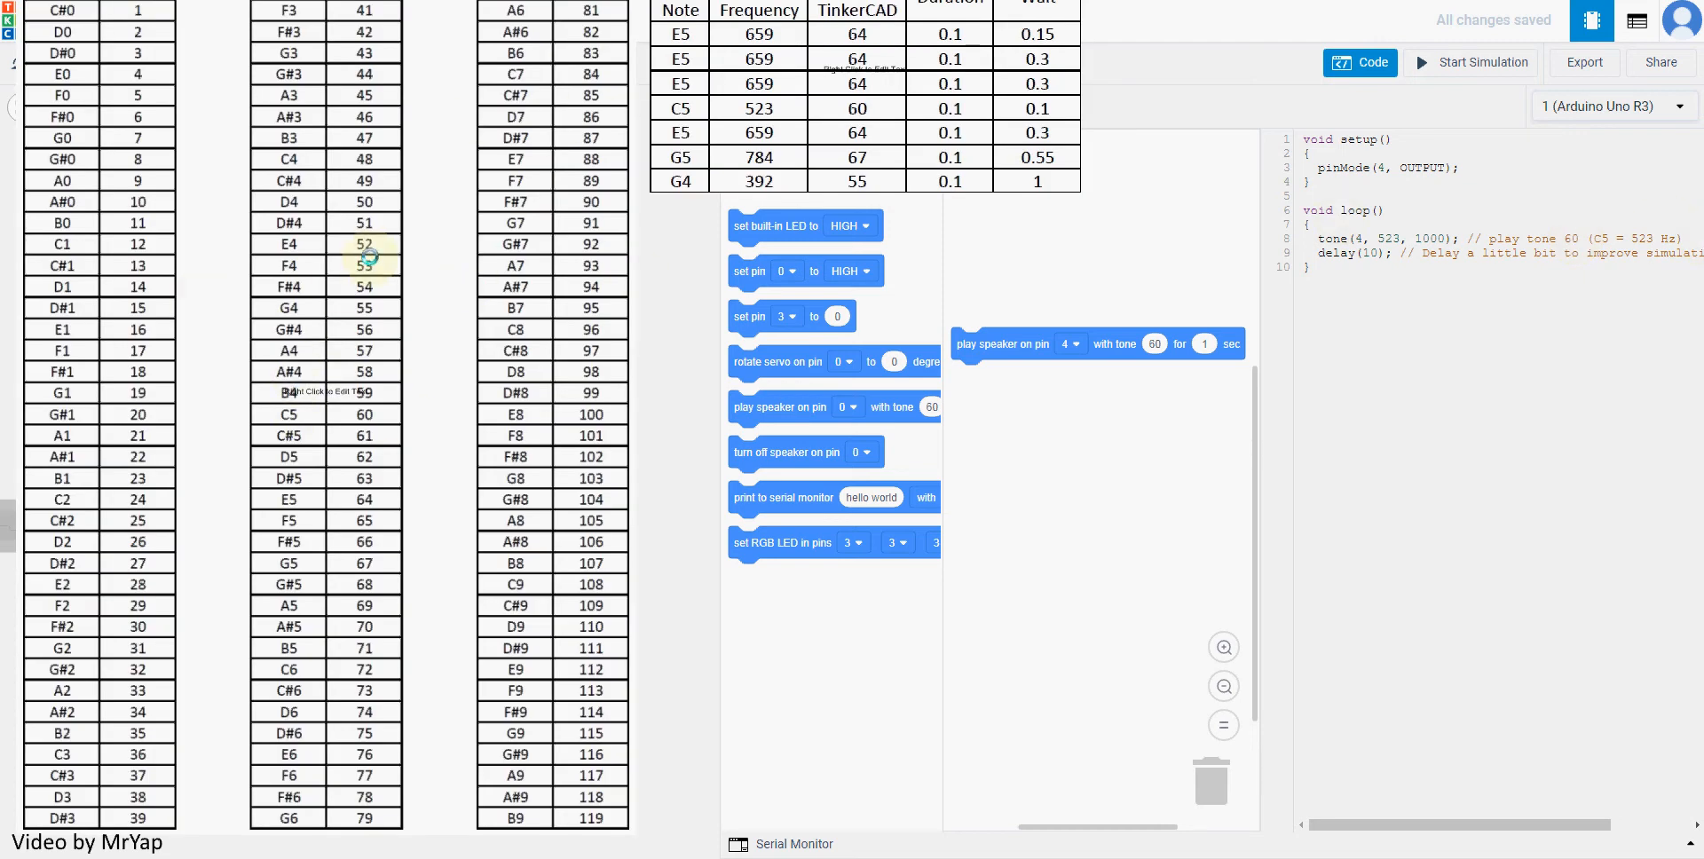
mouse_move(218, 45)
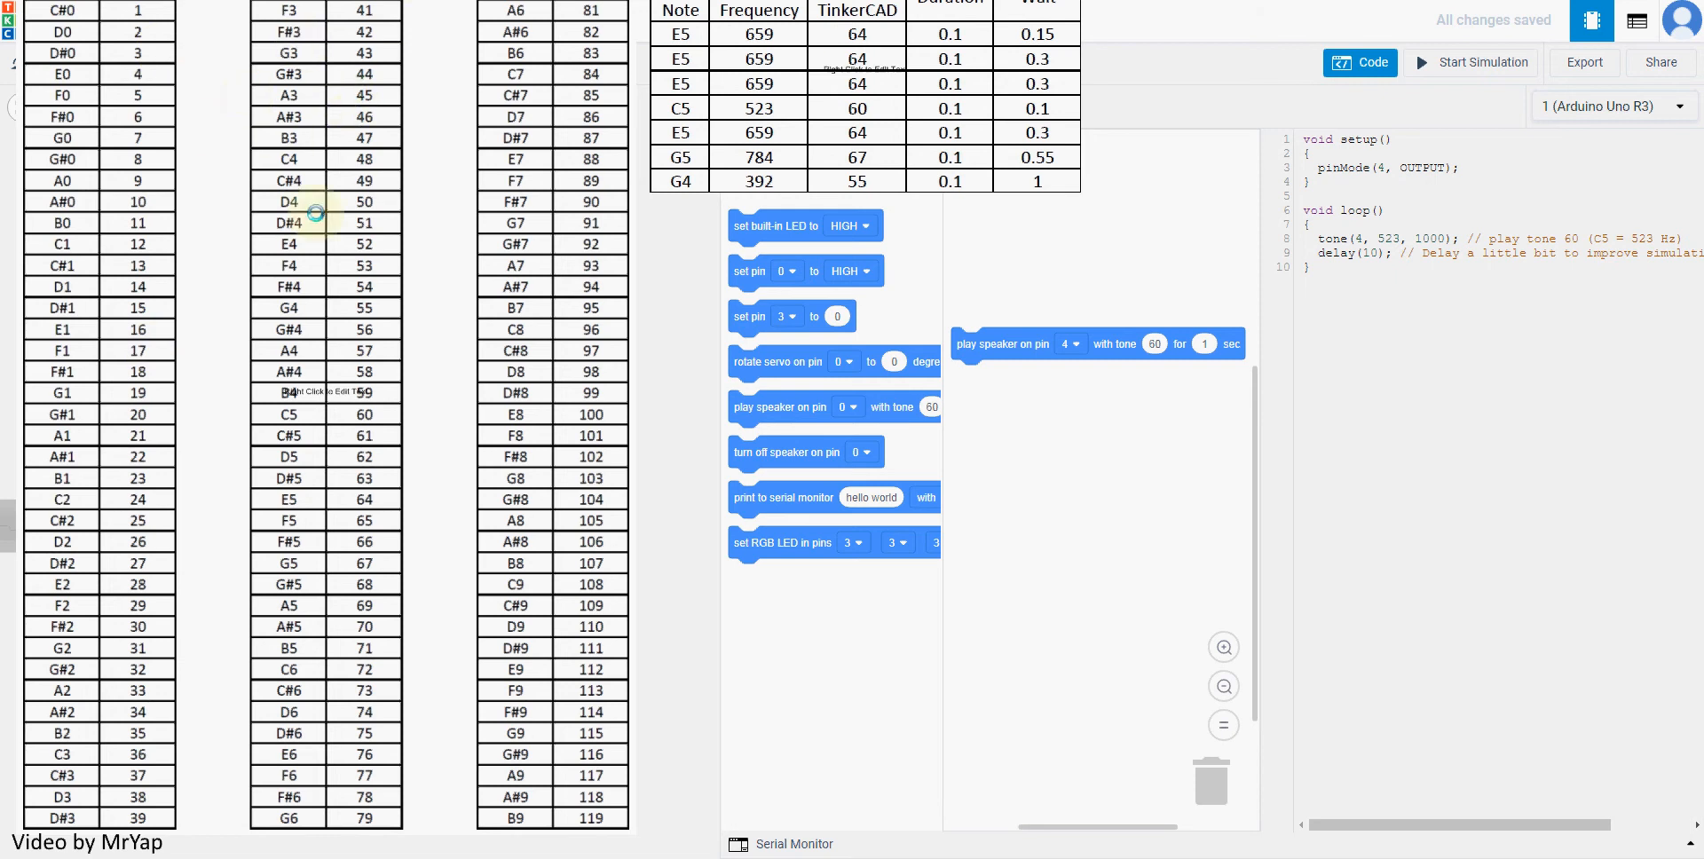
mouse_move(453, 293)
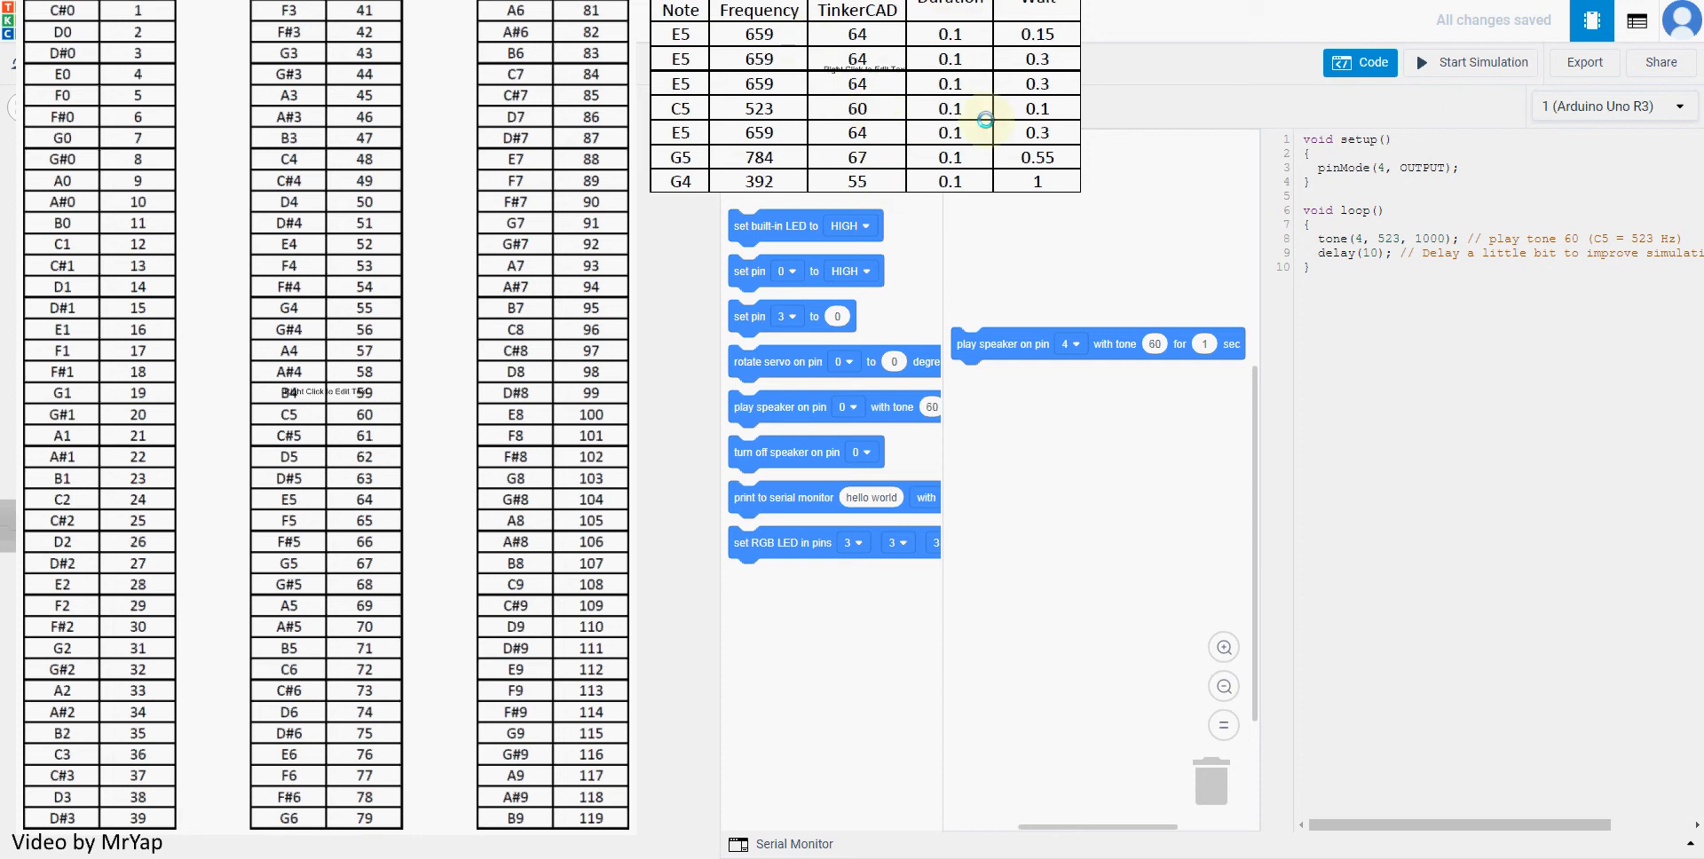
mouse_move(1050, 348)
text(0.1)
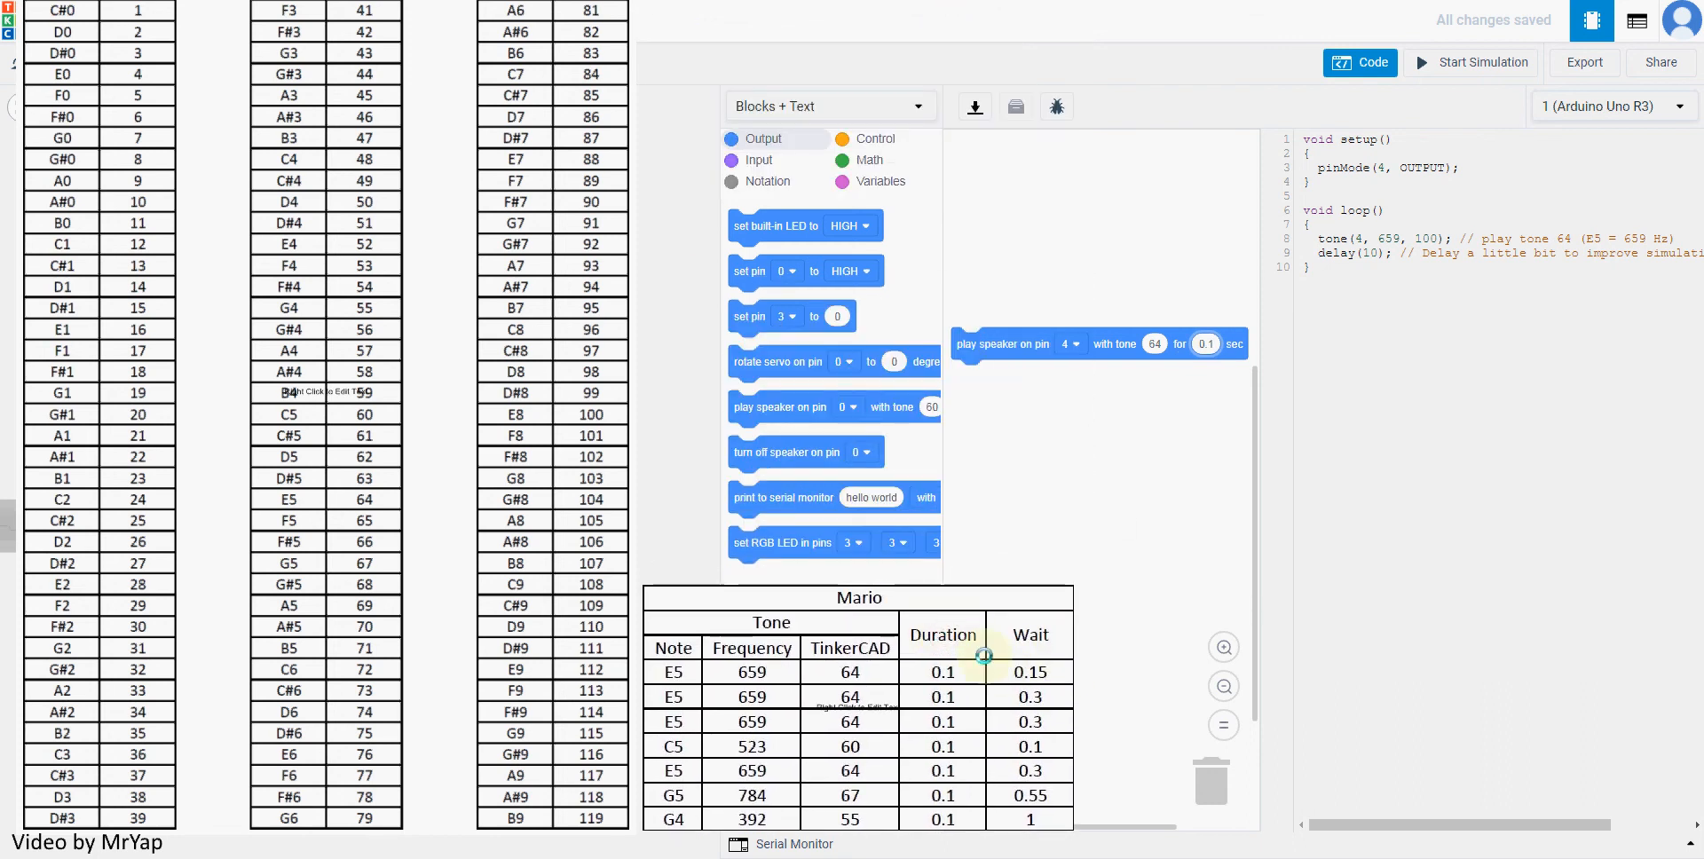
Add waits and duplicate speaker-wait pairs for tones 64, 64, 64, 60, 64, 67
click(875, 137)
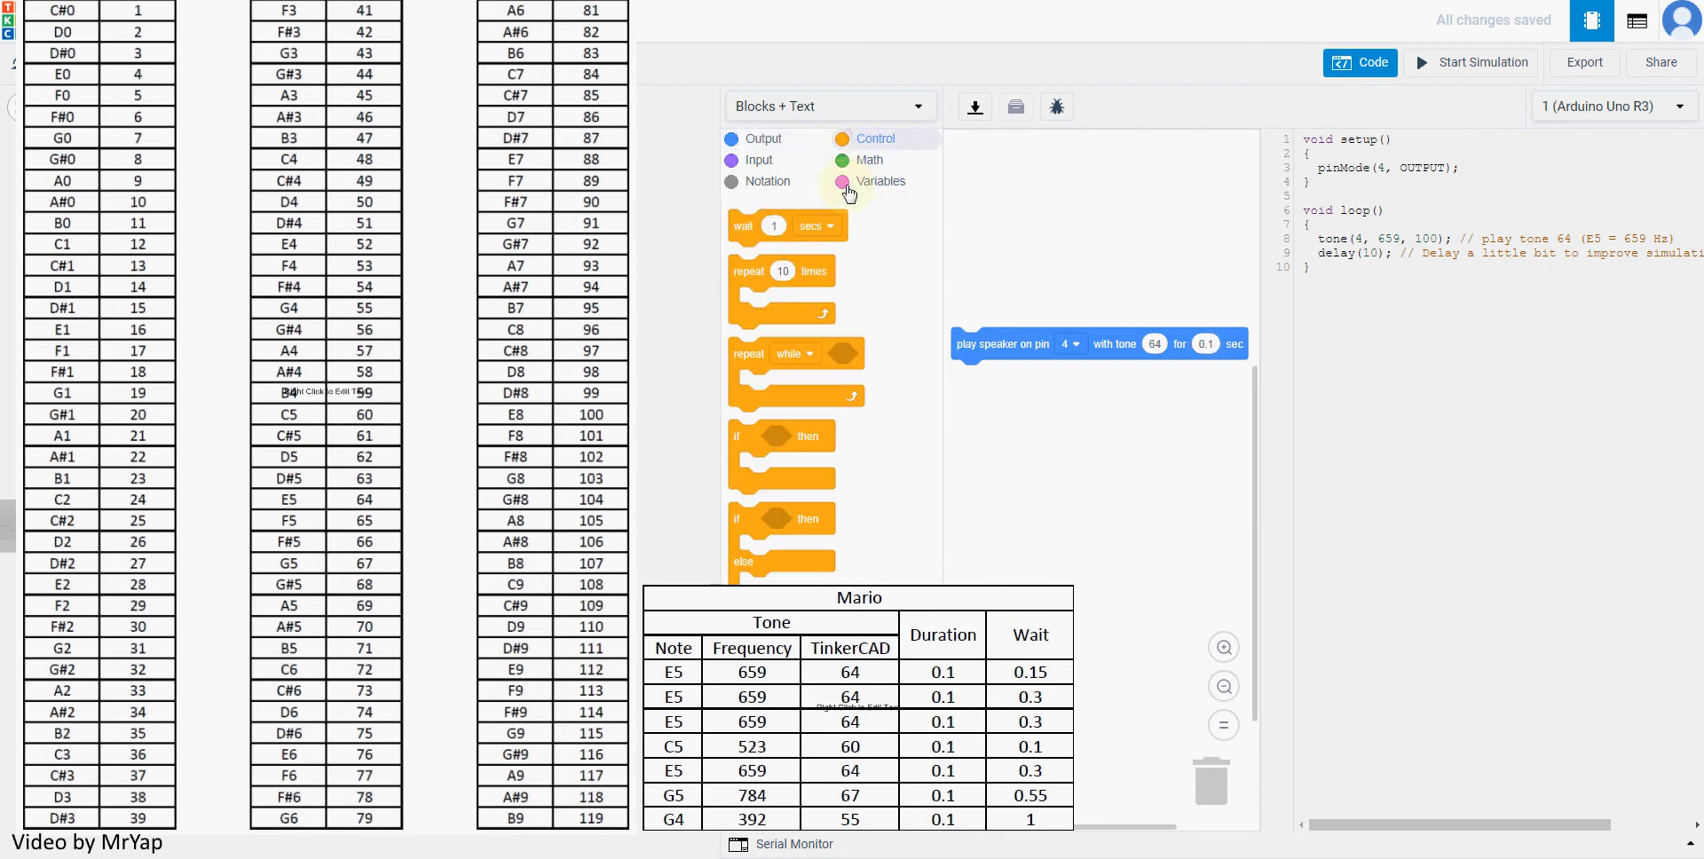
drag(773, 224, 967, 375)
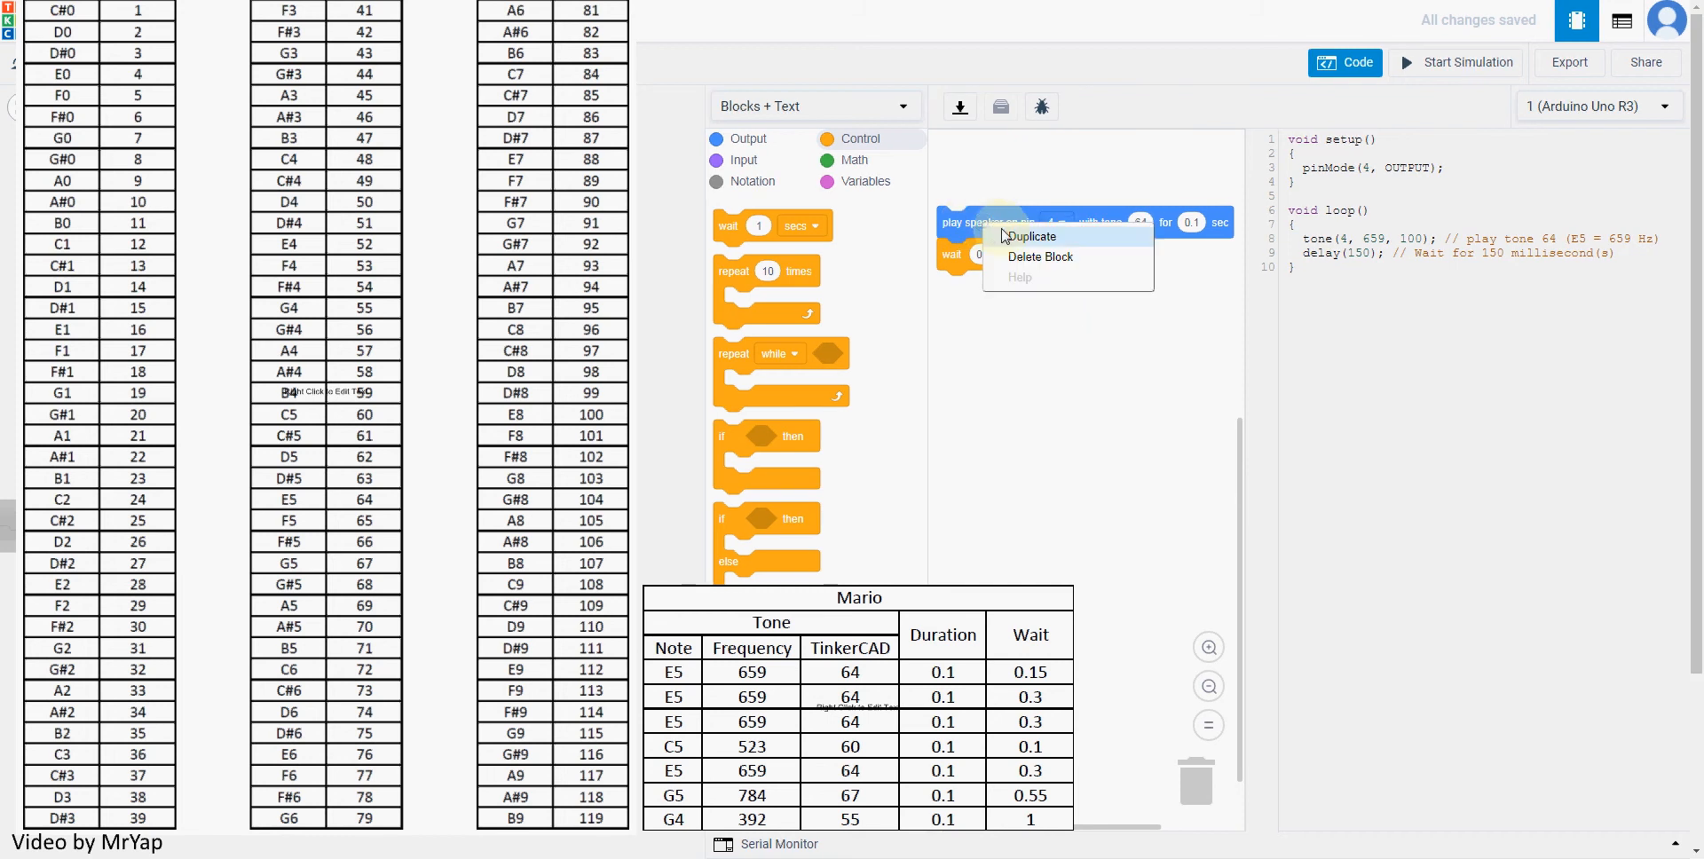
click(1031, 236)
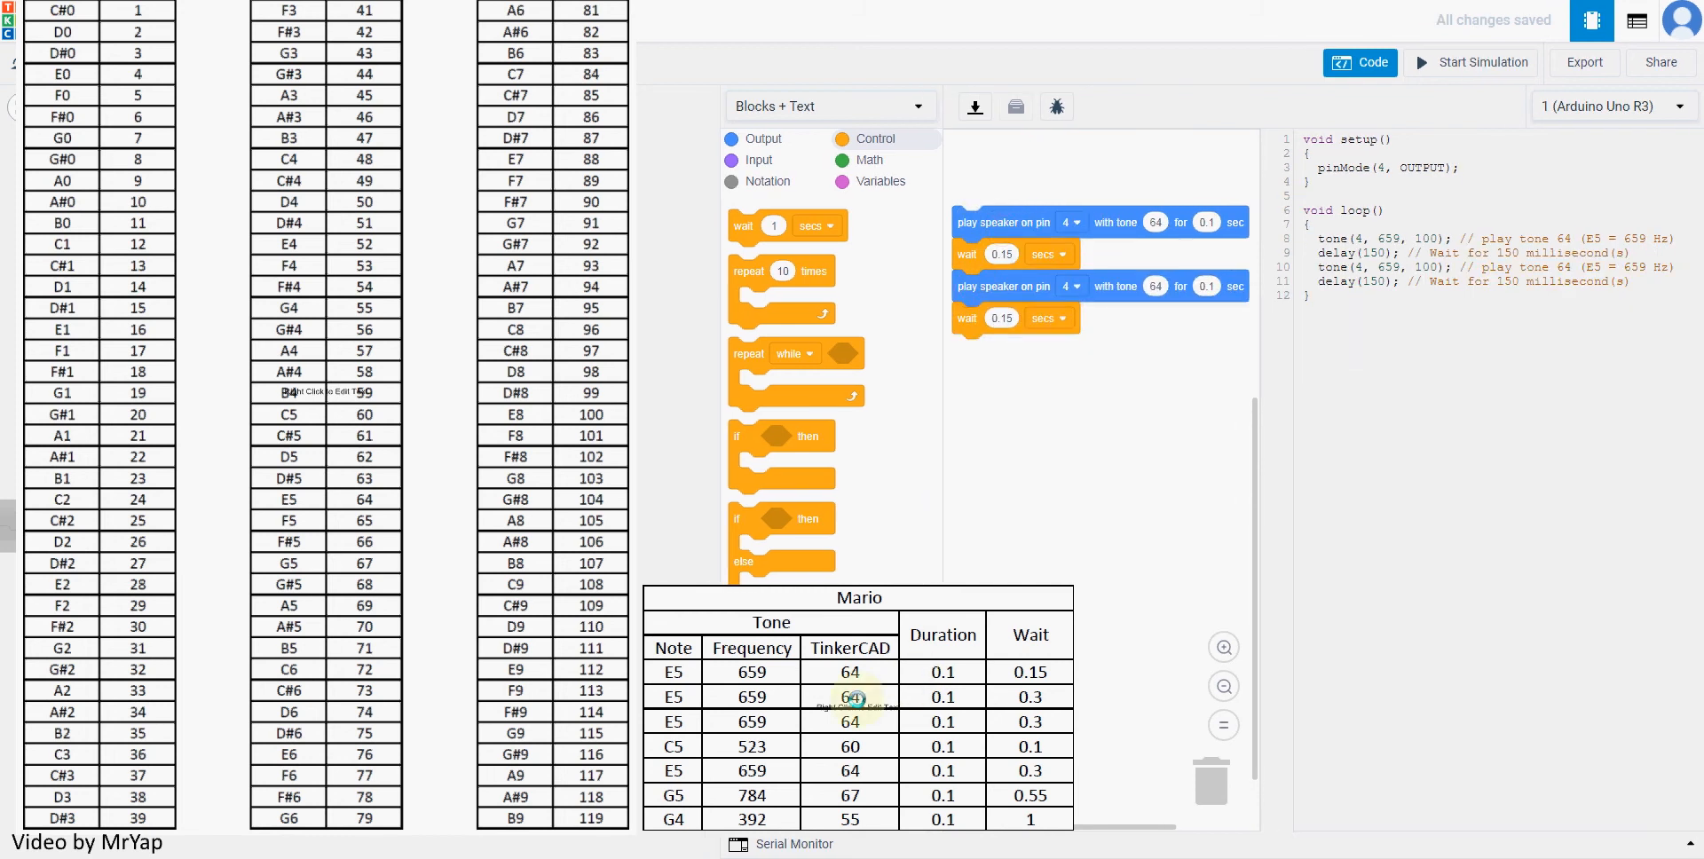
click(1000, 319)
text(0.3)
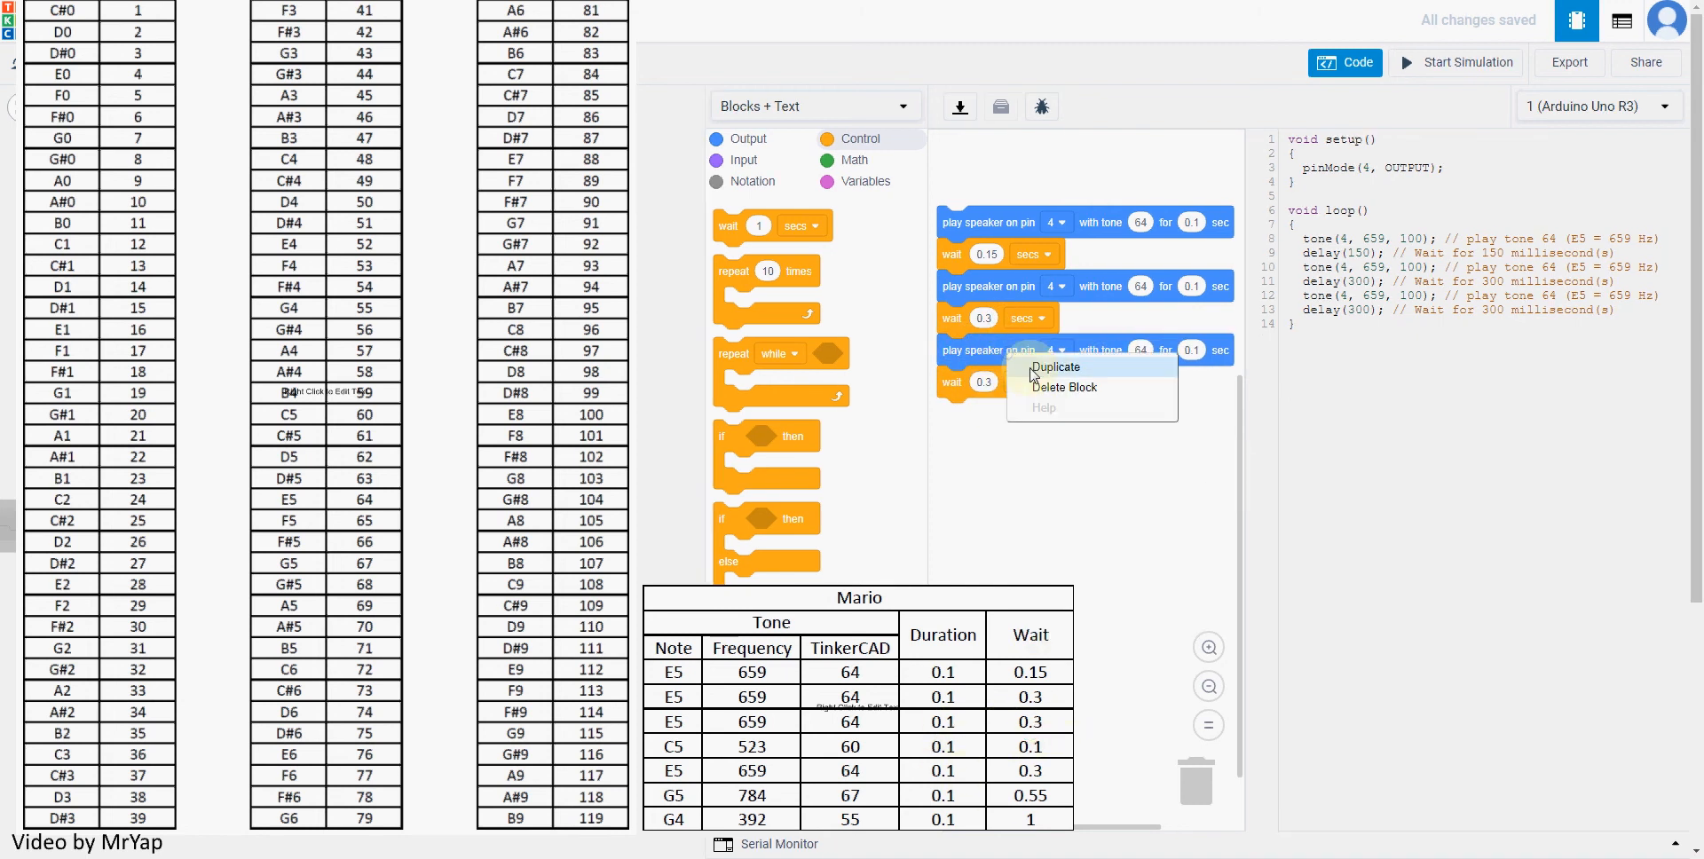
click(1055, 368)
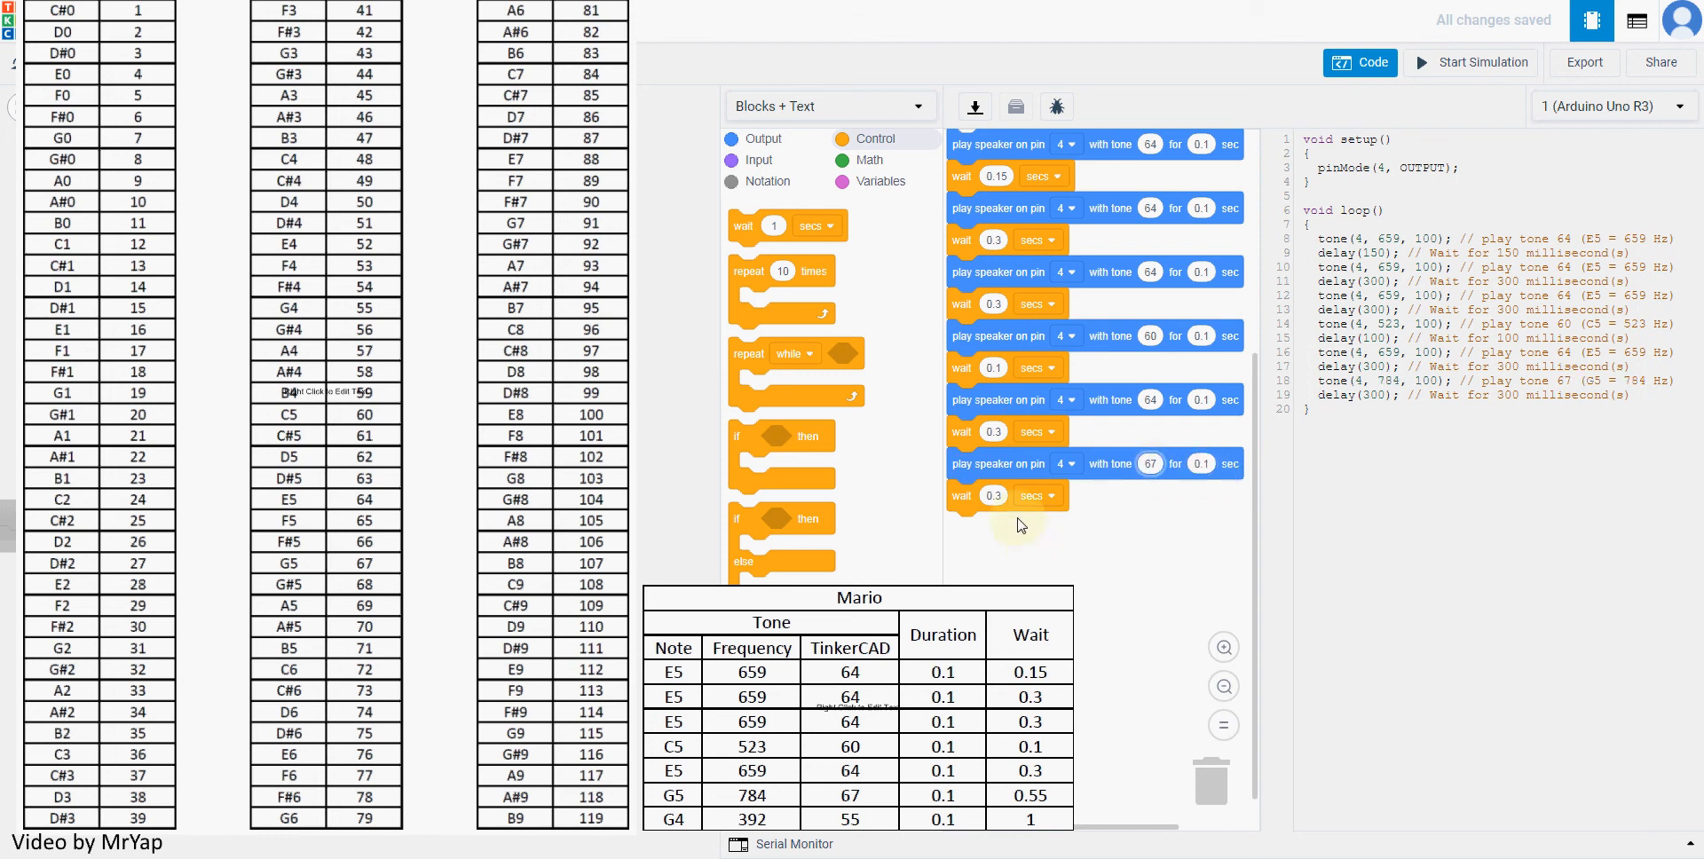
Wait 0.55 s after tone 67, then play tone 55 with a 2-second wait
click(992, 495)
text(0.55)
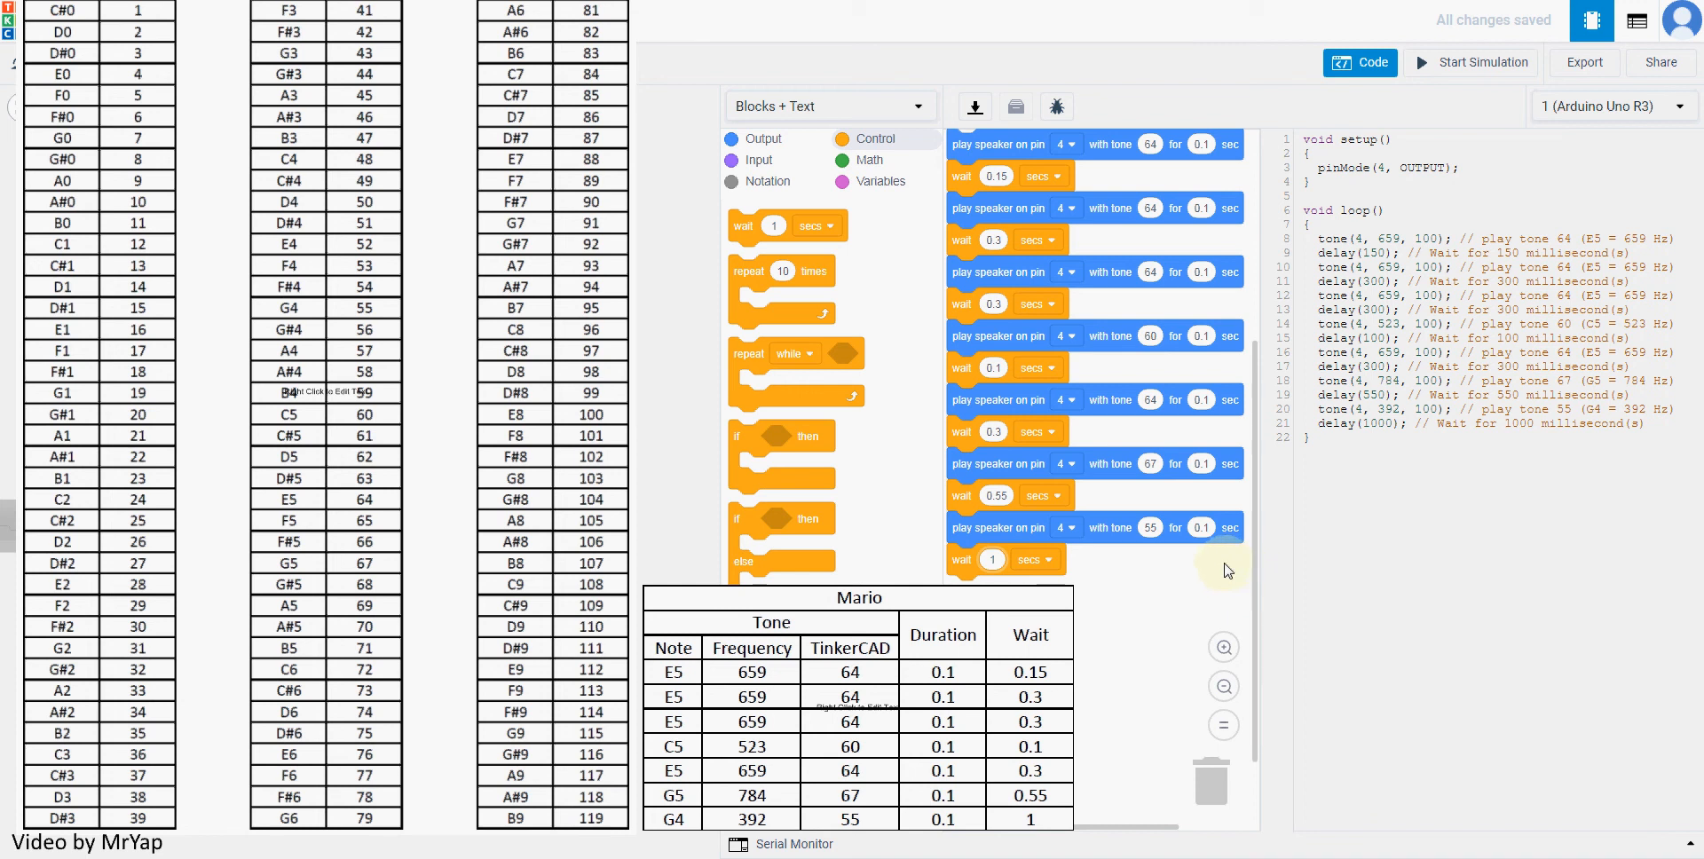
mouse_move(989, 527)
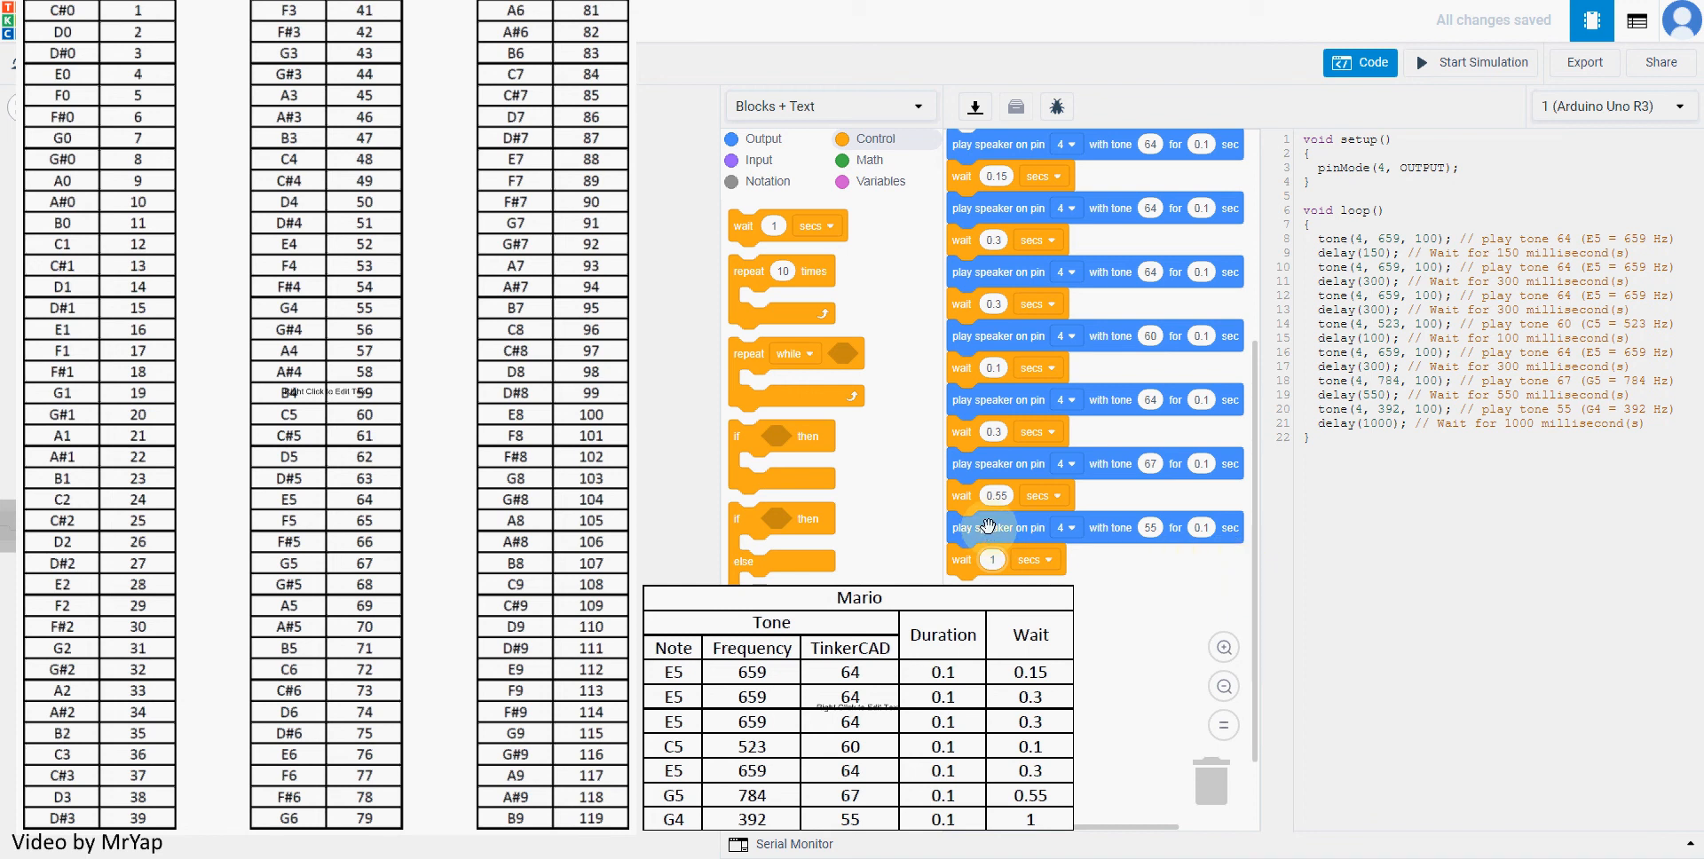
click(991, 559)
text(2)
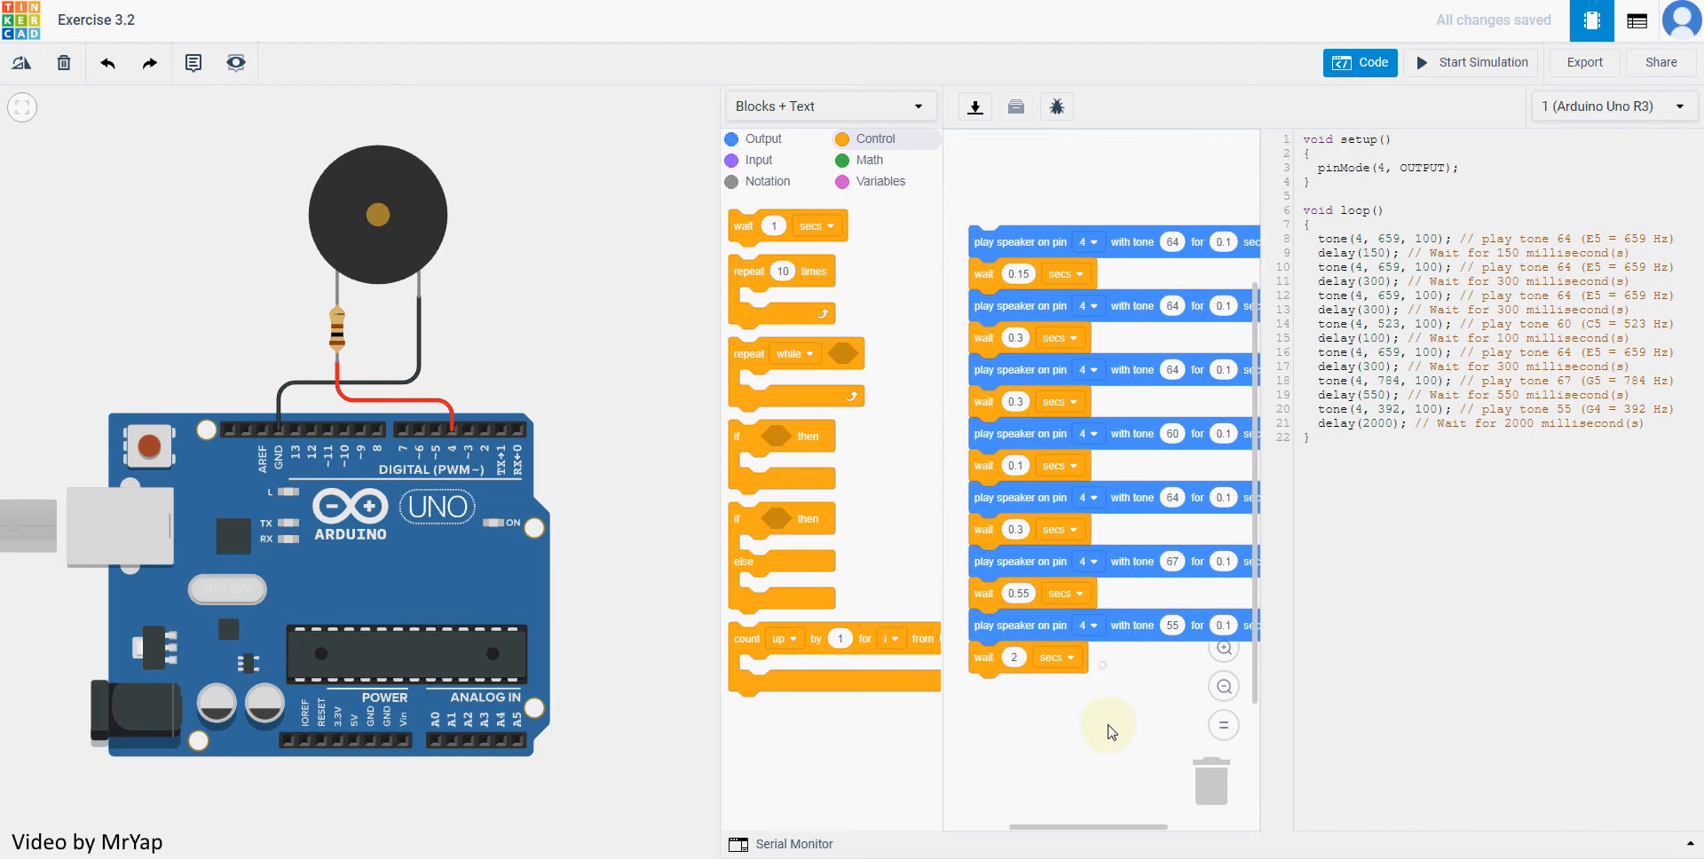
mouse_move(809, 268)
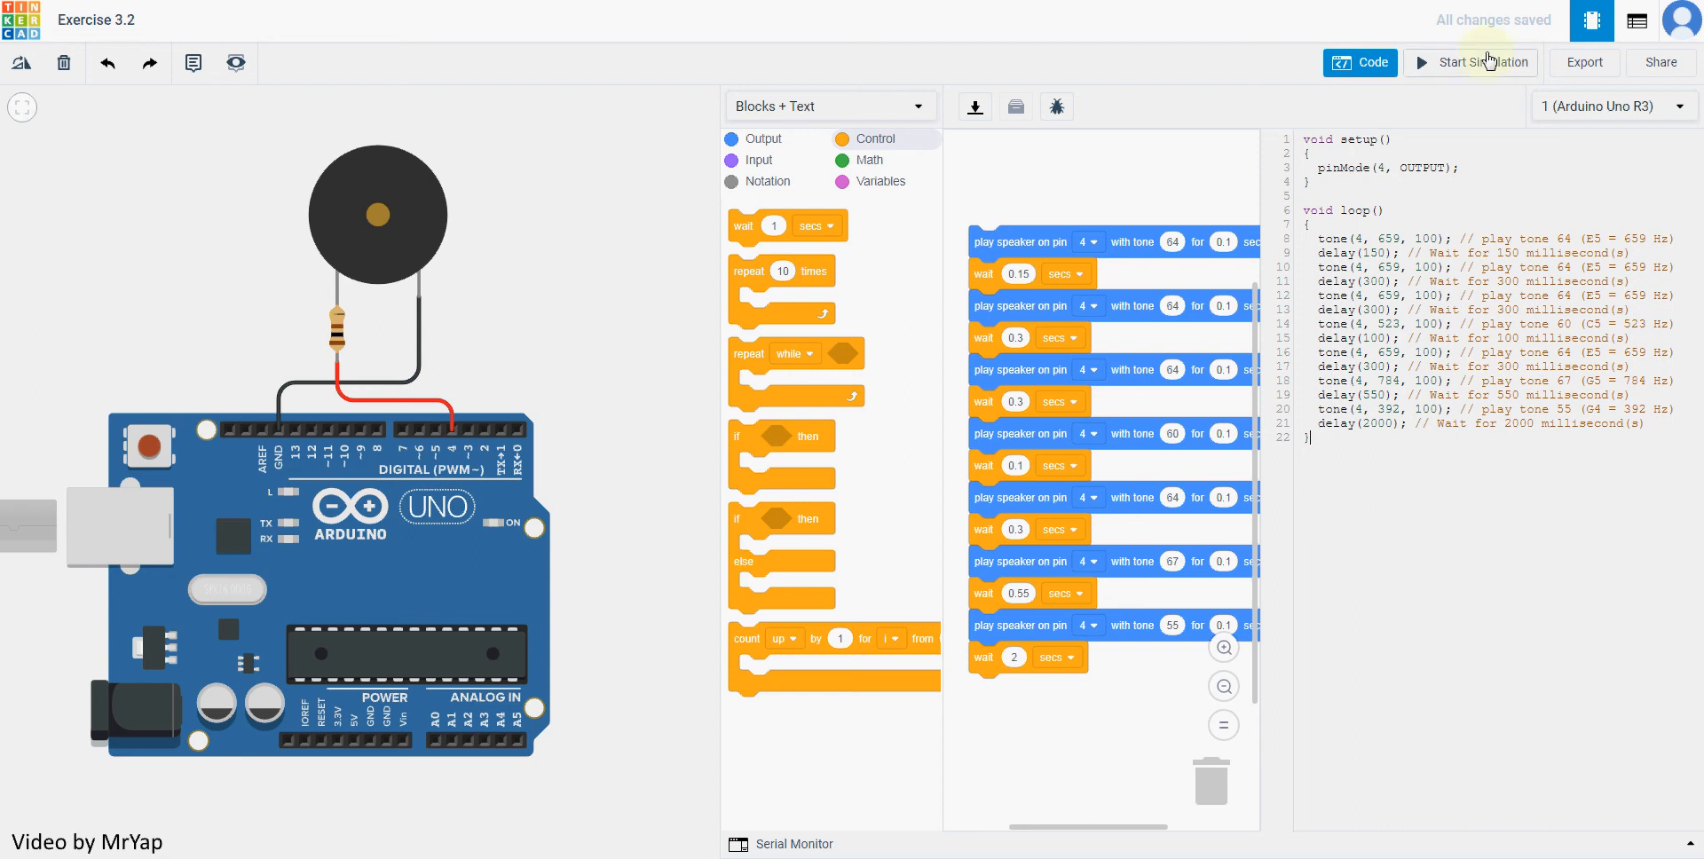
click(1481, 62)
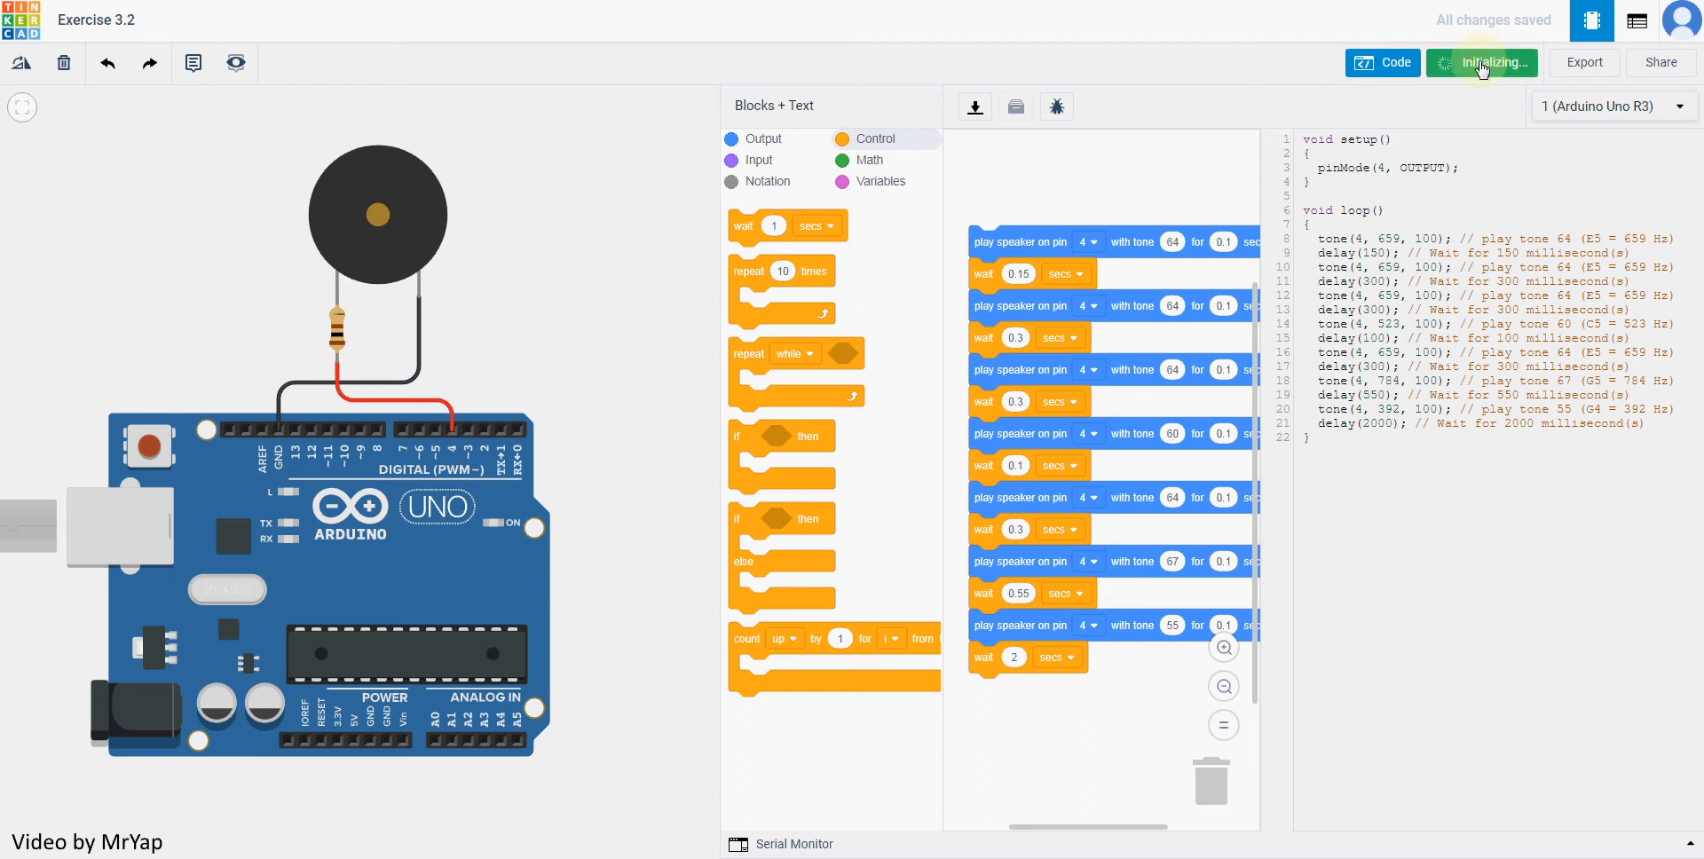
click(1481, 62)
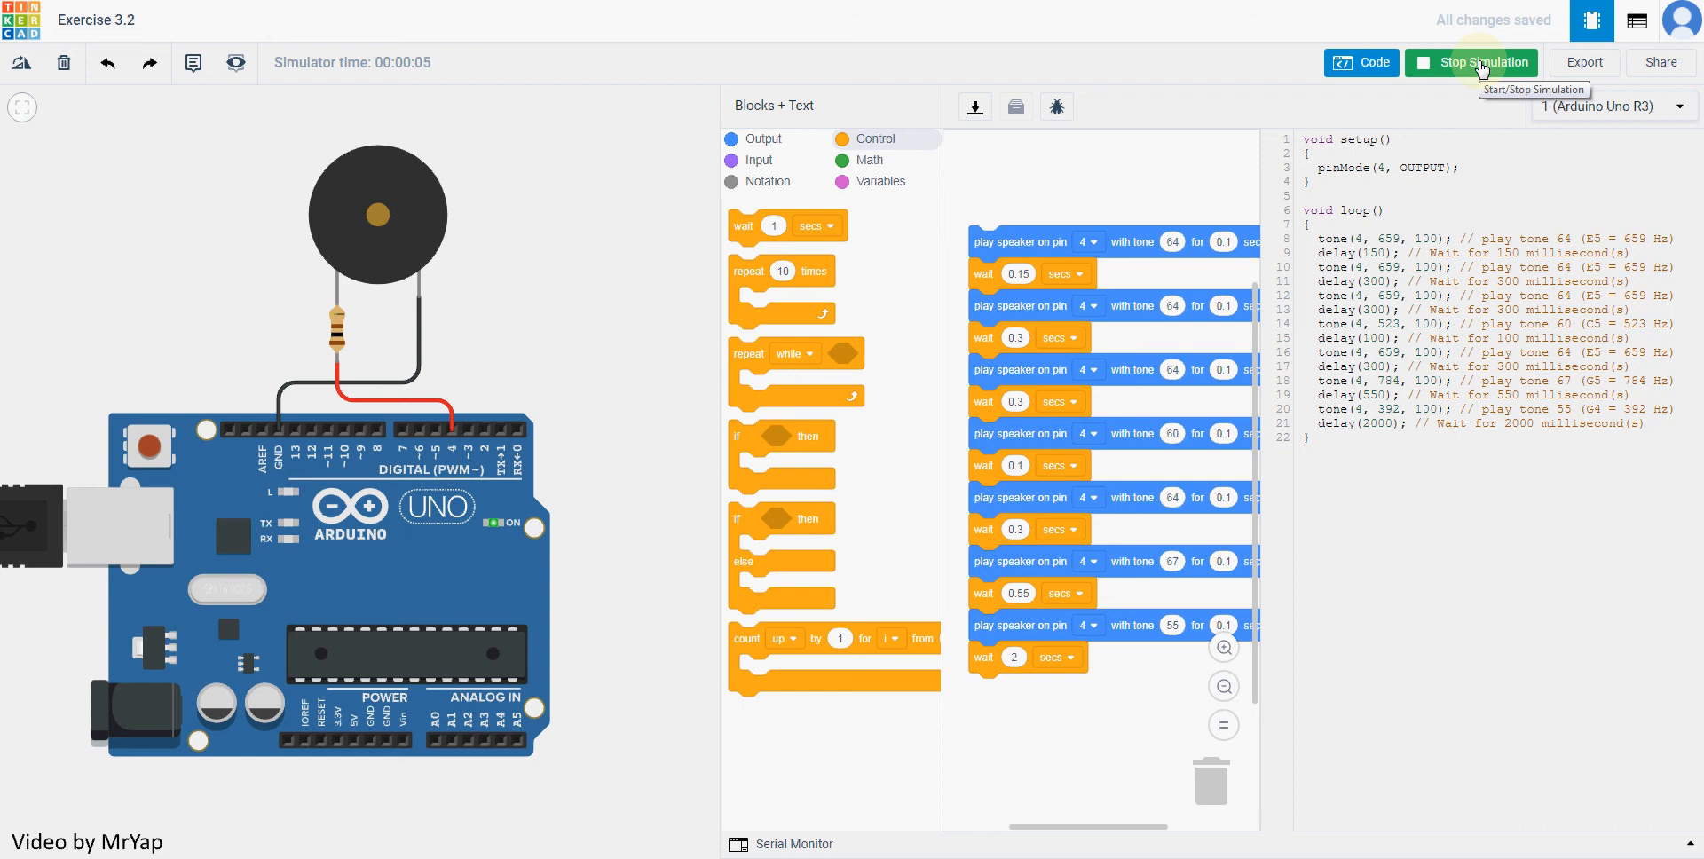
click(1482, 63)
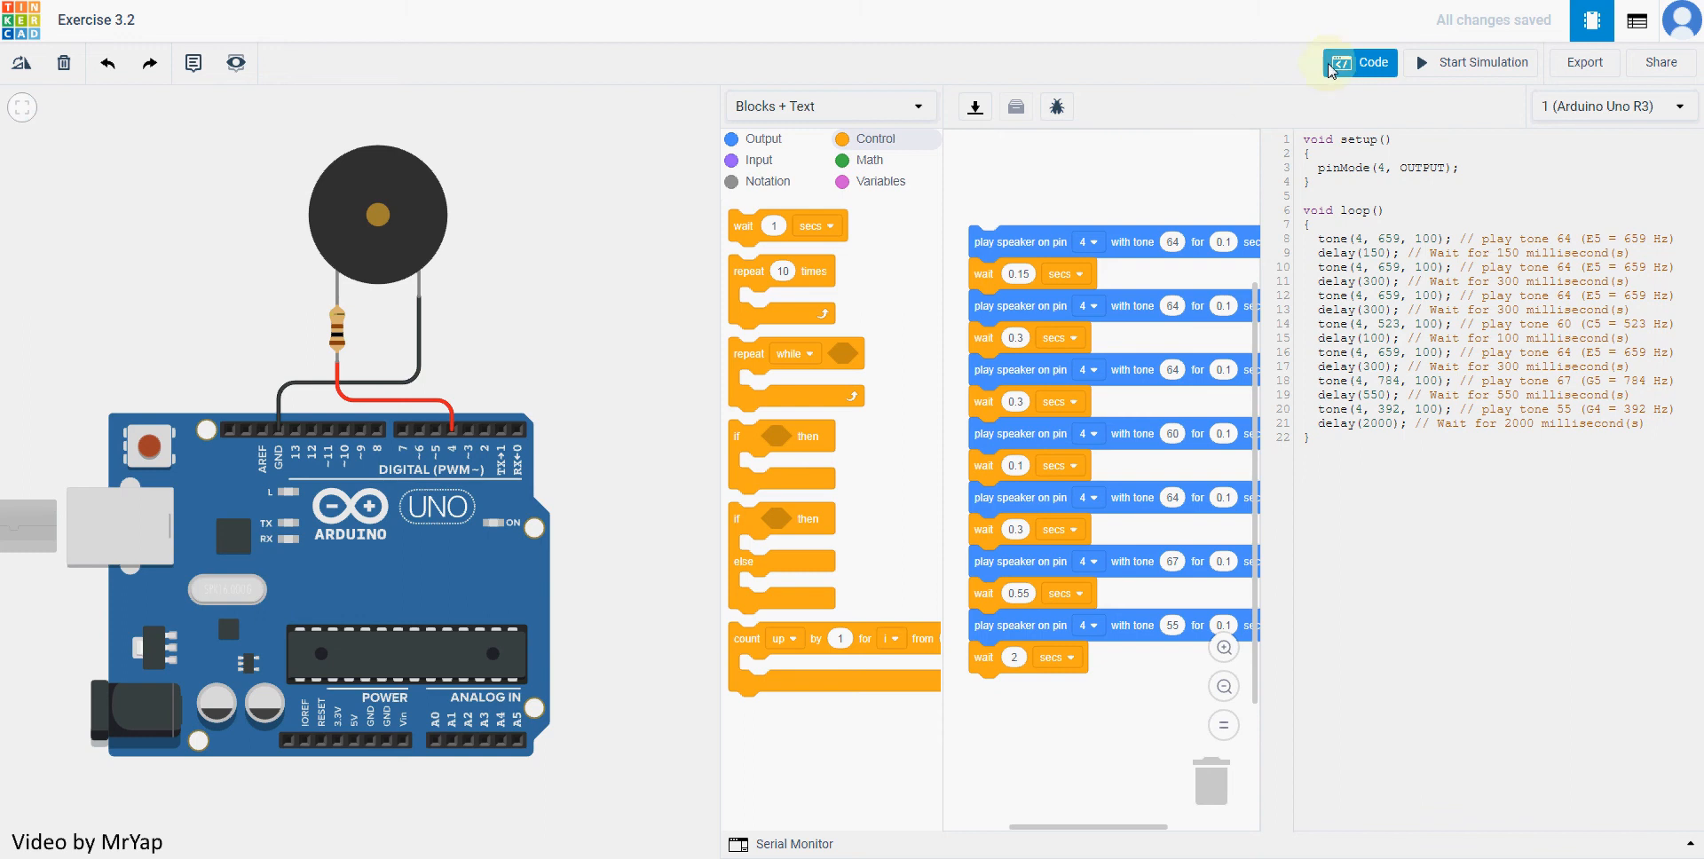
Place a potentiometer right of the buzzer, wired to its negative leg and GND
click(1361, 62)
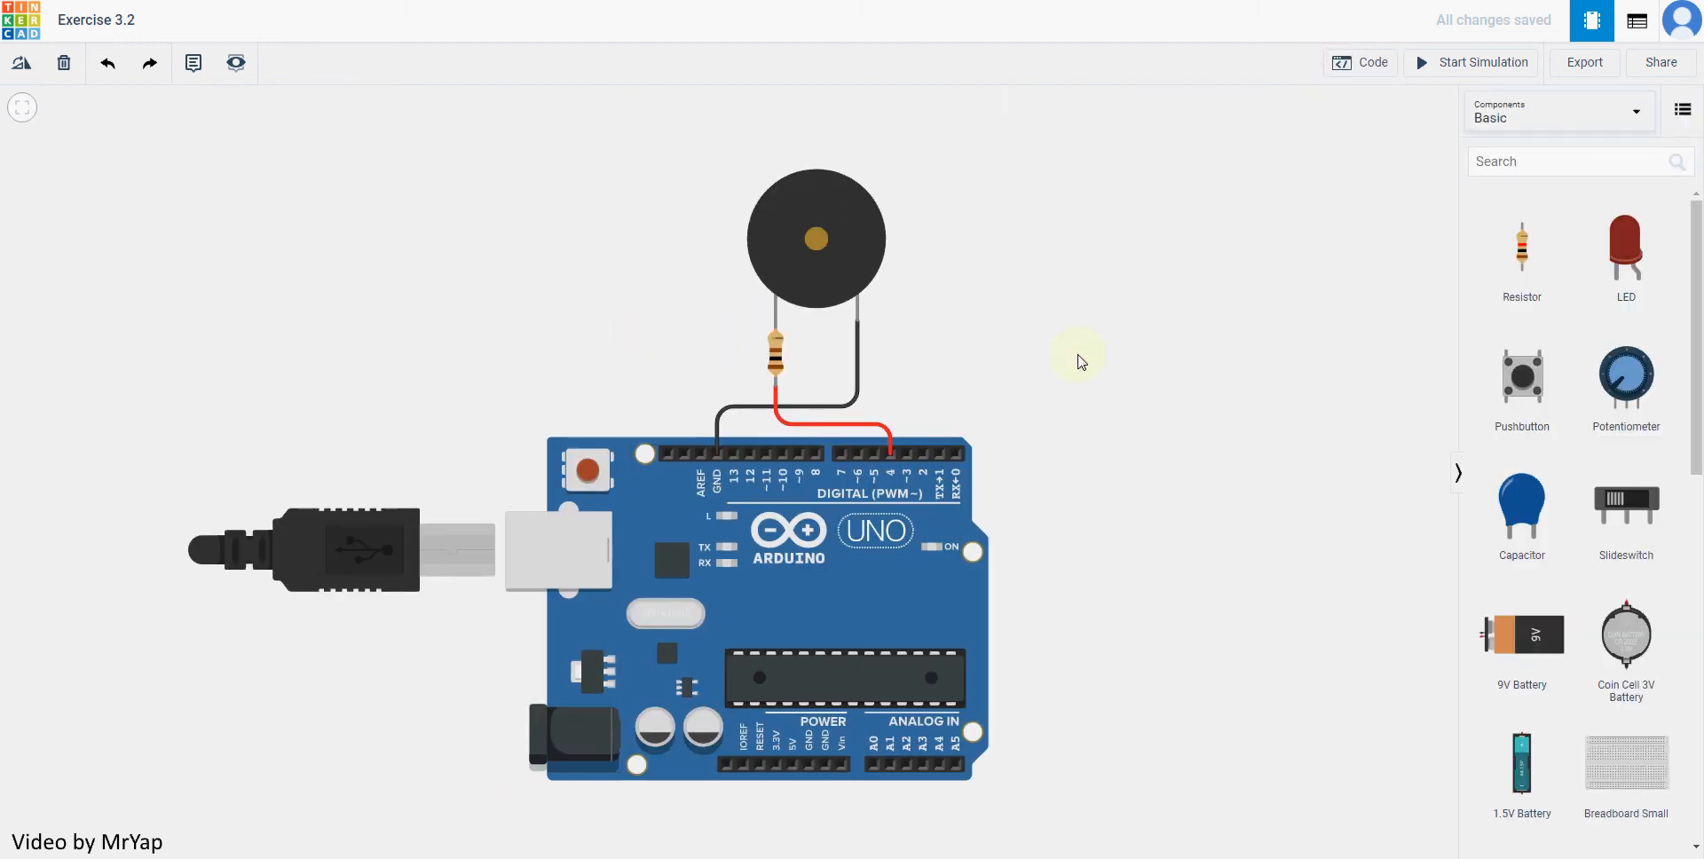
mouse_move(950, 375)
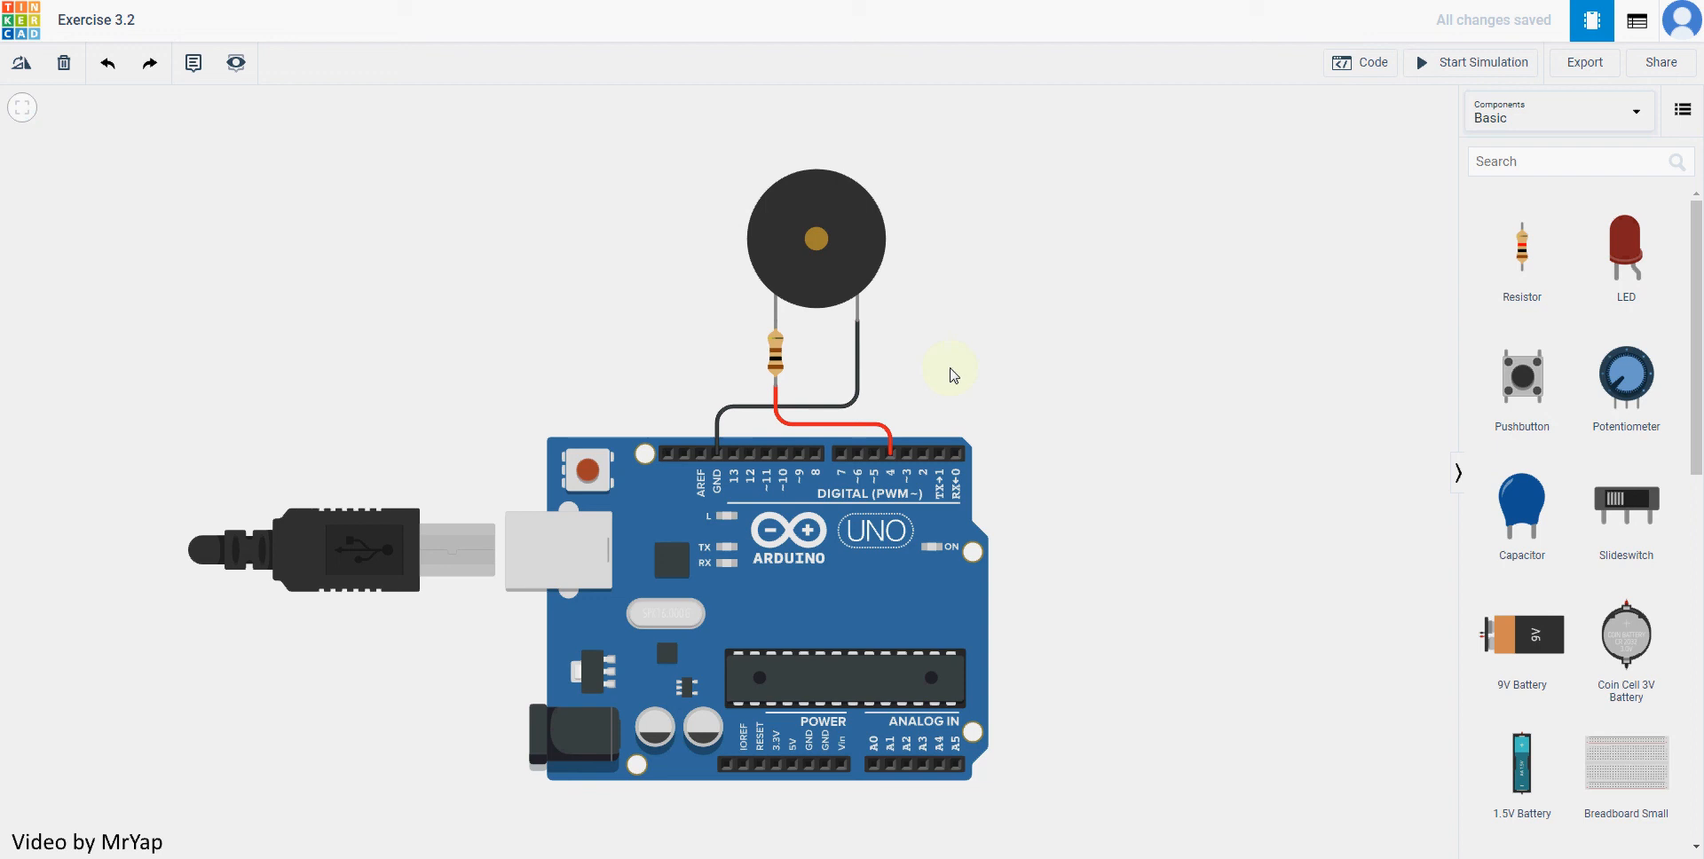
mouse_move(904, 208)
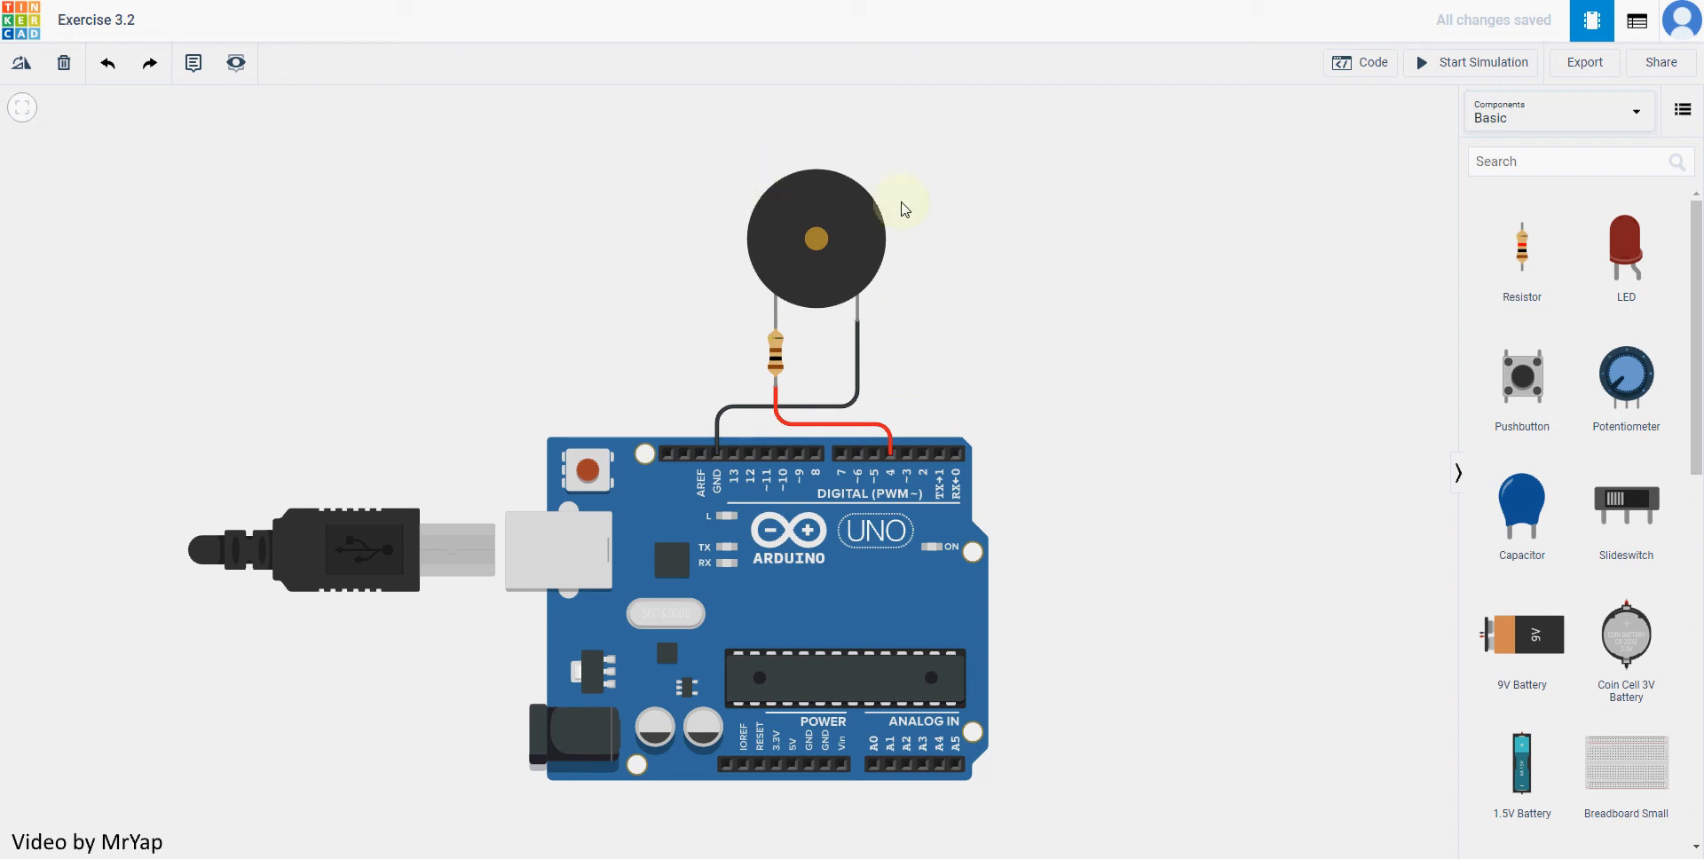
mouse_move(1625, 375)
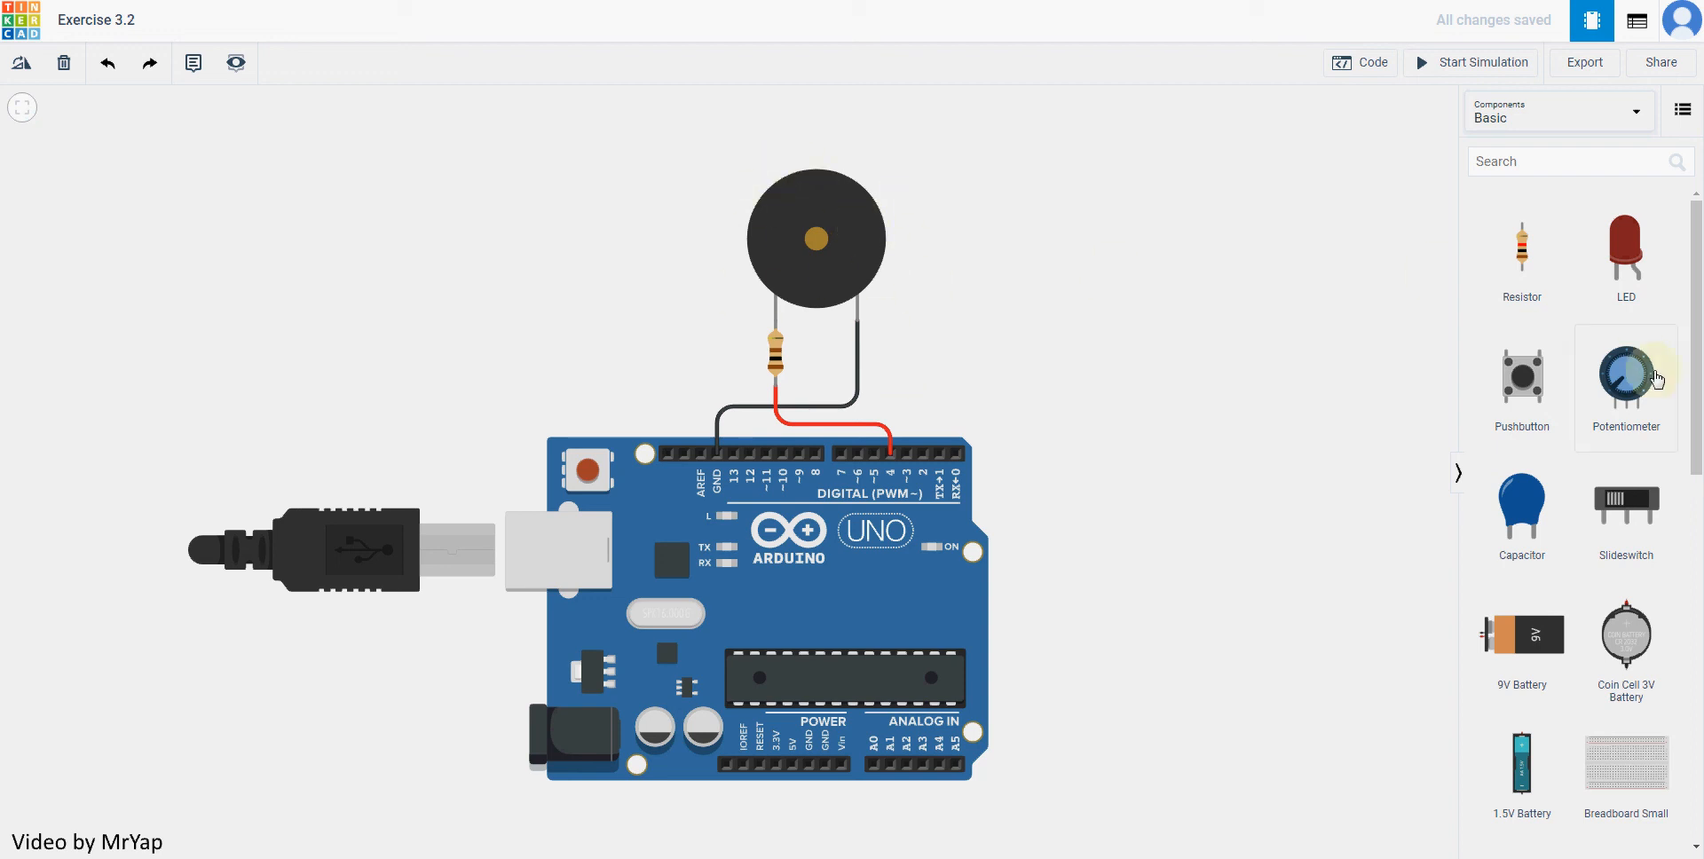
drag(1626, 374, 1099, 228)
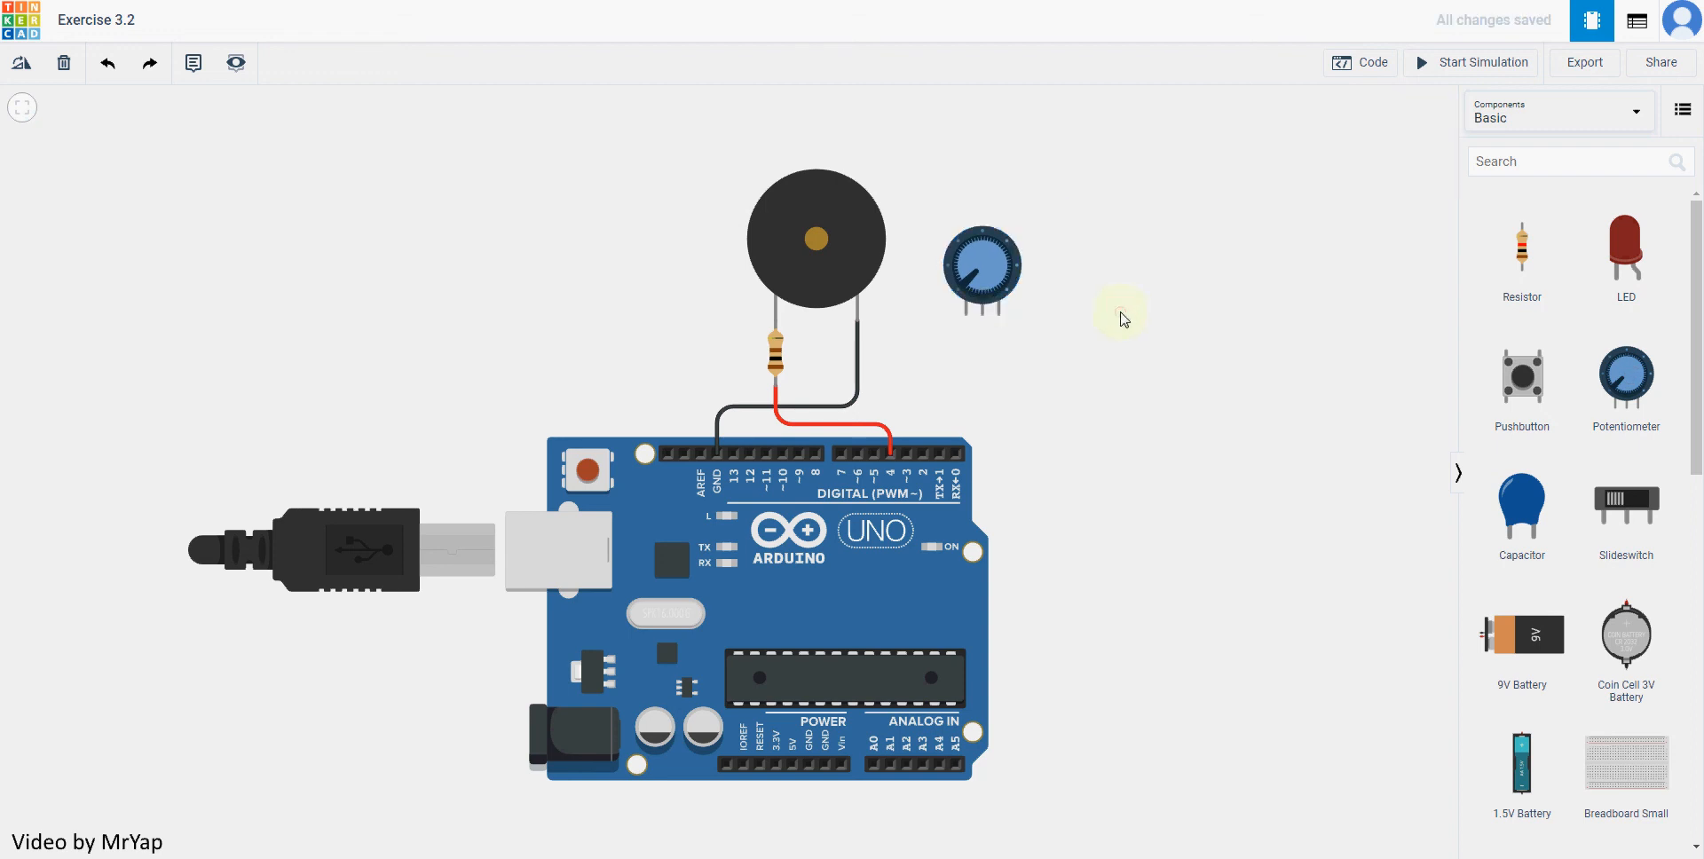
mouse_move(1028, 351)
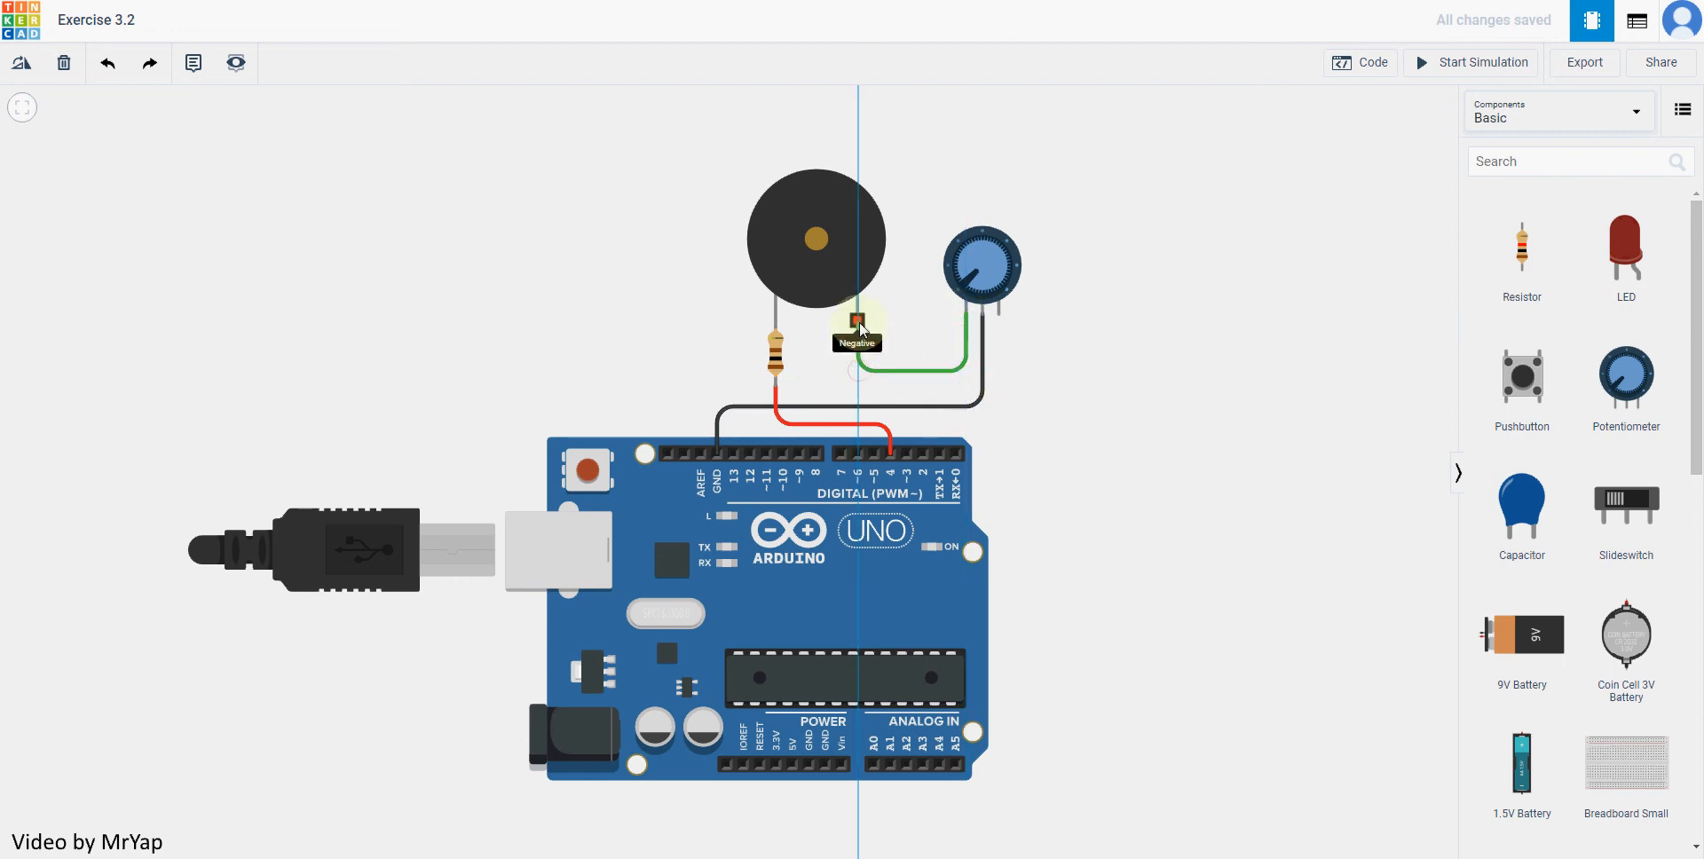
click(857, 325)
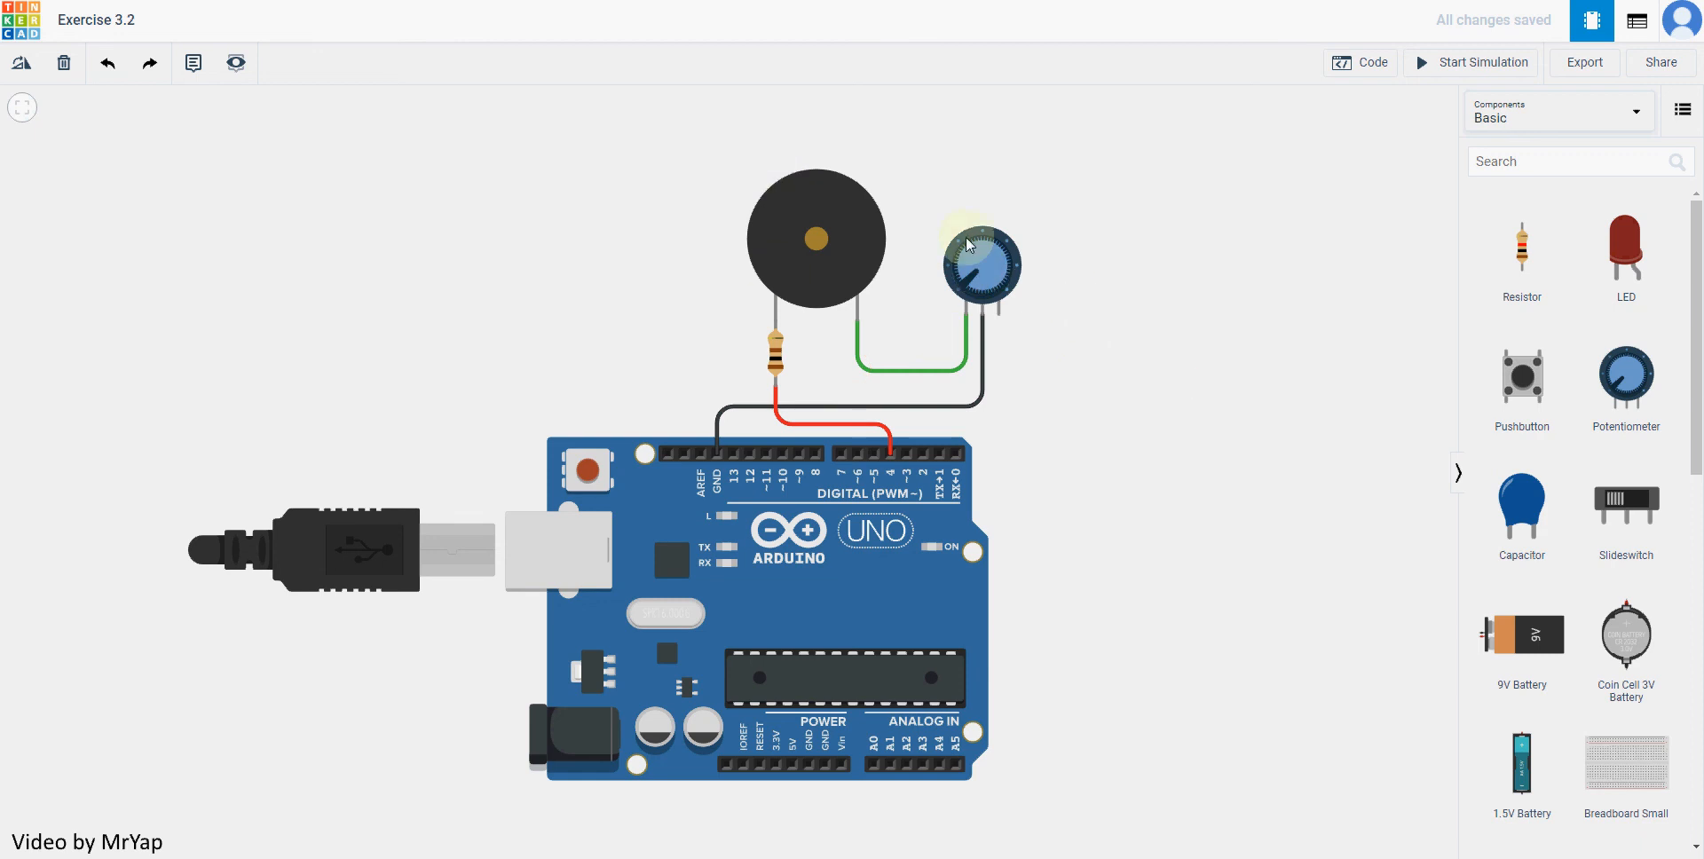
click(978, 263)
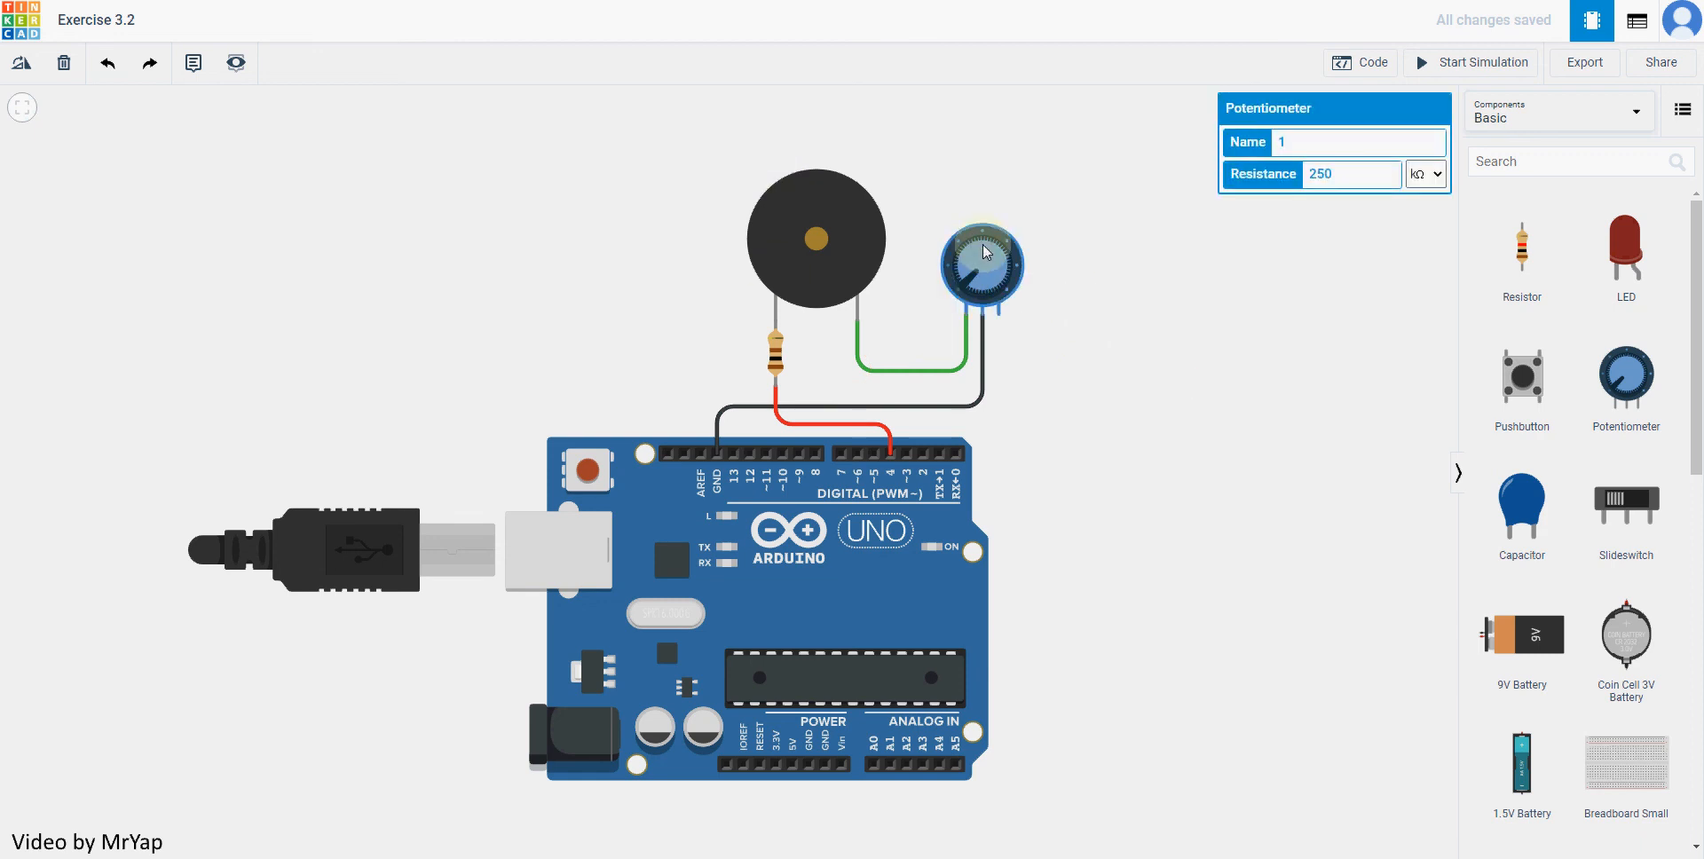
Change the potentiometer's resistance from 250 to 5 kΩ
click(1351, 174)
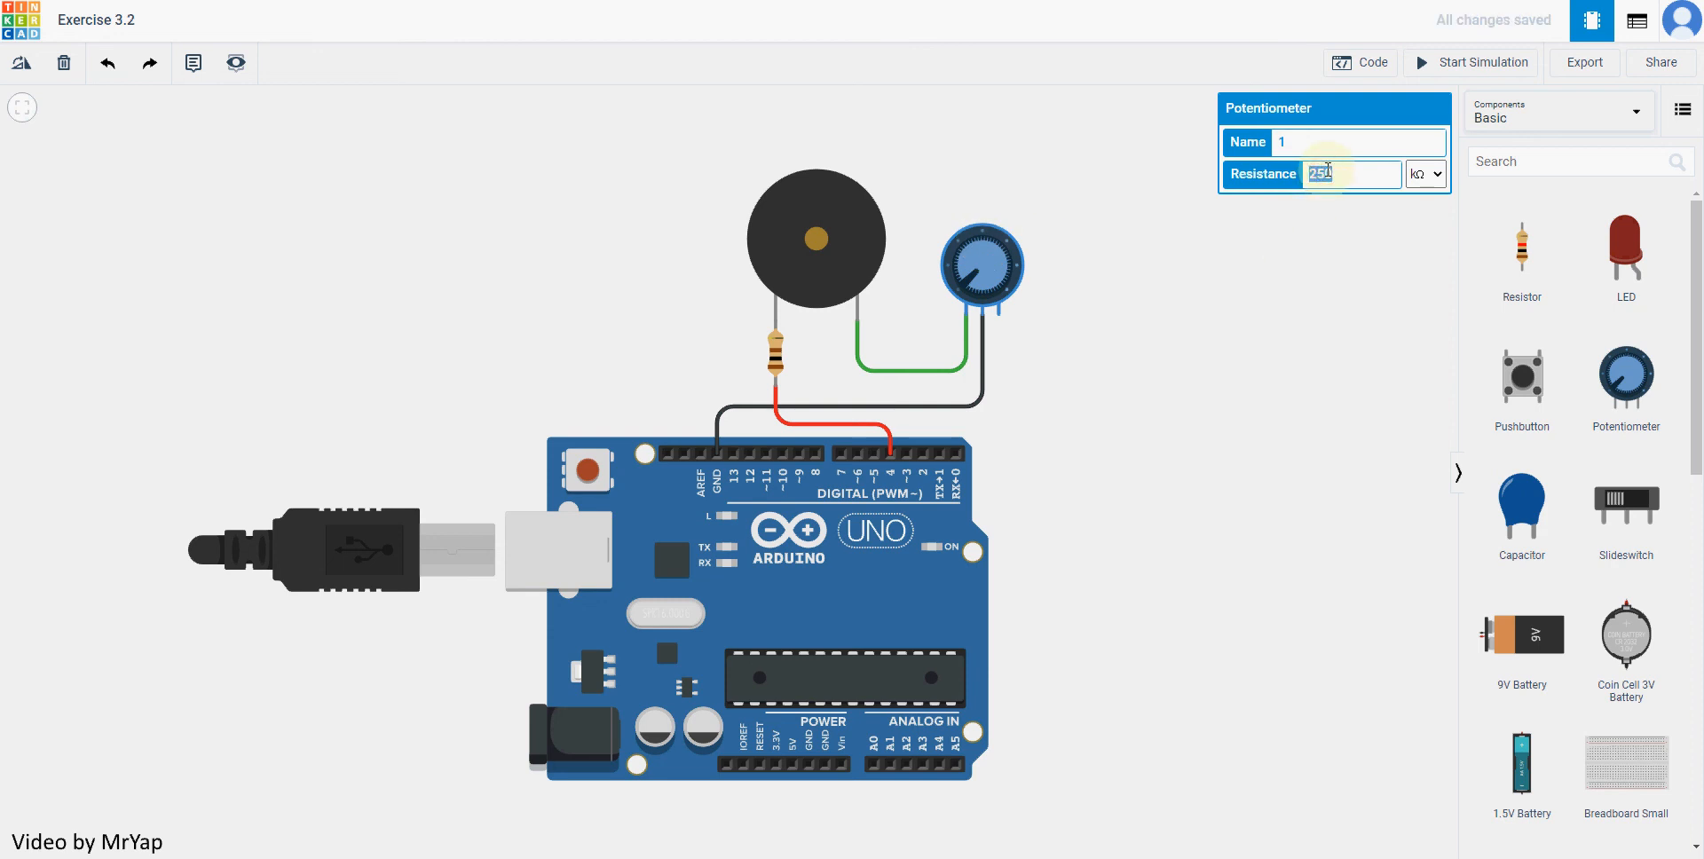
text(5)
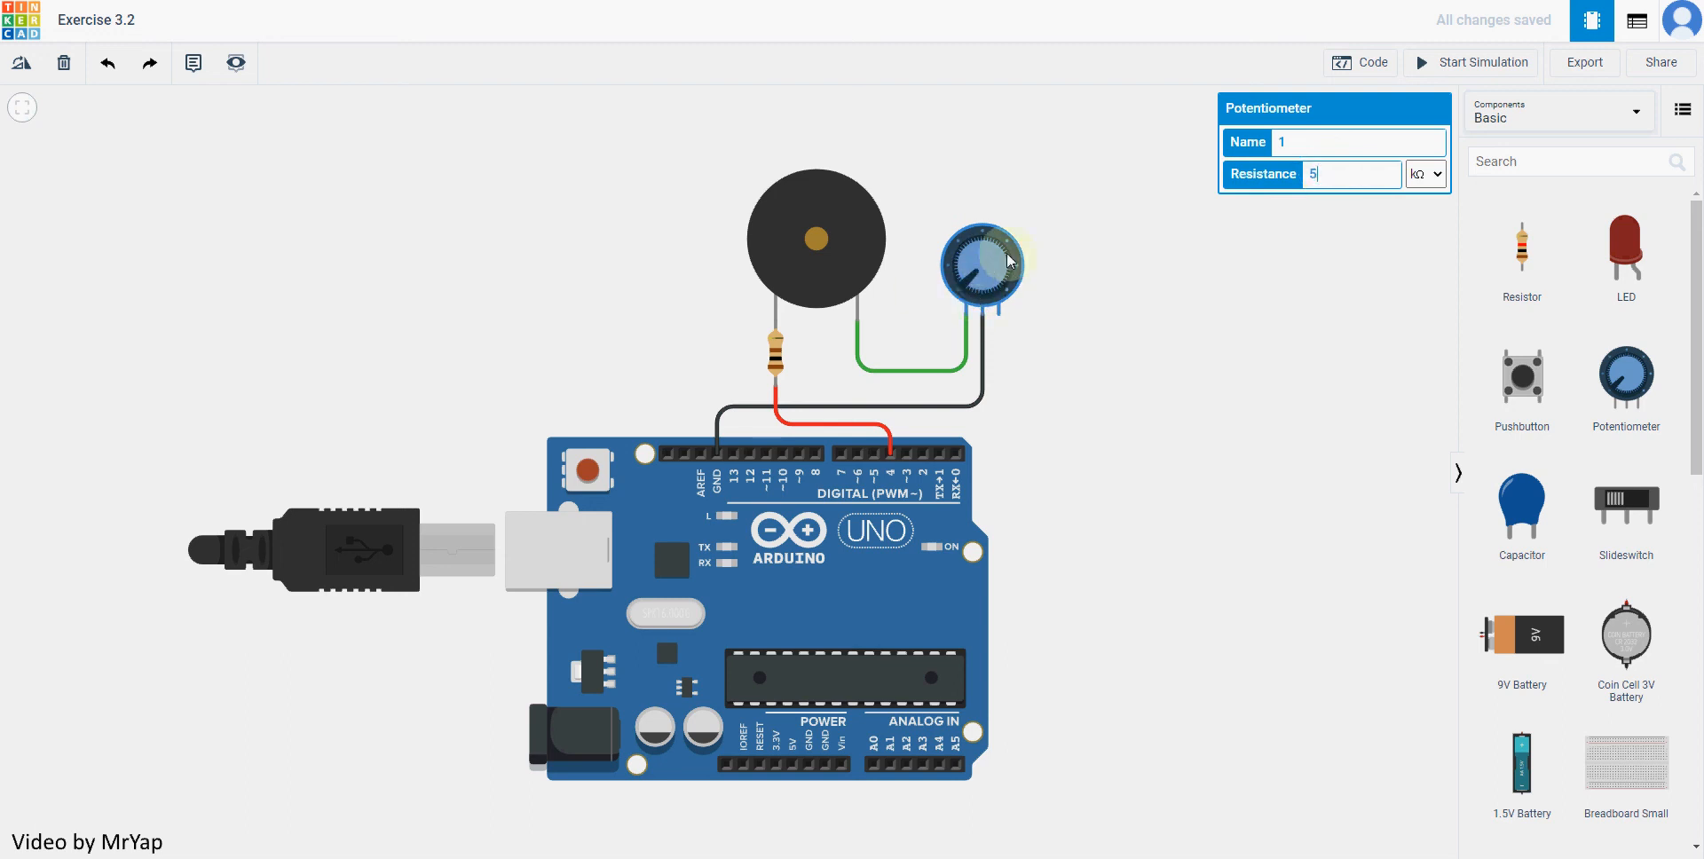
click(1278, 319)
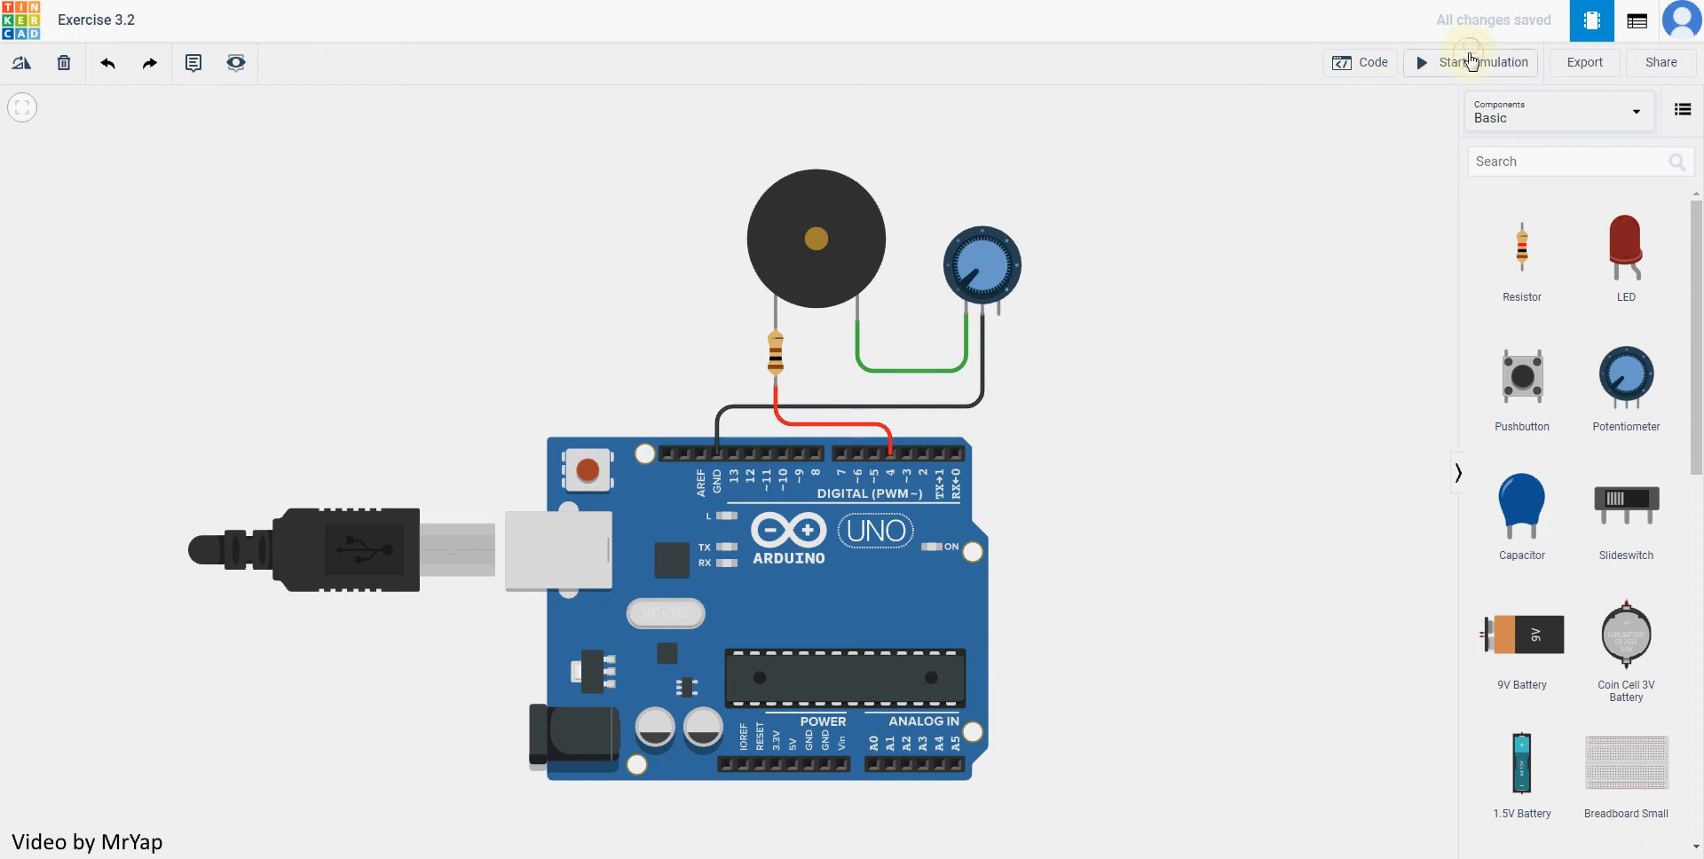
click(1471, 63)
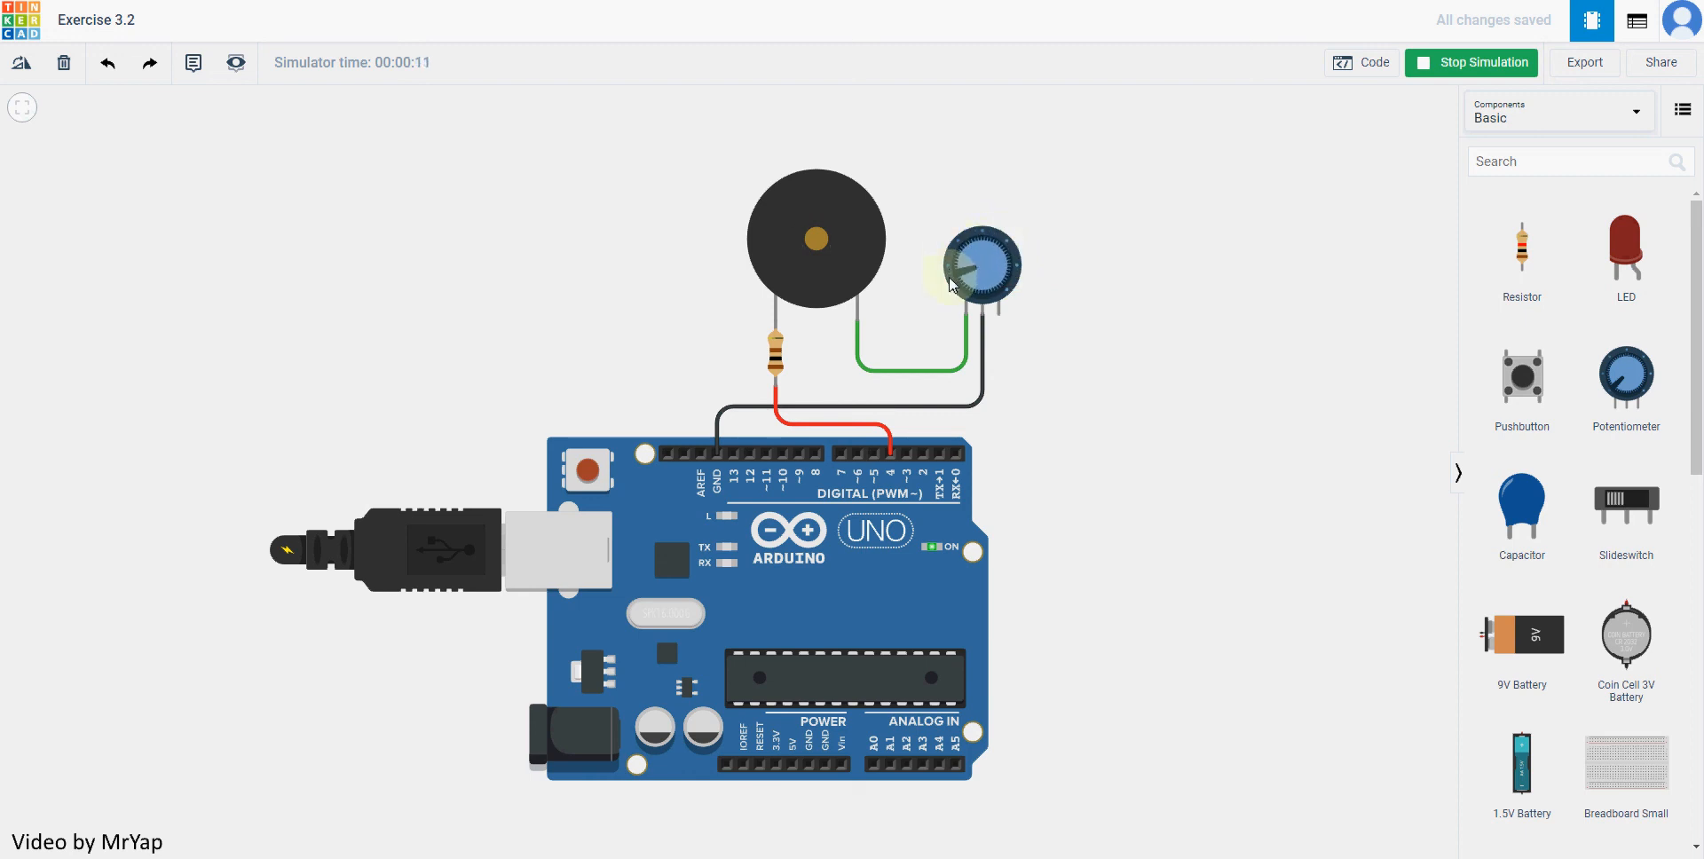
click(1471, 62)
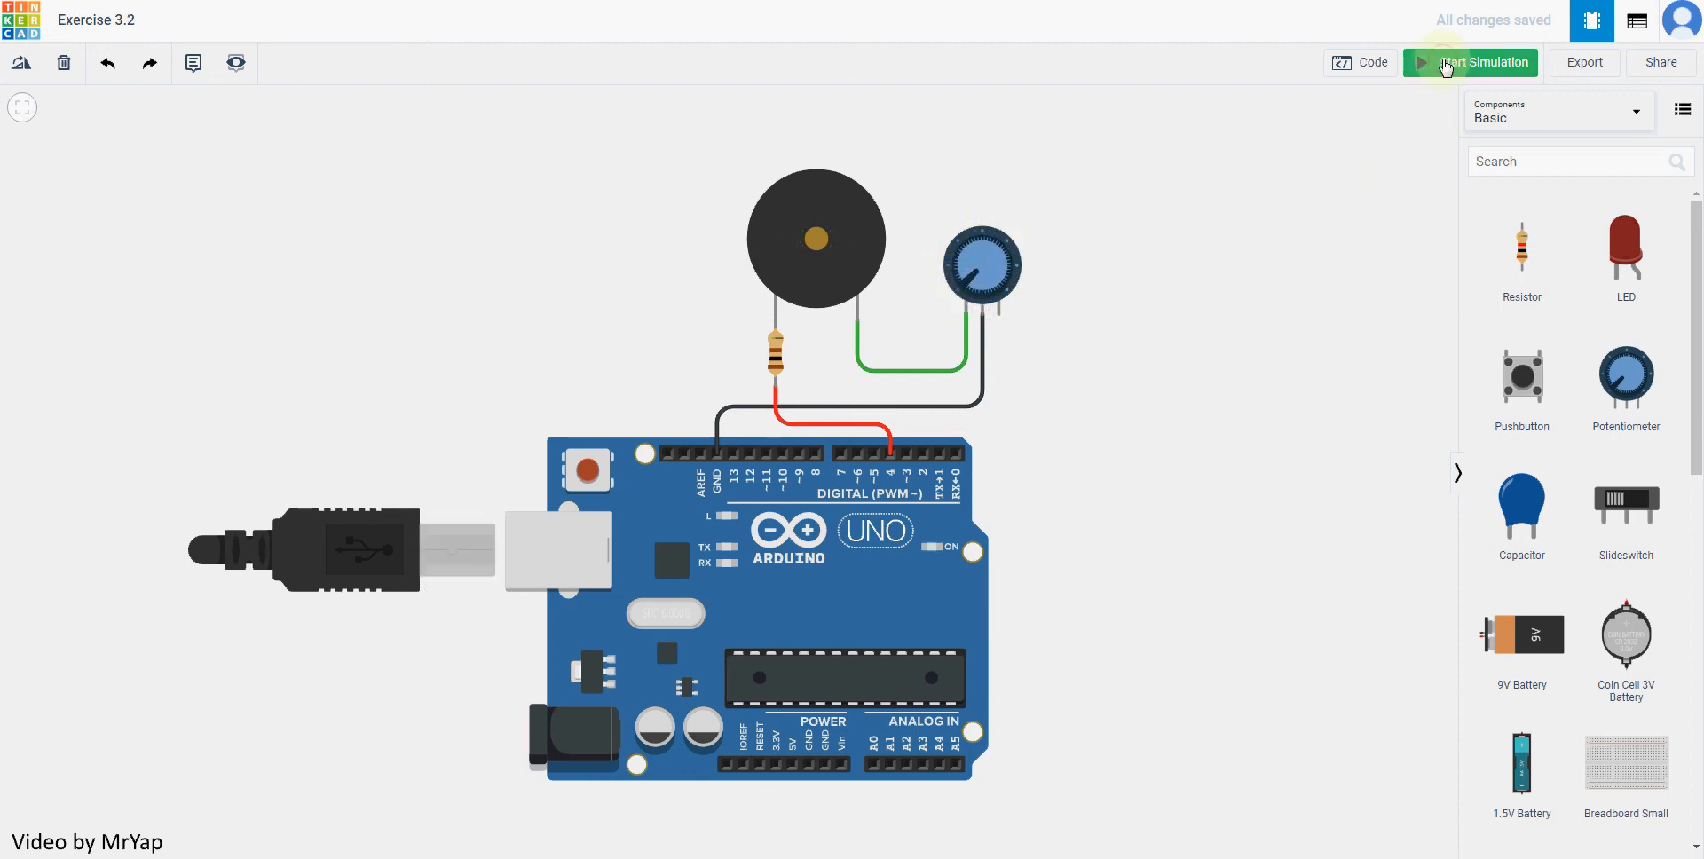
mouse_move(1162, 407)
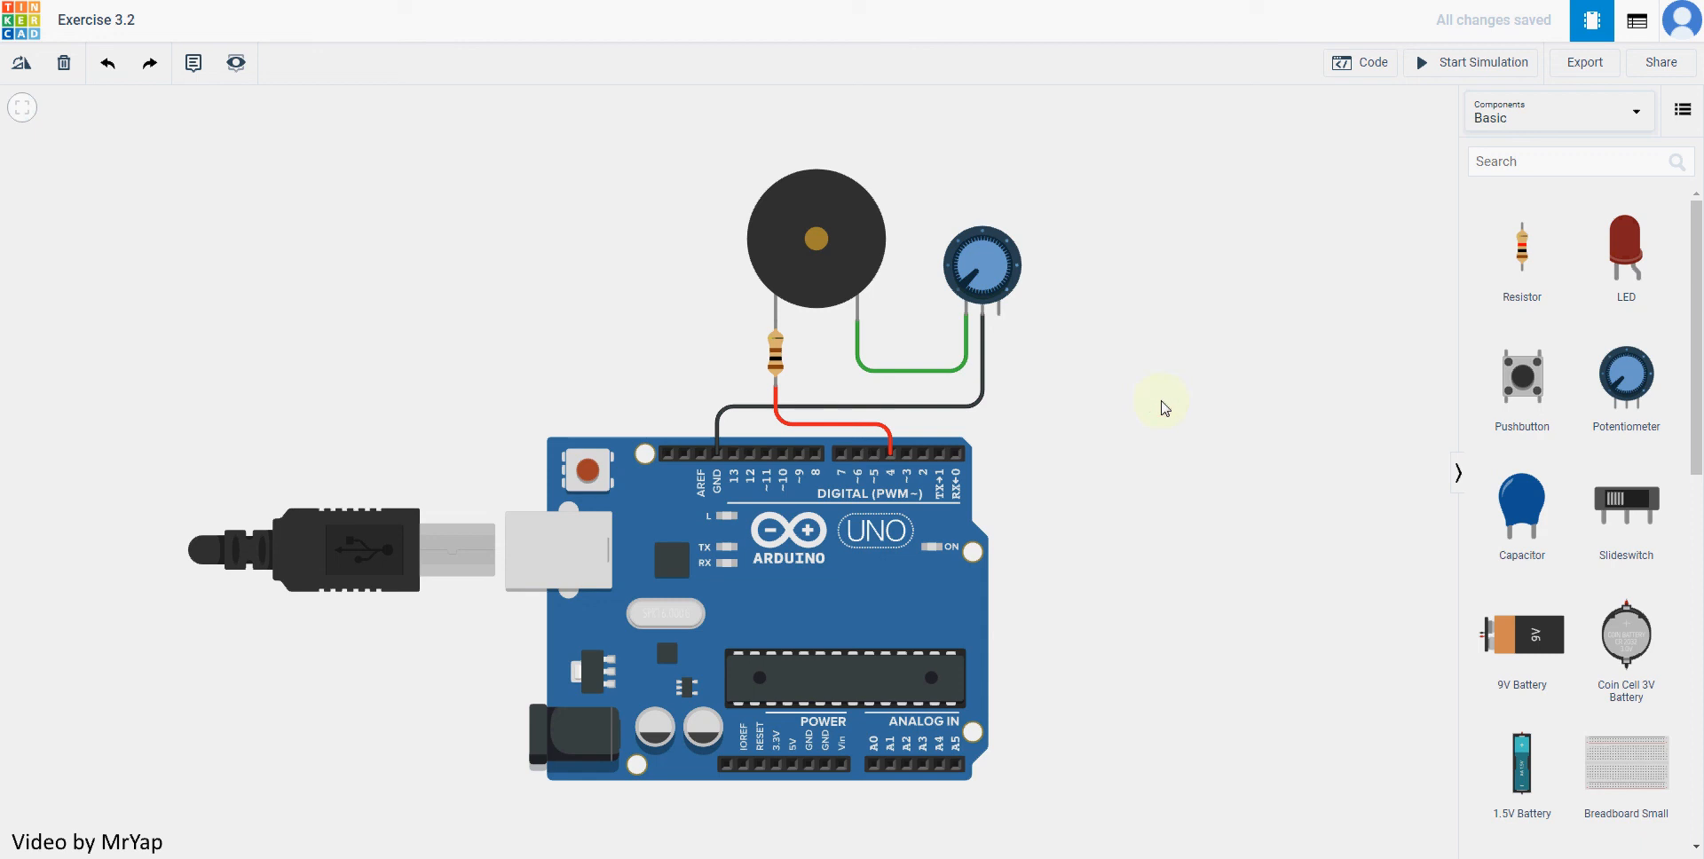
mouse_move(1105, 301)
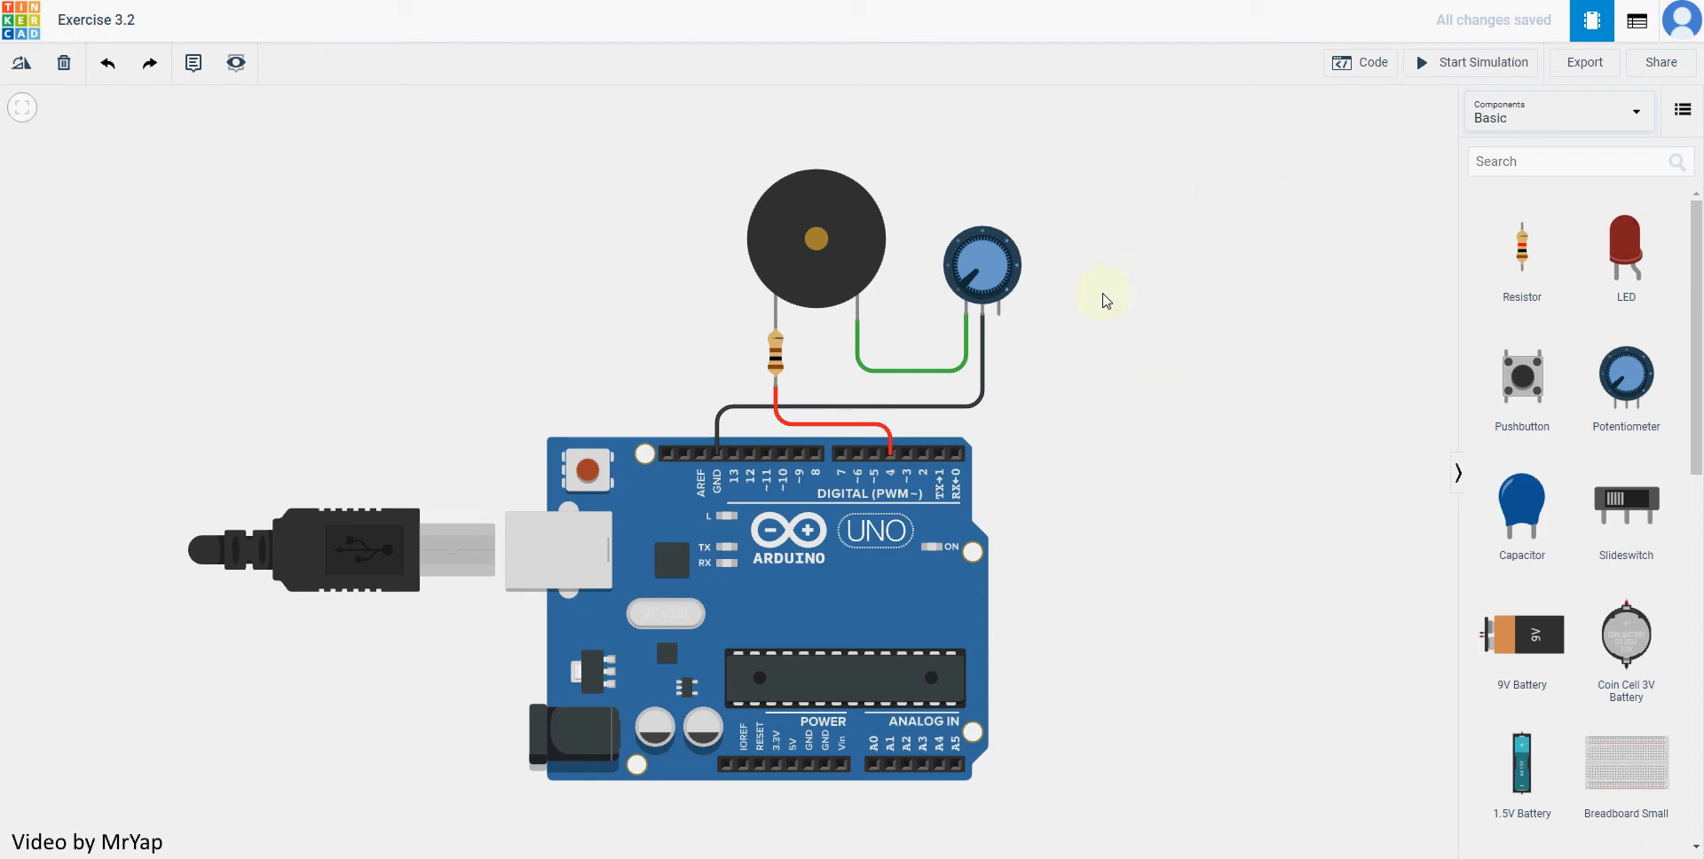
mouse_move(1110, 280)
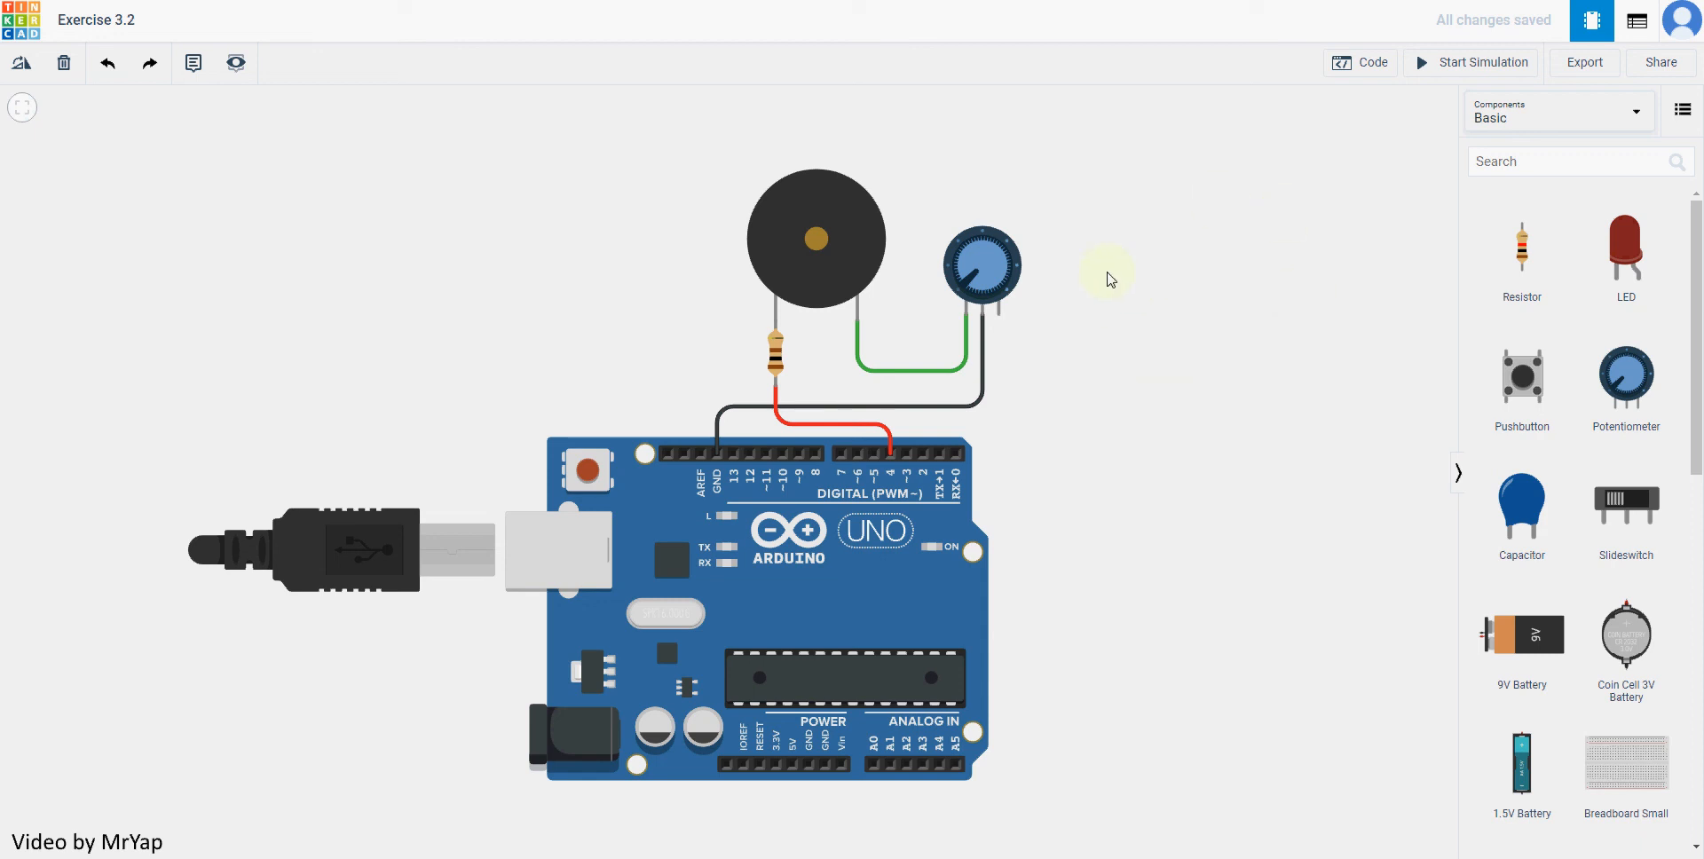
Reopen the potentiometer's properties and re-enter 5 kΩ as its resistance
click(980, 266)
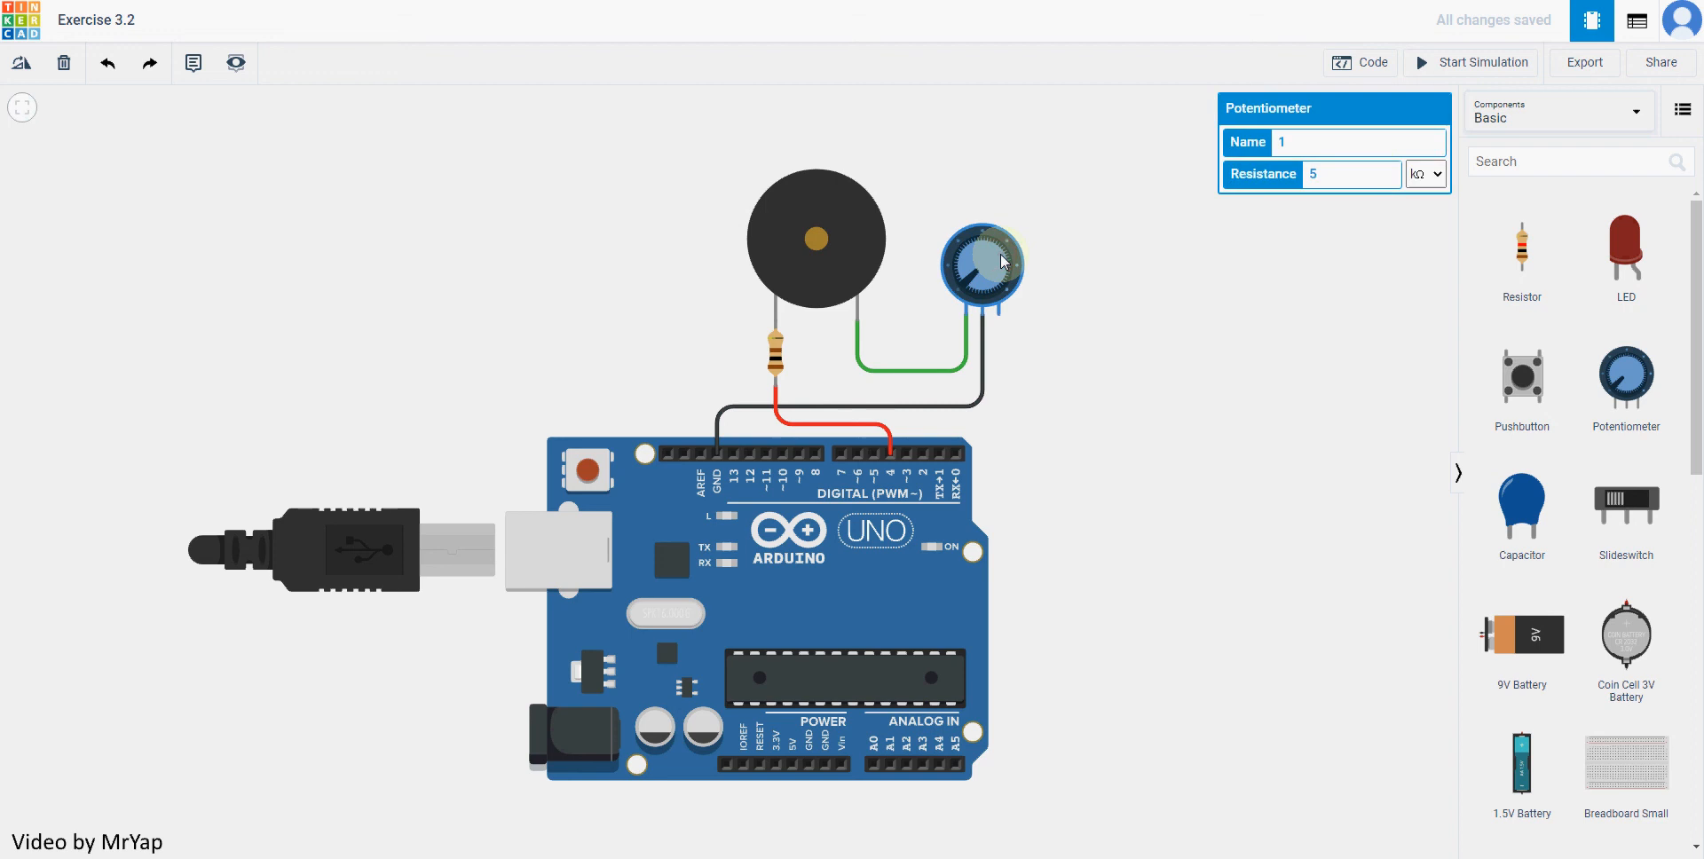
click(1347, 174)
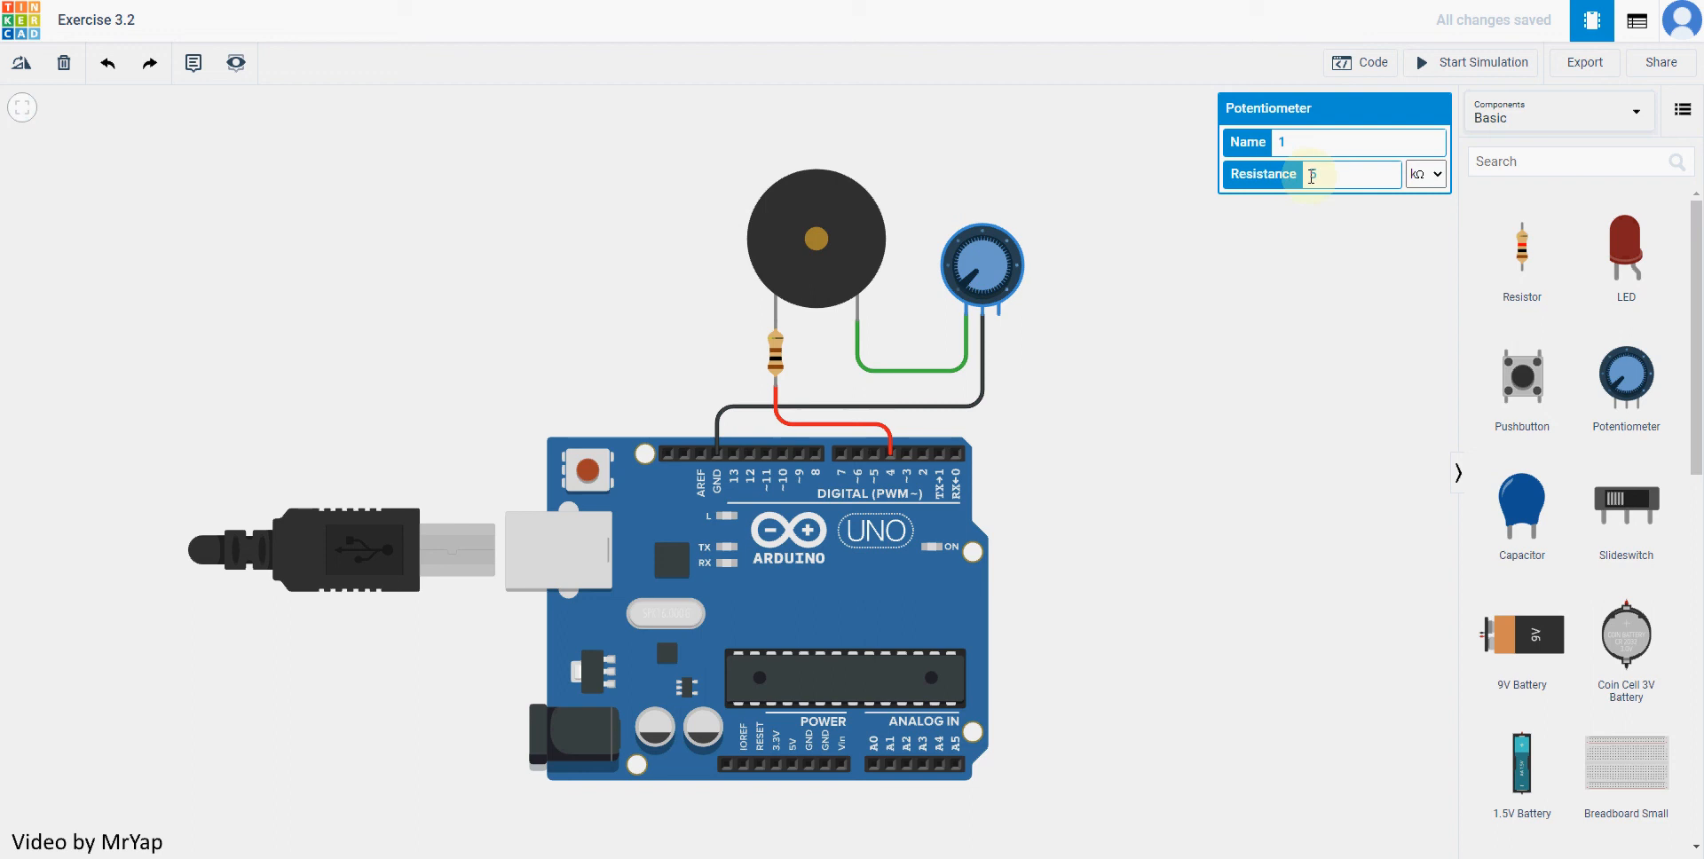
text(5)
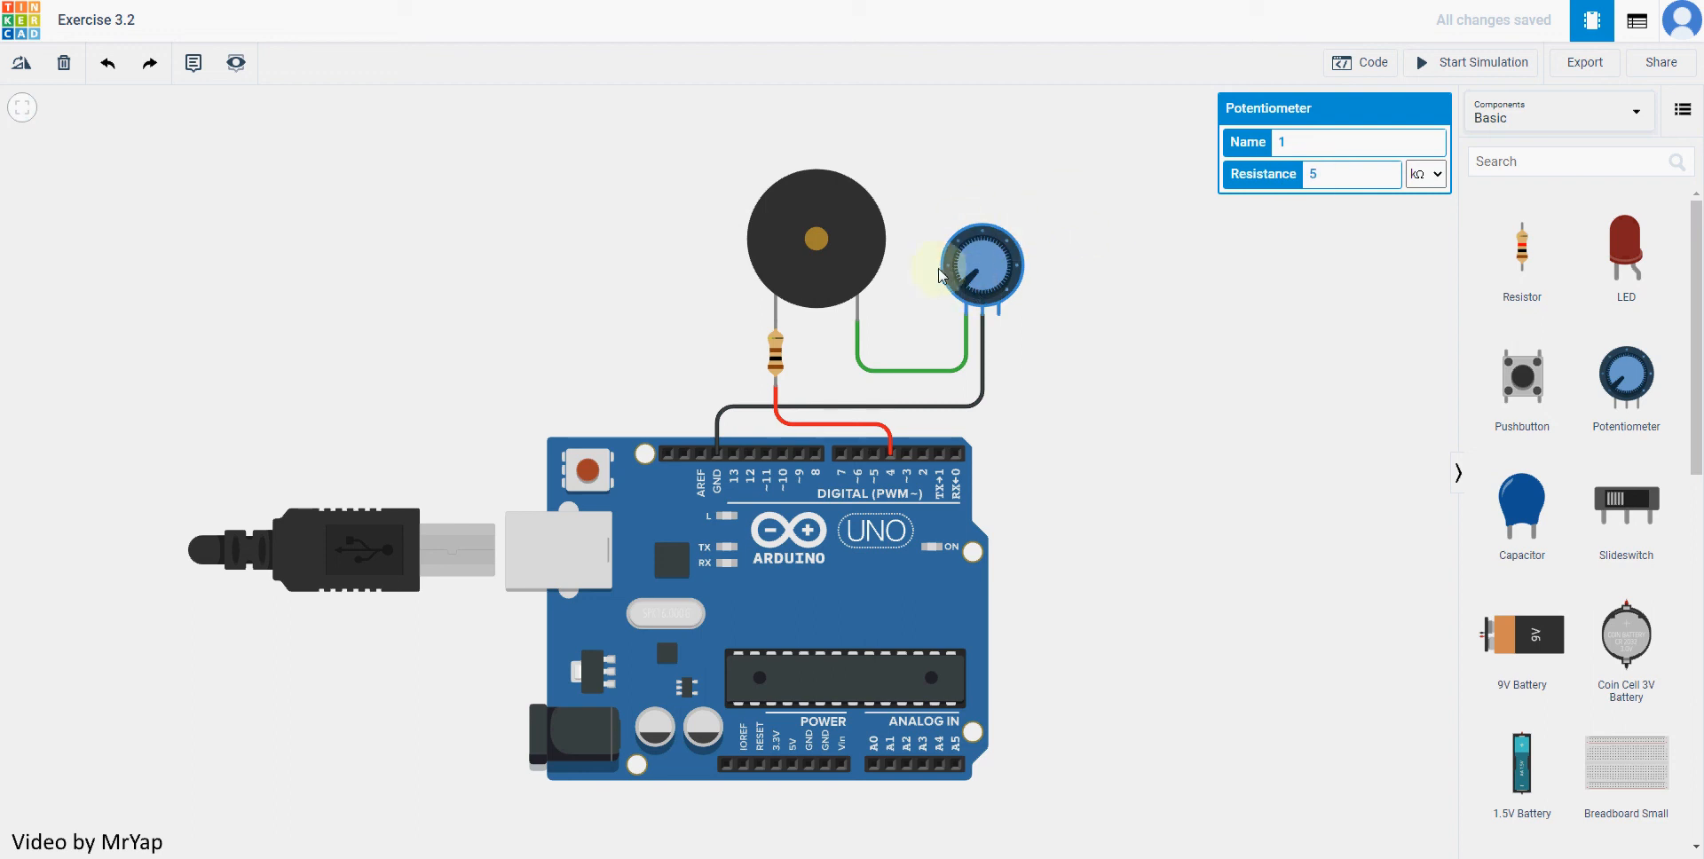
mouse_move(1127, 217)
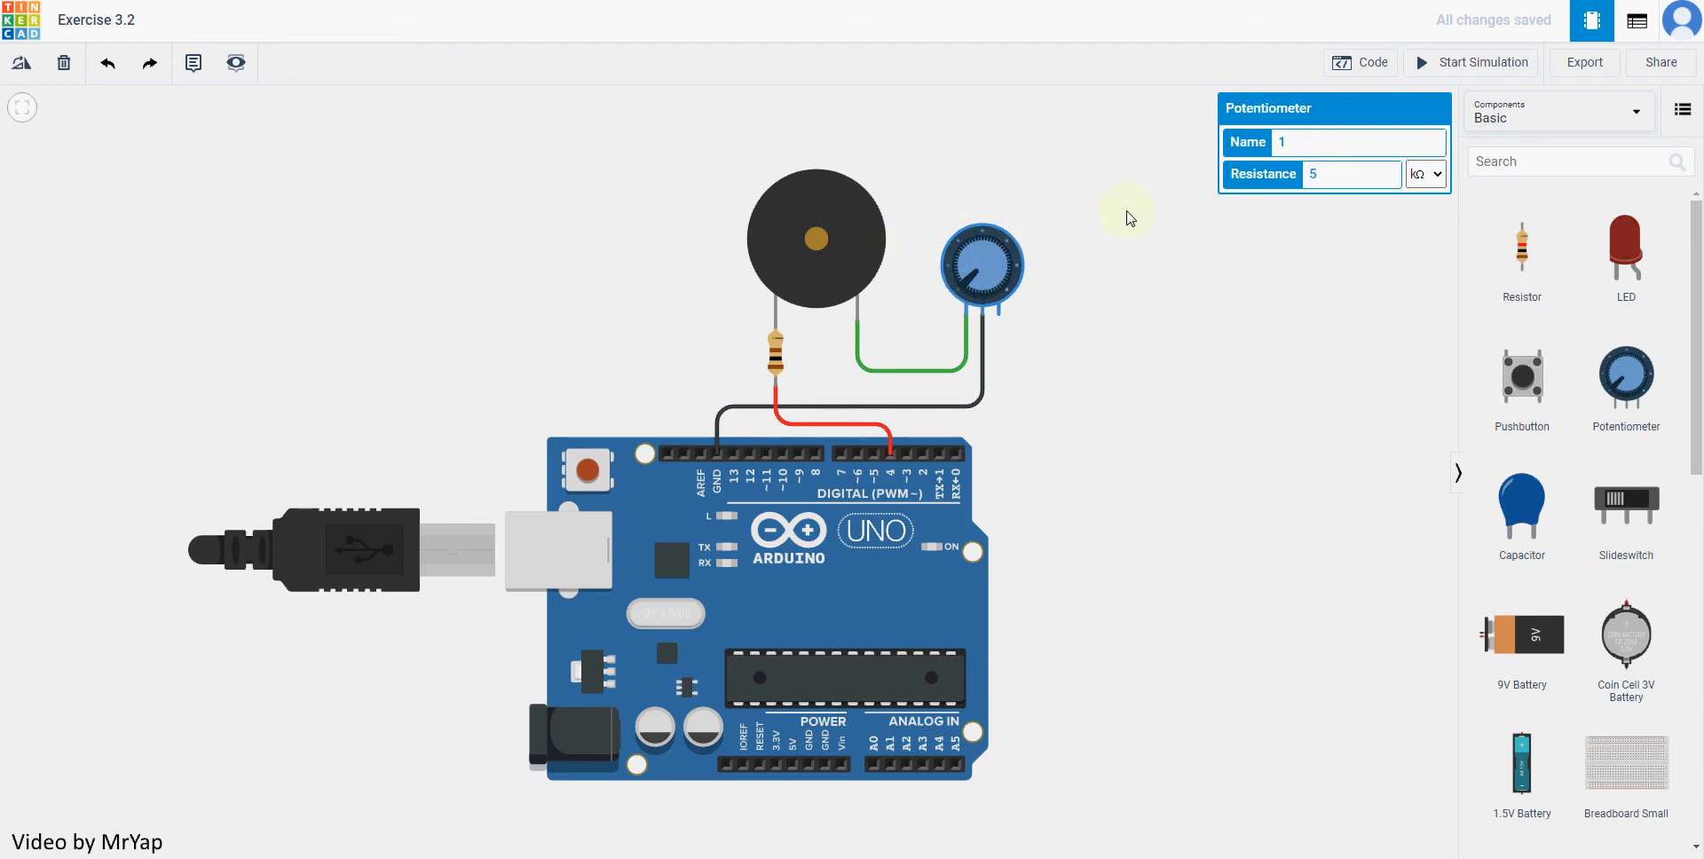
mouse_move(1040, 317)
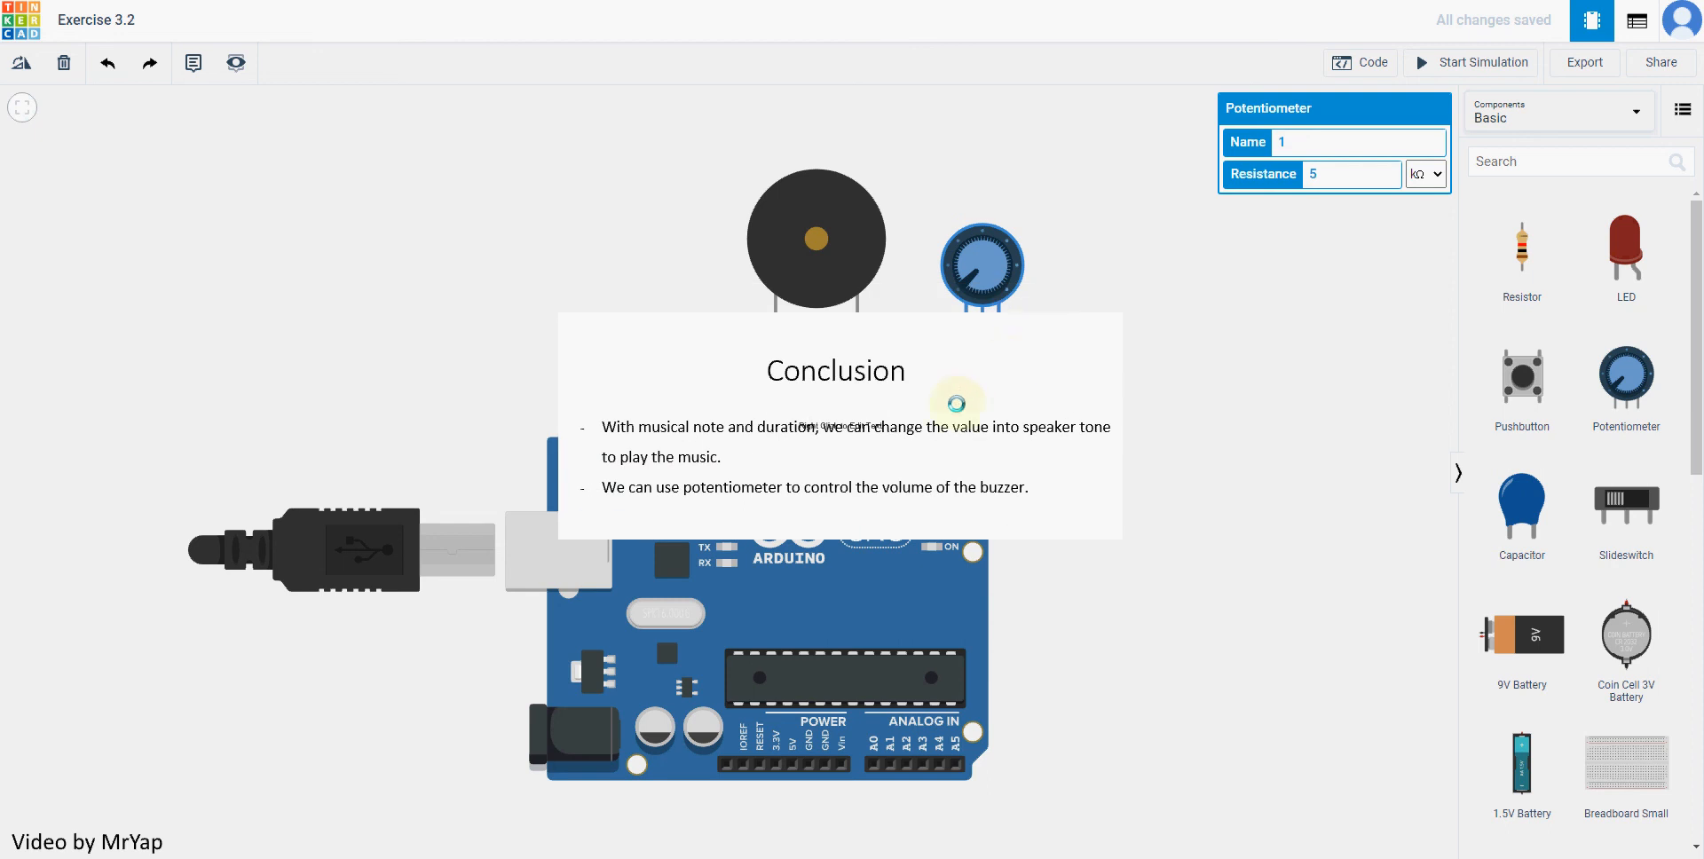
mouse_move(994, 470)
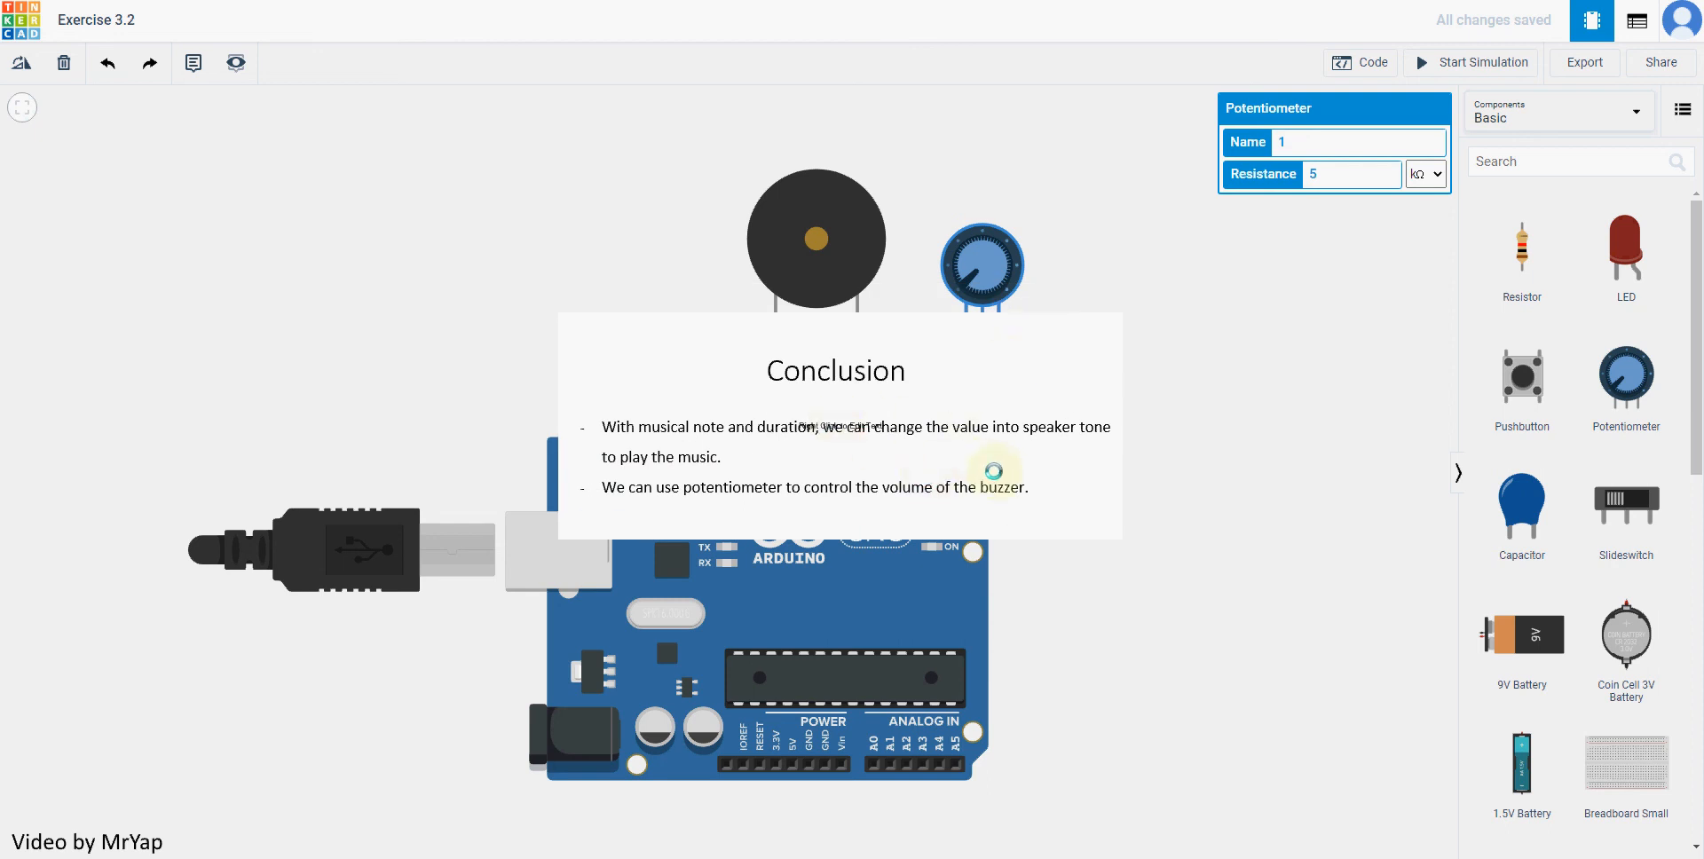